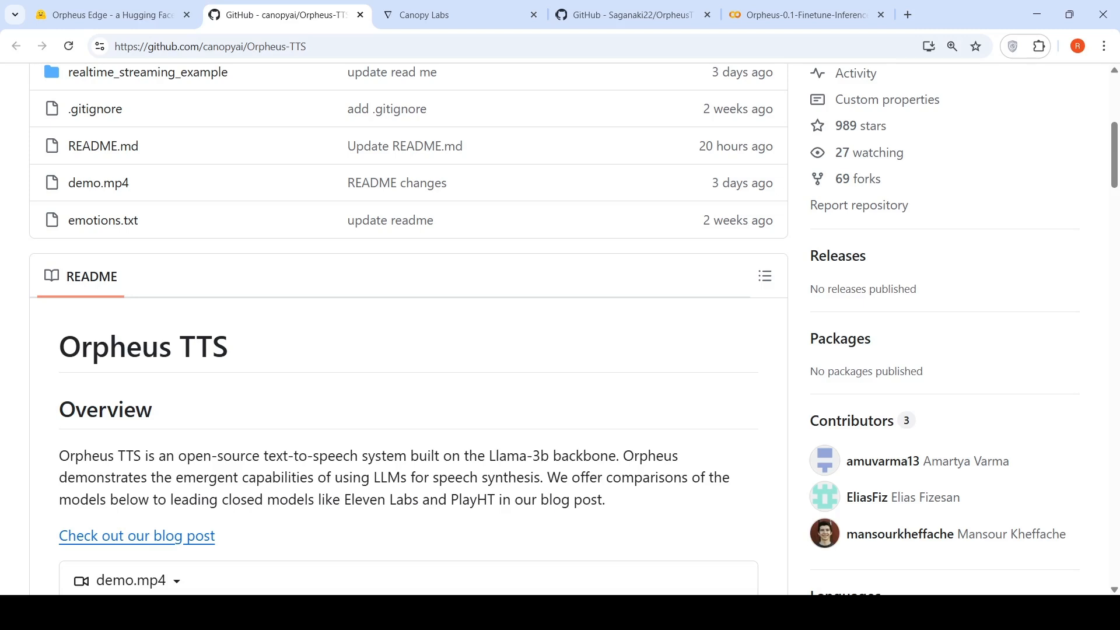
mouse_move(511, 425)
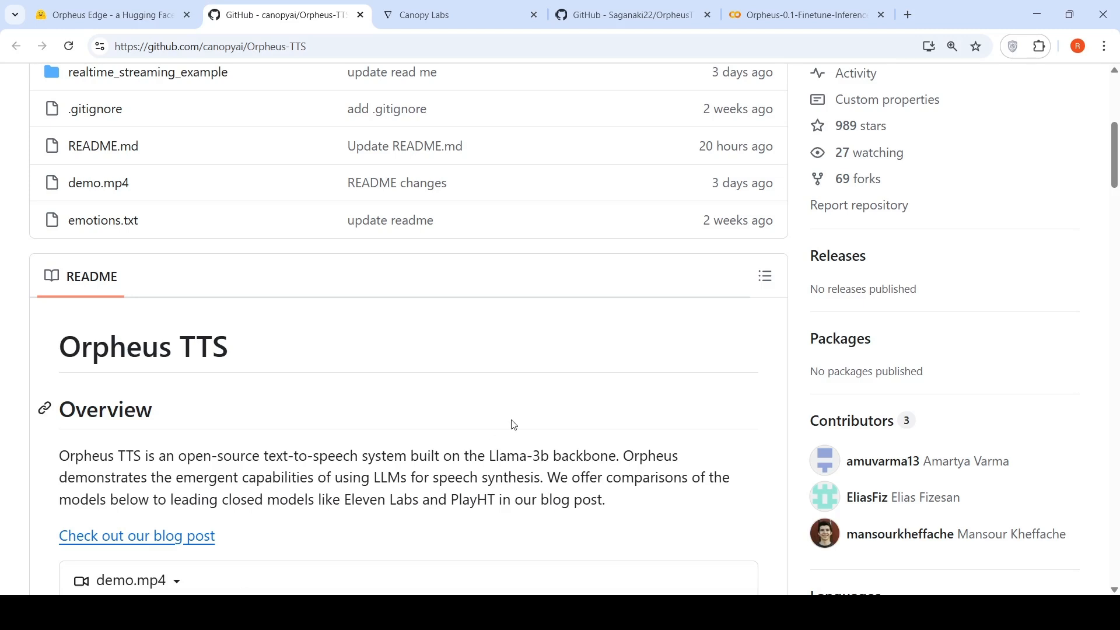
Step: Read through the README's Overview, Abilities and Models sections down to Inference
scroll("down", 3)
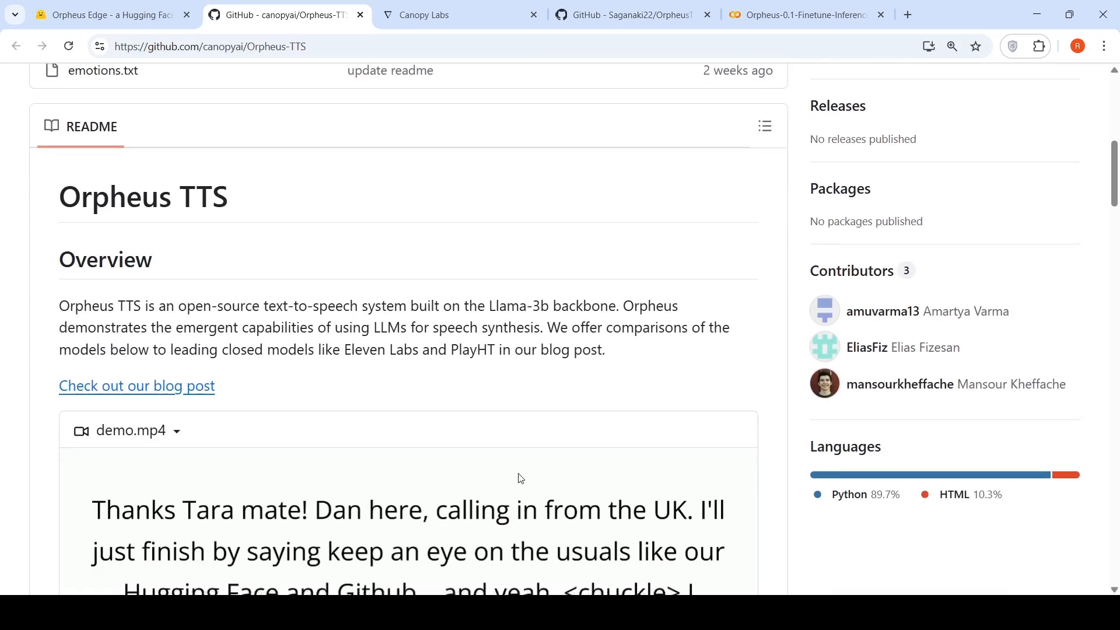
scroll("down", 3)
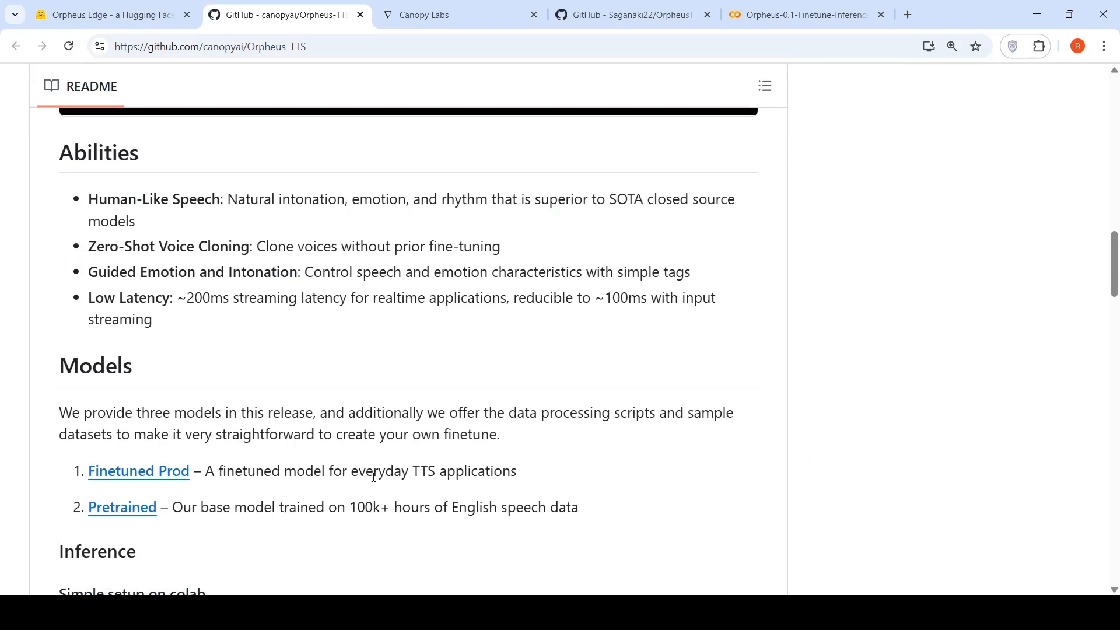
mouse_move(396, 476)
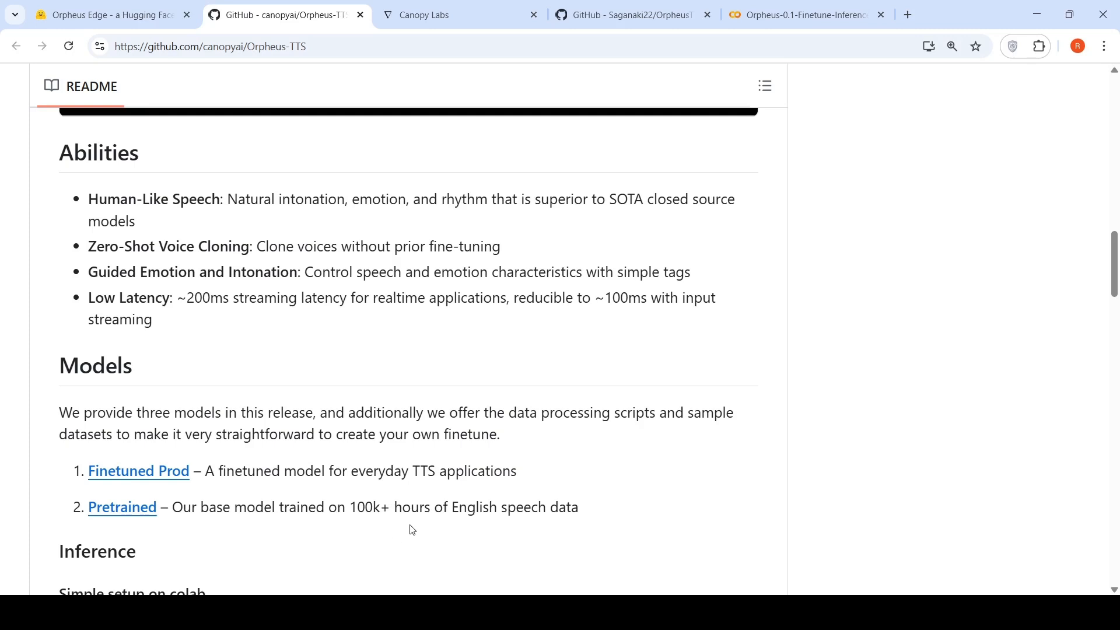
mouse_move(248, 272)
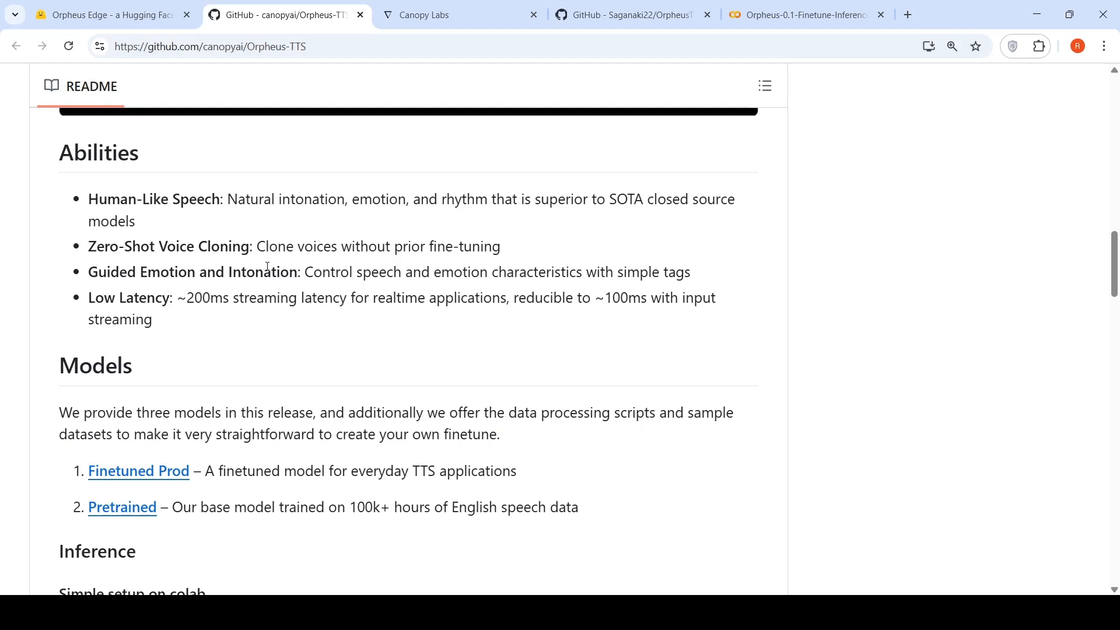
mouse_move(415, 260)
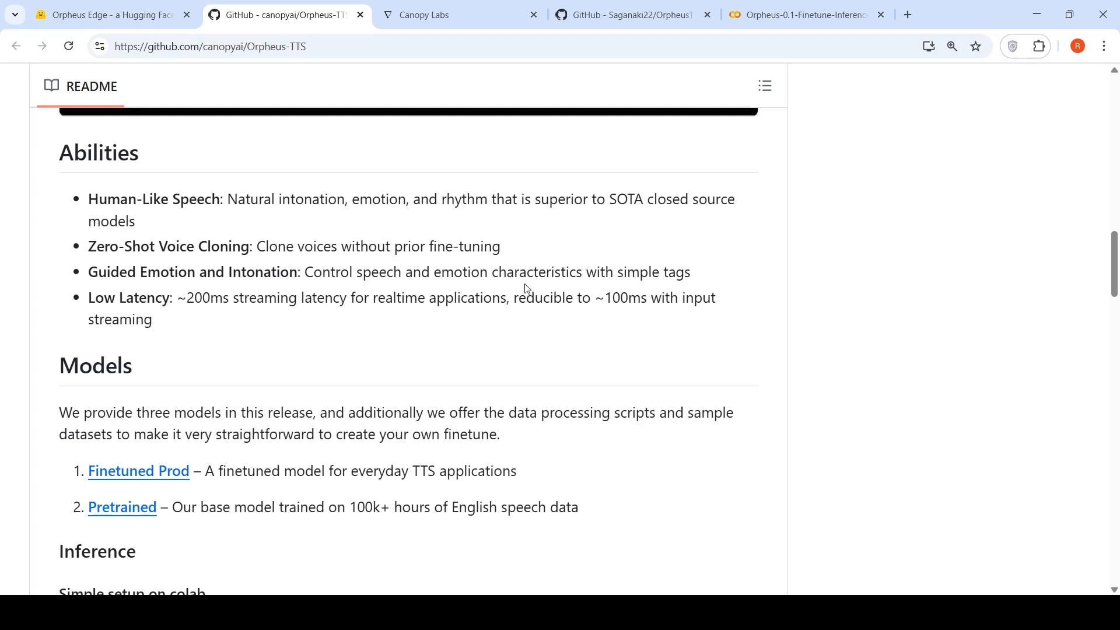
mouse_move(424, 336)
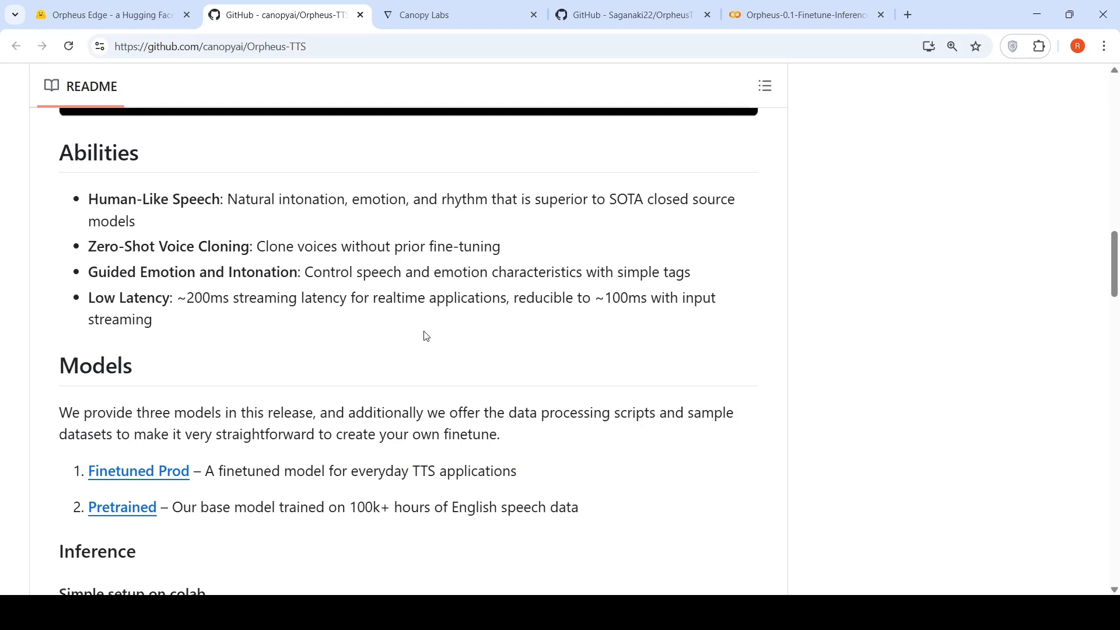
mouse_move(477, 326)
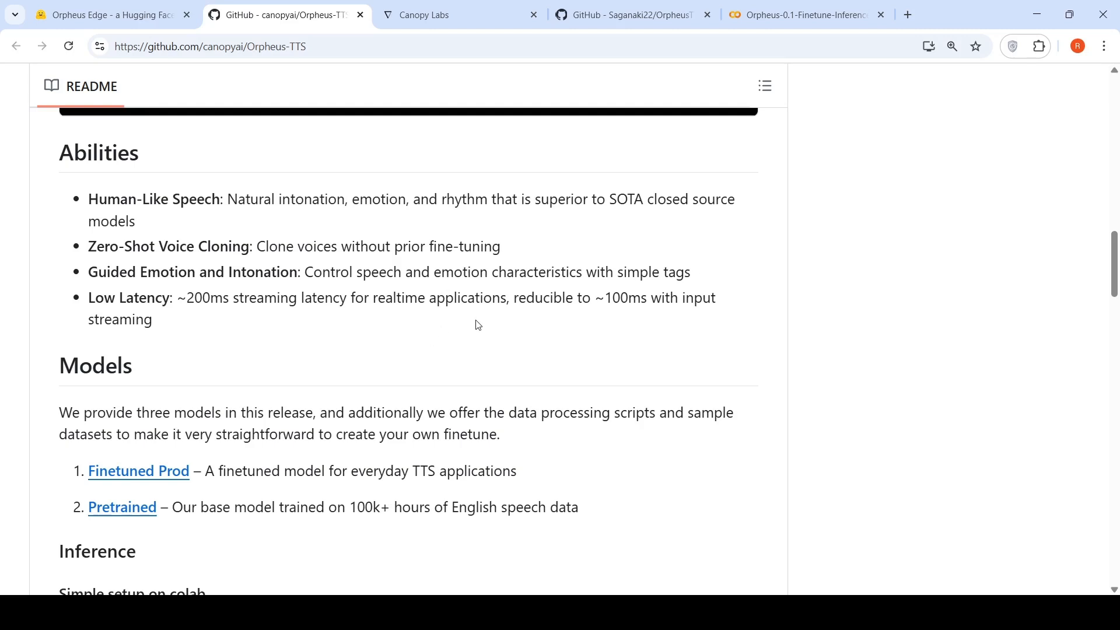
scroll("down", 3)
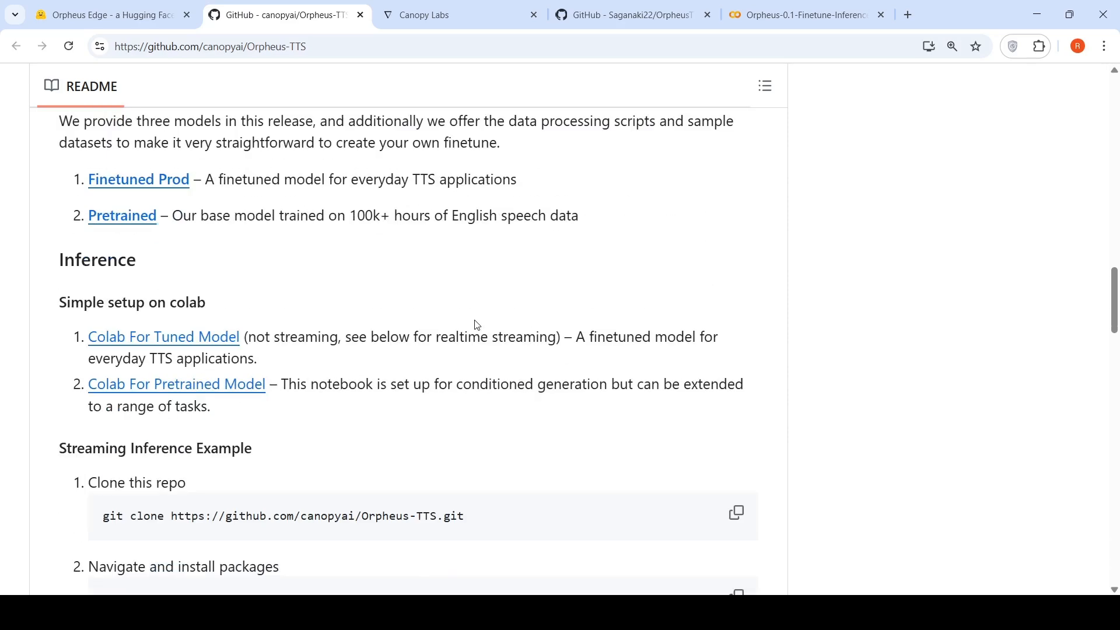
mouse_move(235, 341)
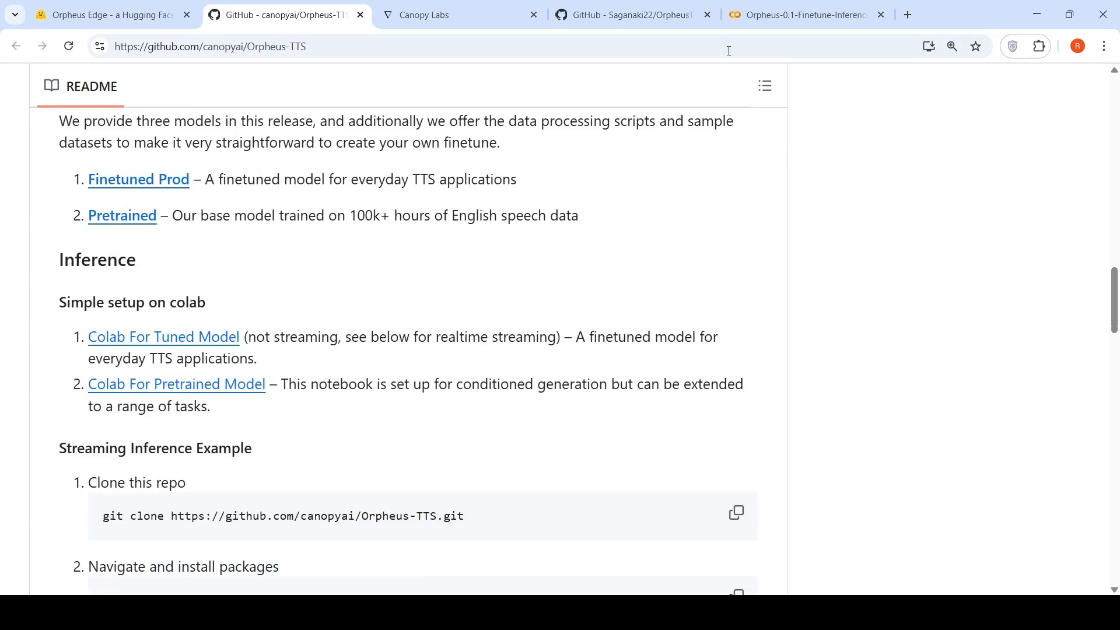
Step: Return to the finetune-inference notebook and play the first six-second Tara clip
left_click(807, 14)
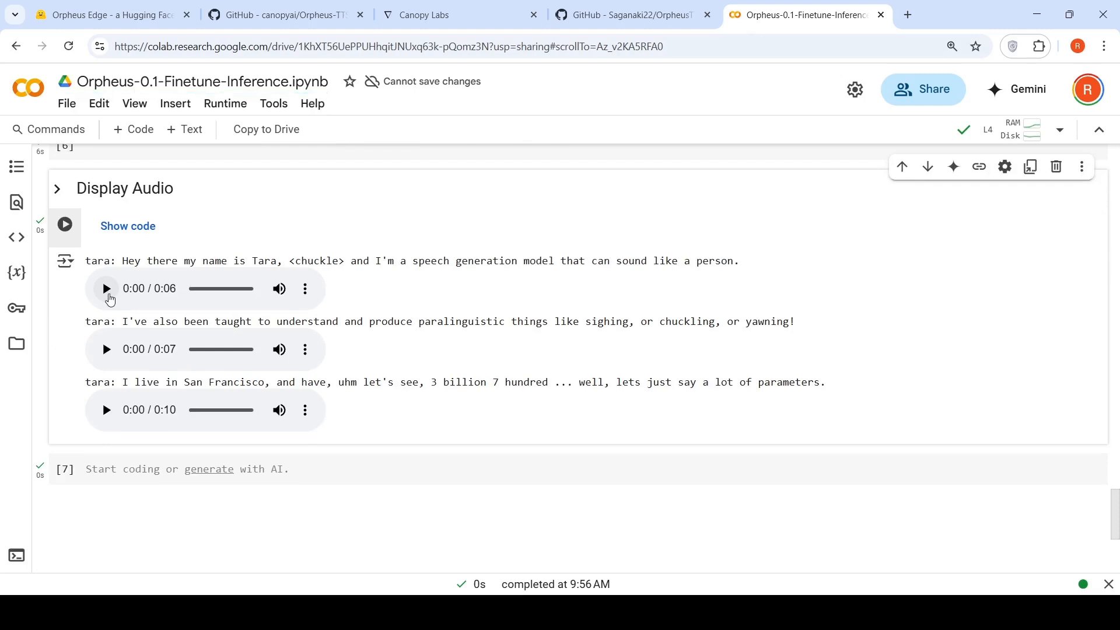
left_click(106, 288)
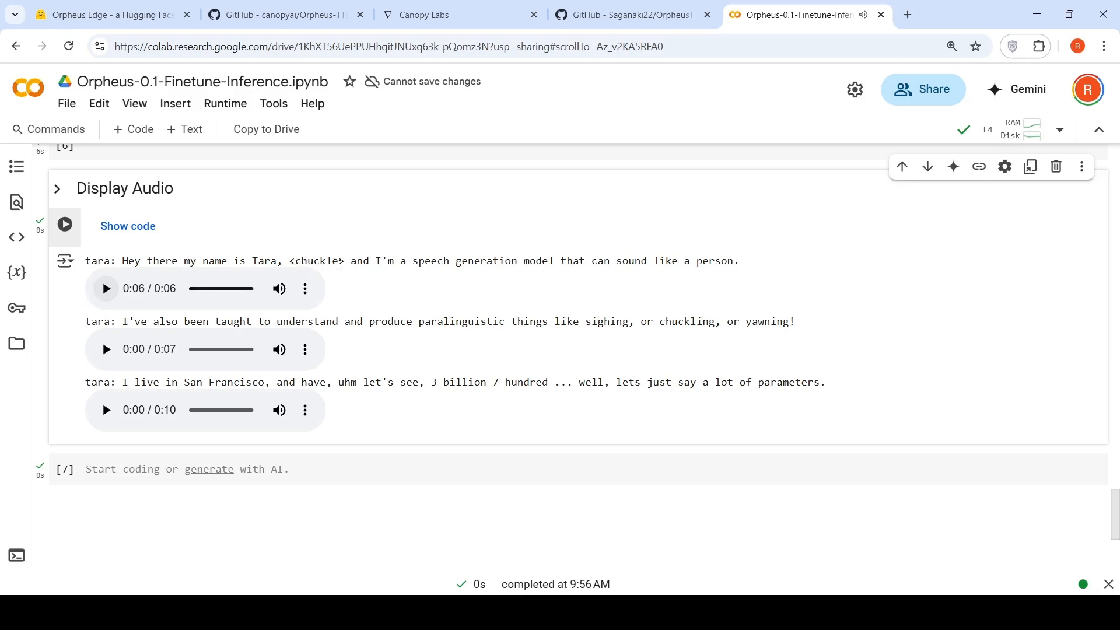
mouse_move(196, 281)
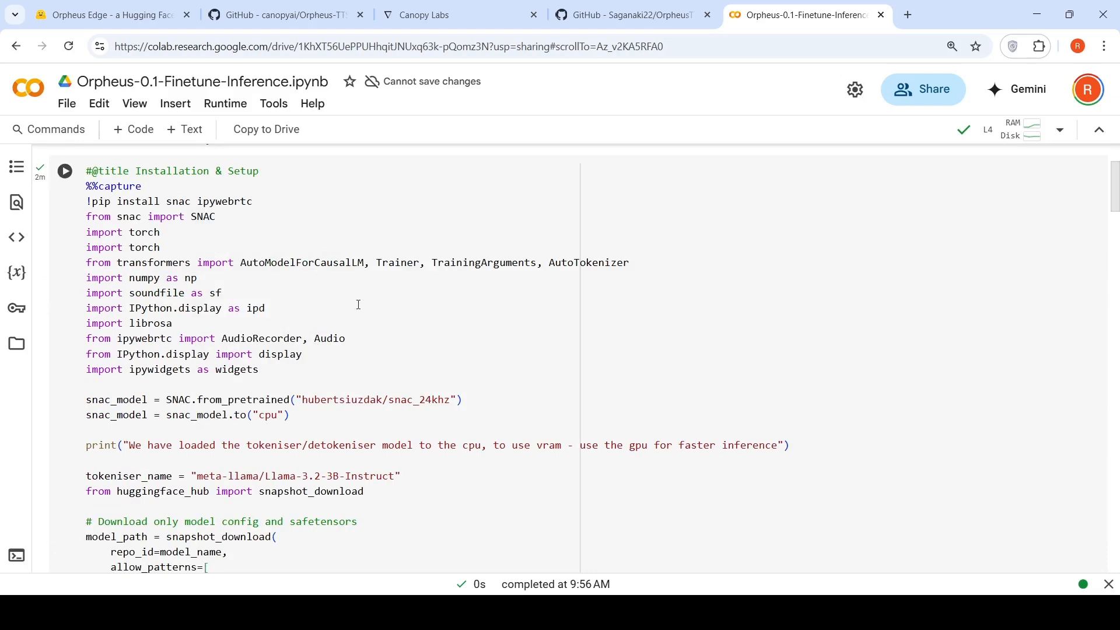
mouse_move(352, 281)
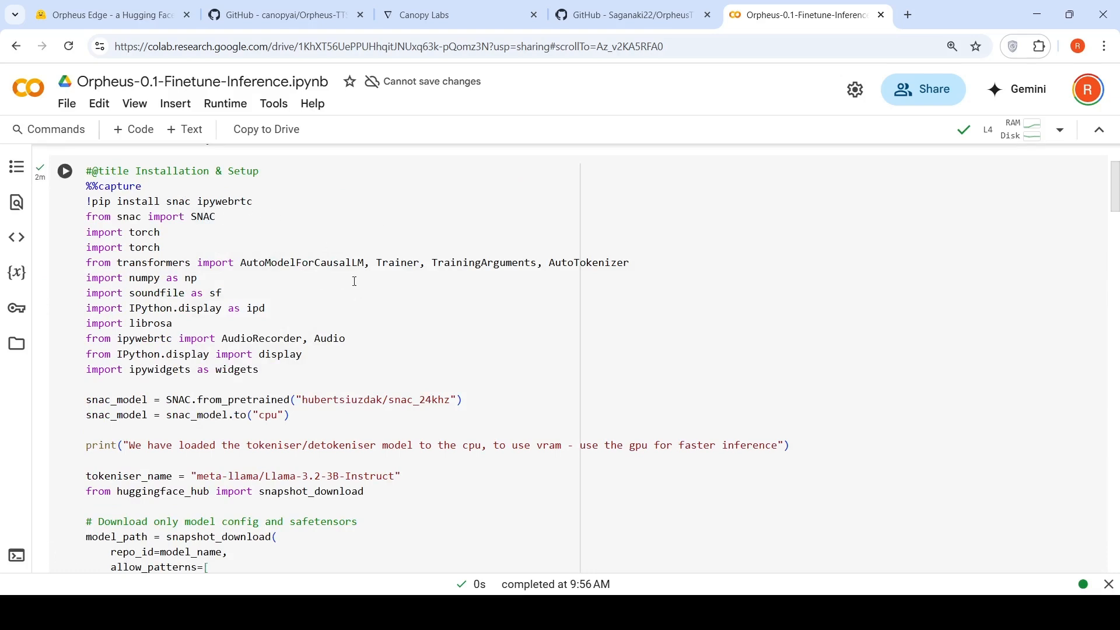
Step: Review the model-name, installation and model-loading cells down to the prompts cell
scroll("down", 3)
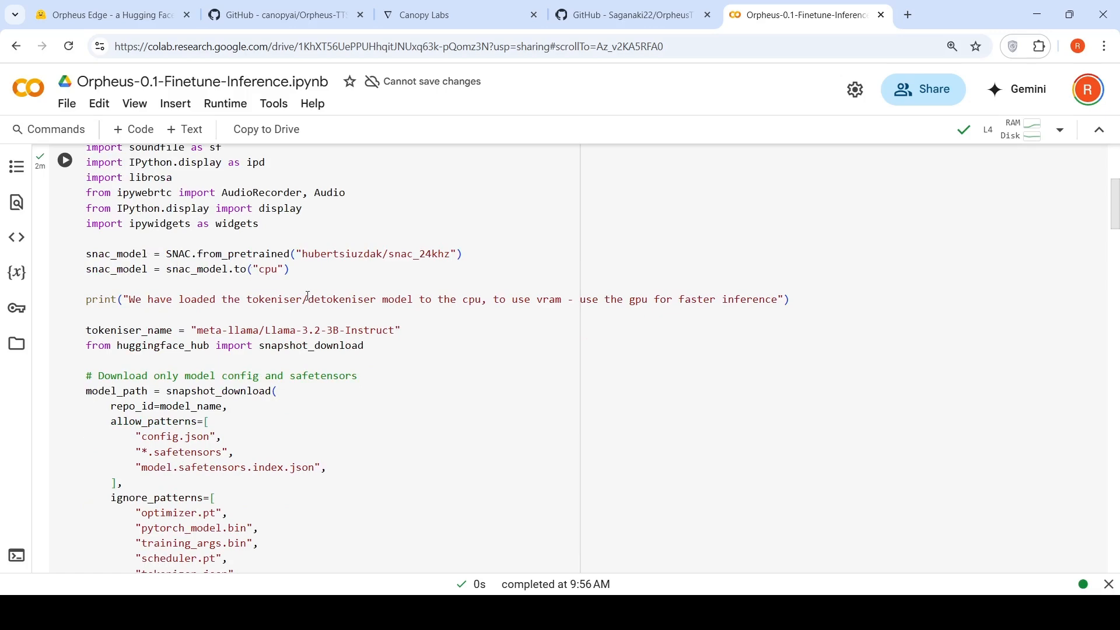
scroll("down", 3)
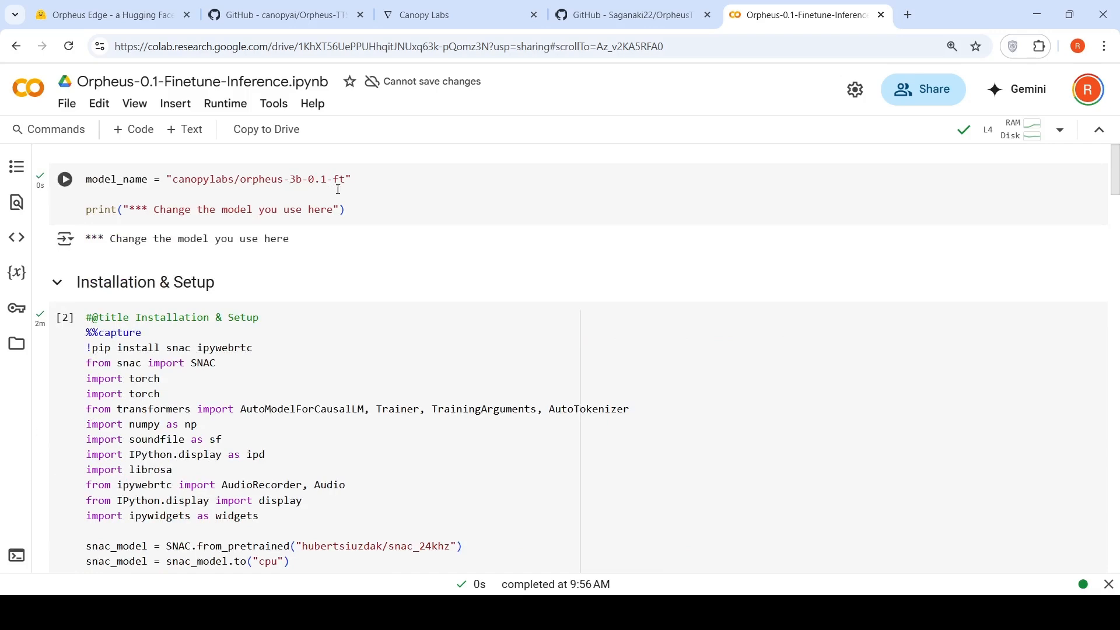
scroll("down", 3)
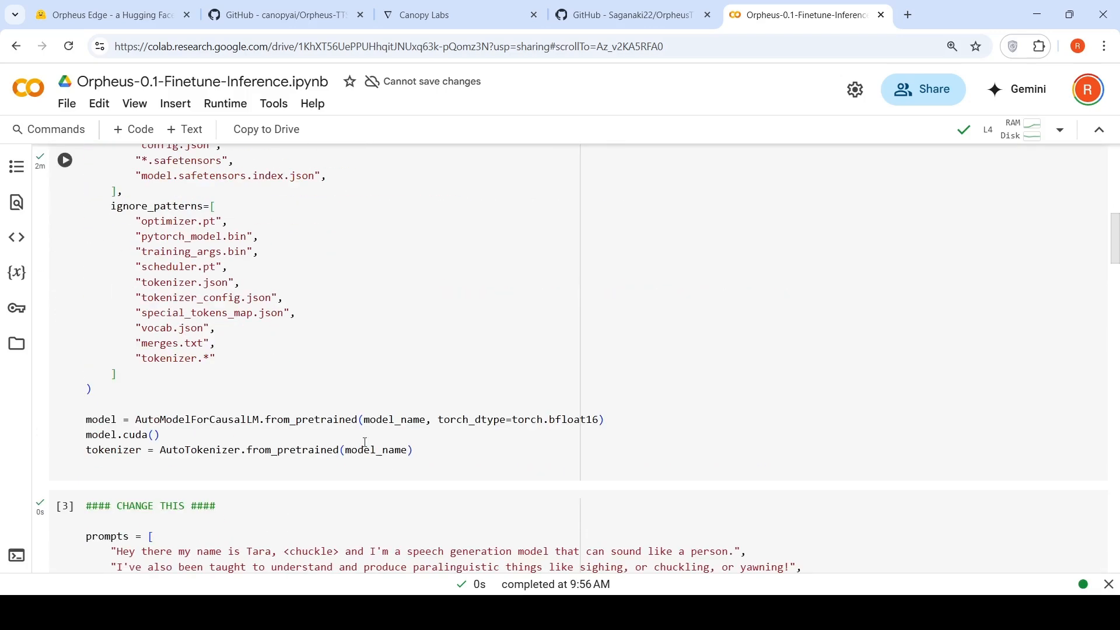
mouse_move(804, 478)
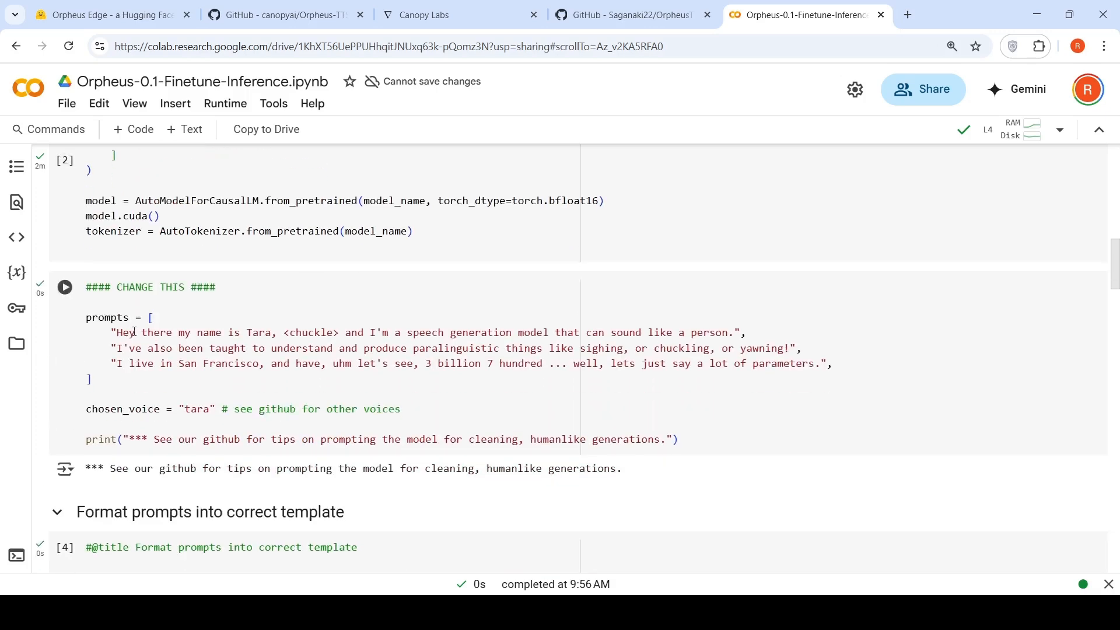
mouse_move(343, 365)
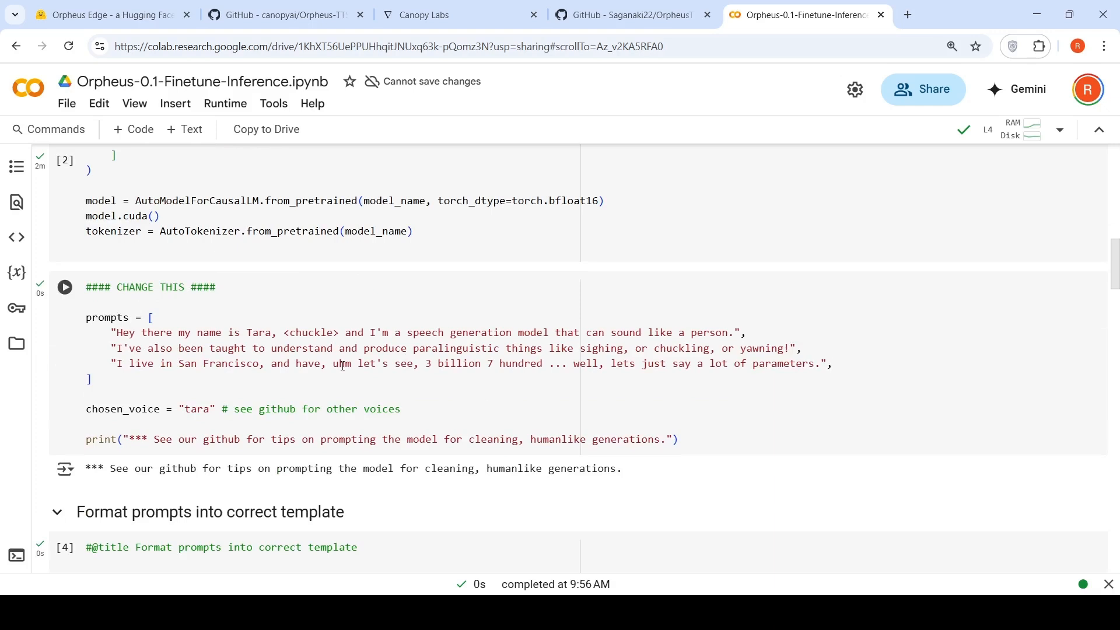
mouse_move(342, 364)
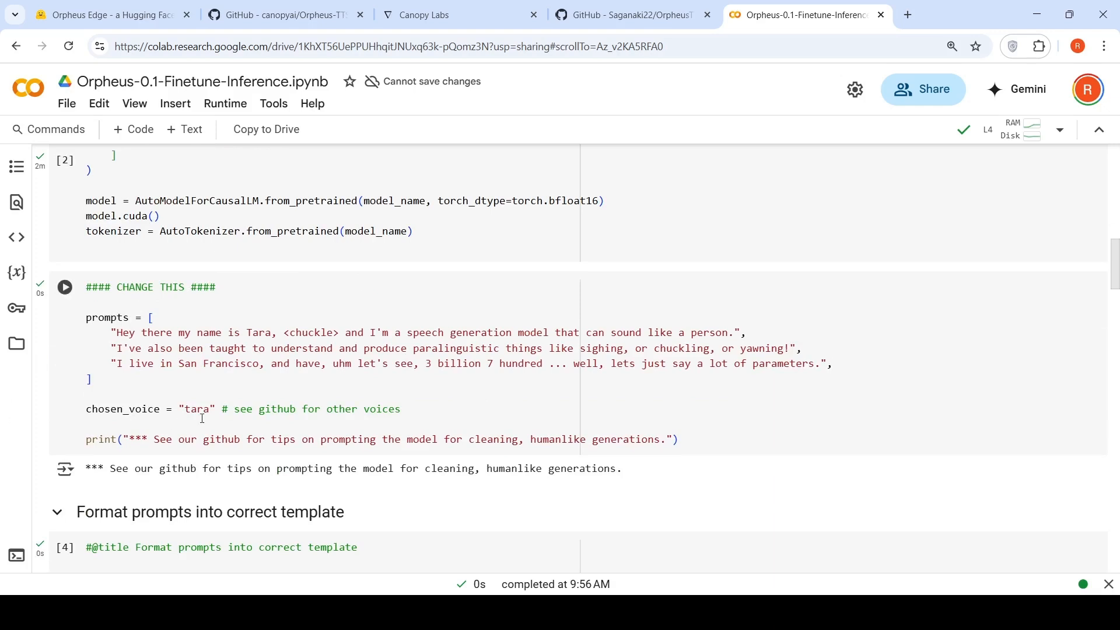
mouse_move(434, 403)
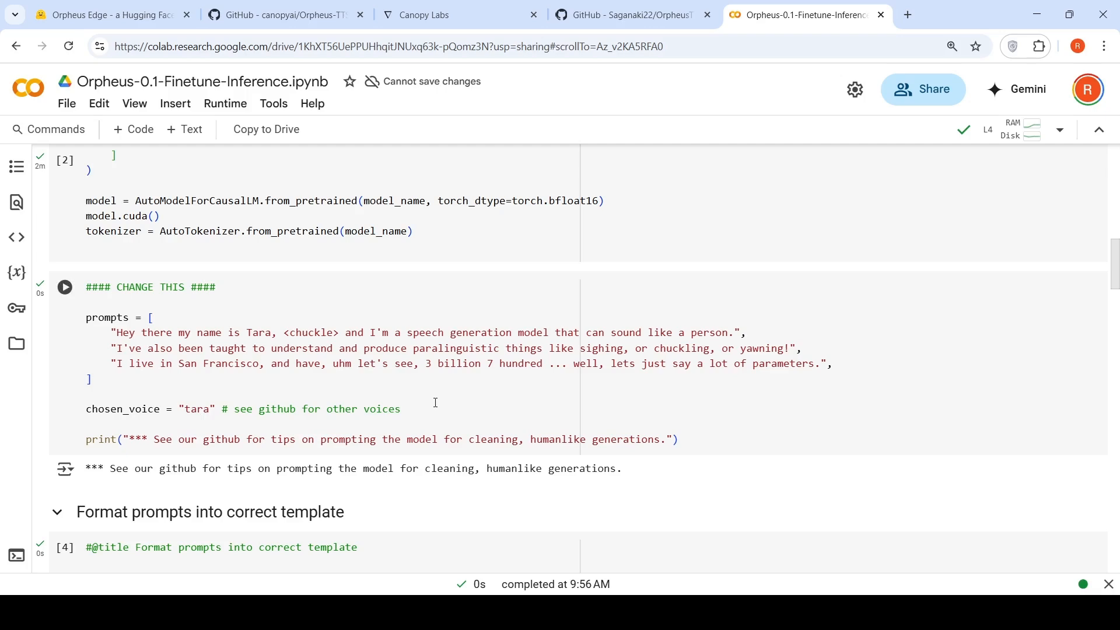
Step: Bring up the Orpheus-TTS README's Prompting section with voice names and emotive tags
left_click(284, 14)
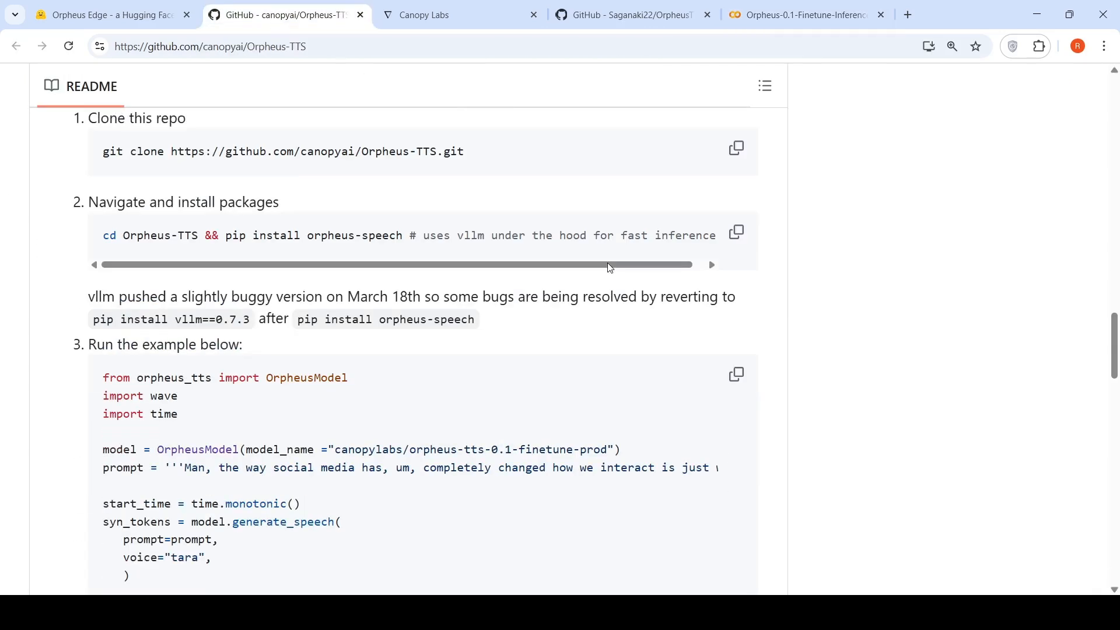
scroll("down", 3)
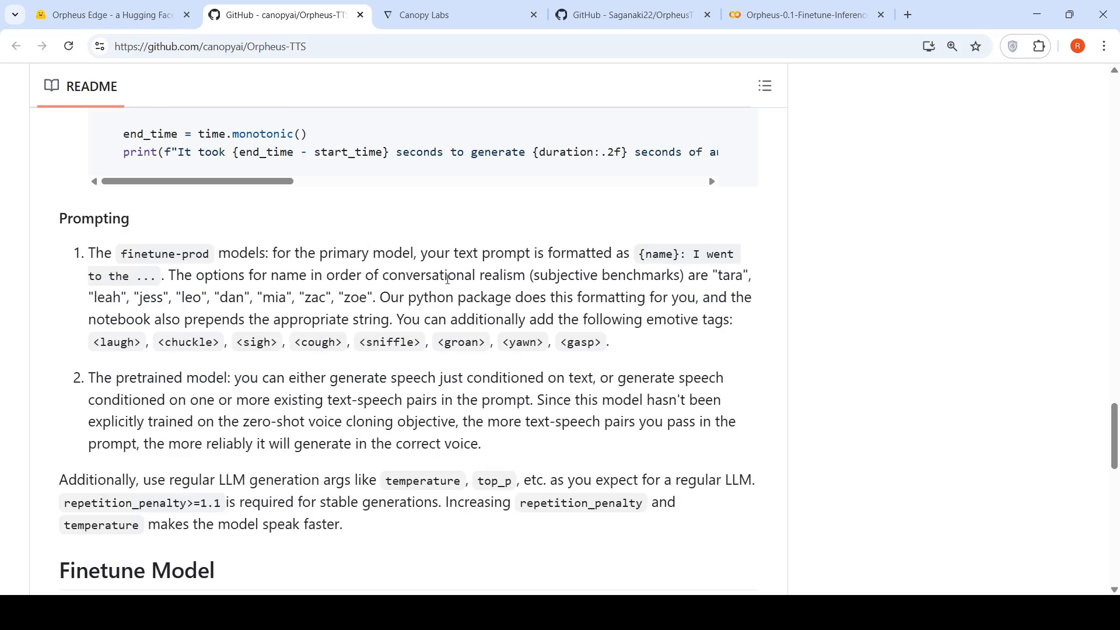
mouse_move(654, 272)
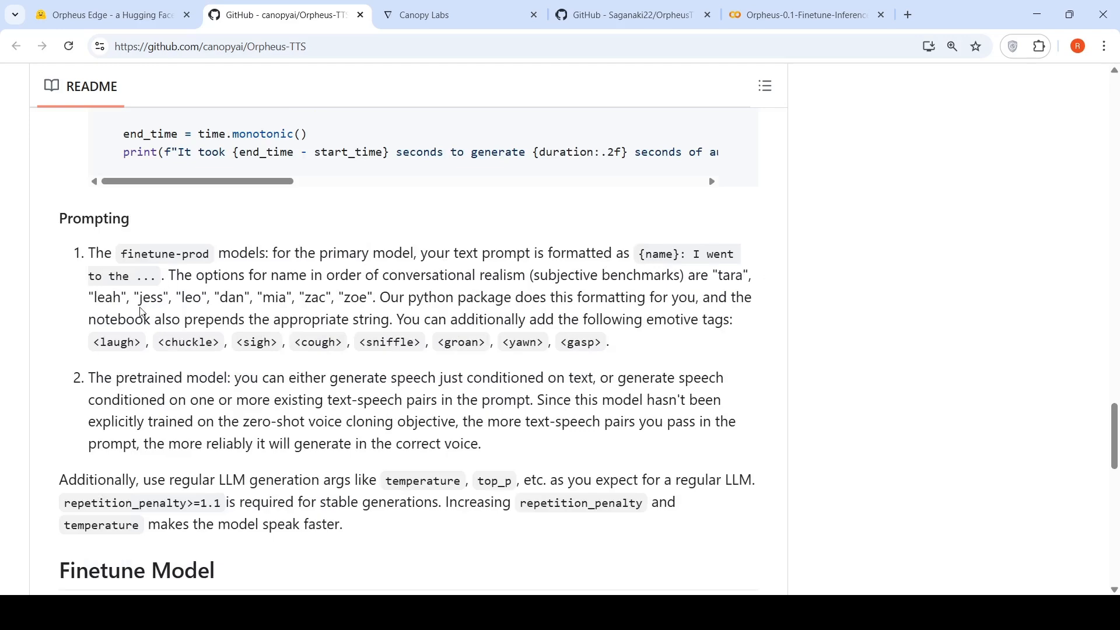
mouse_move(890, 104)
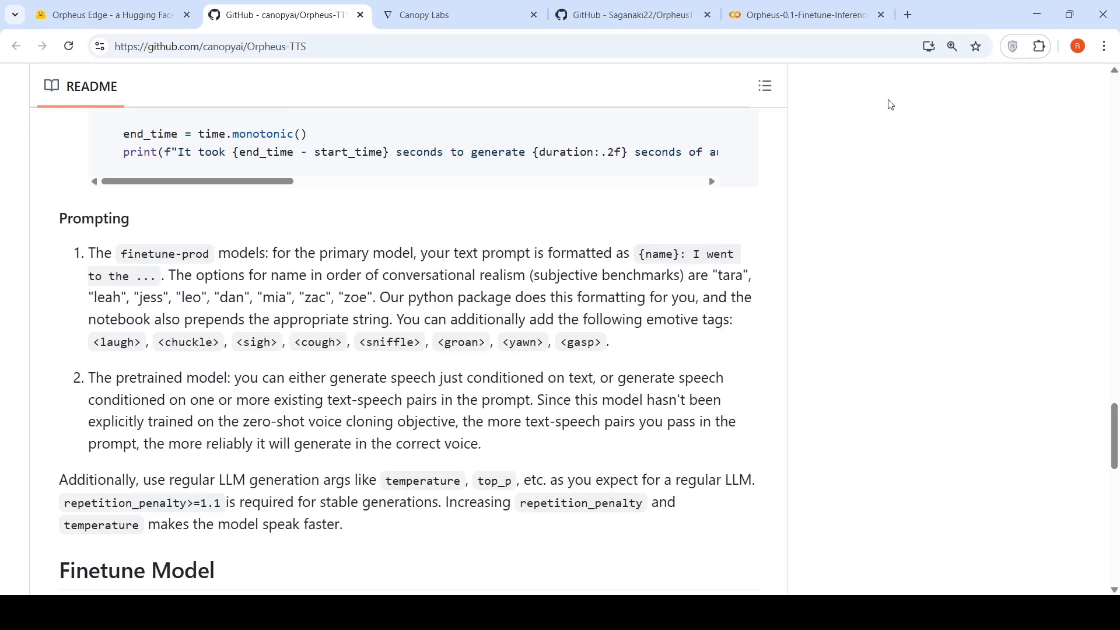
left_click(804, 14)
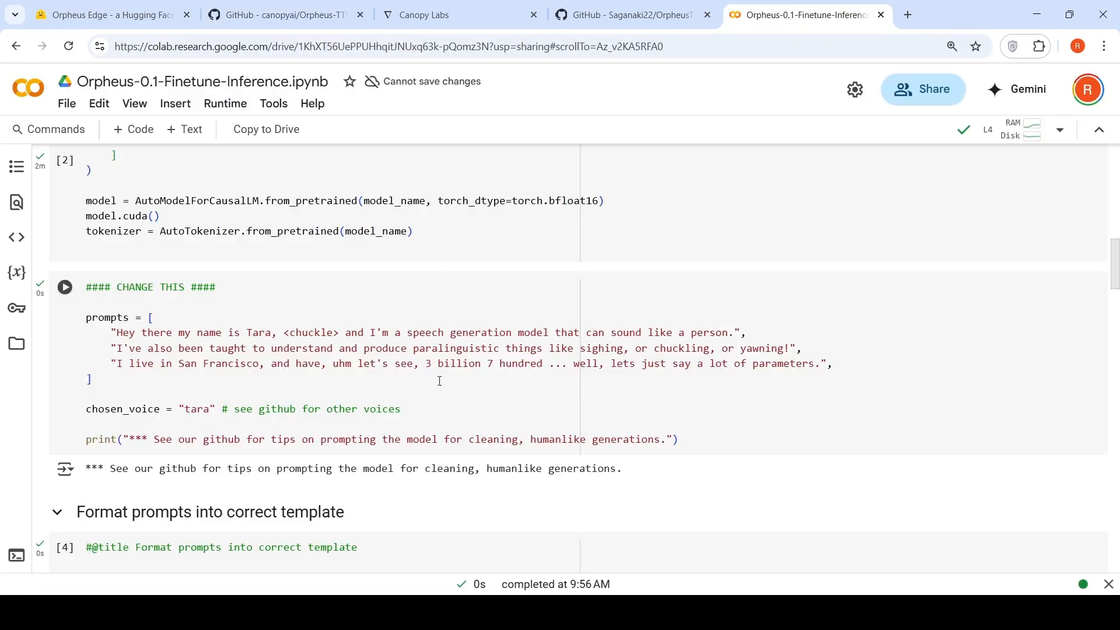
scroll("down", 3)
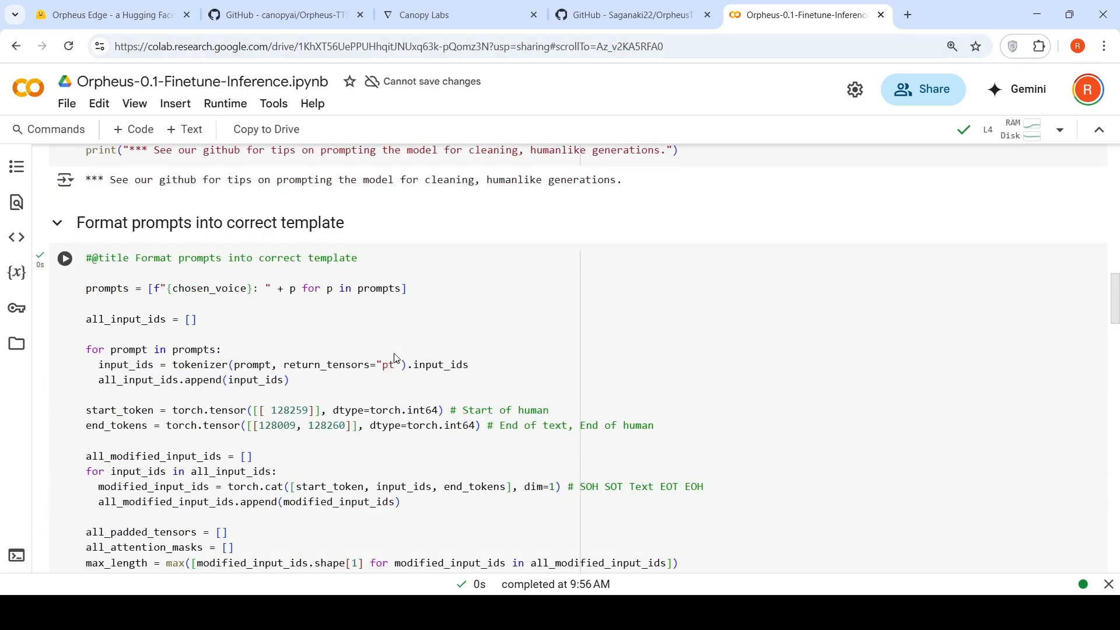
scroll("down", 3)
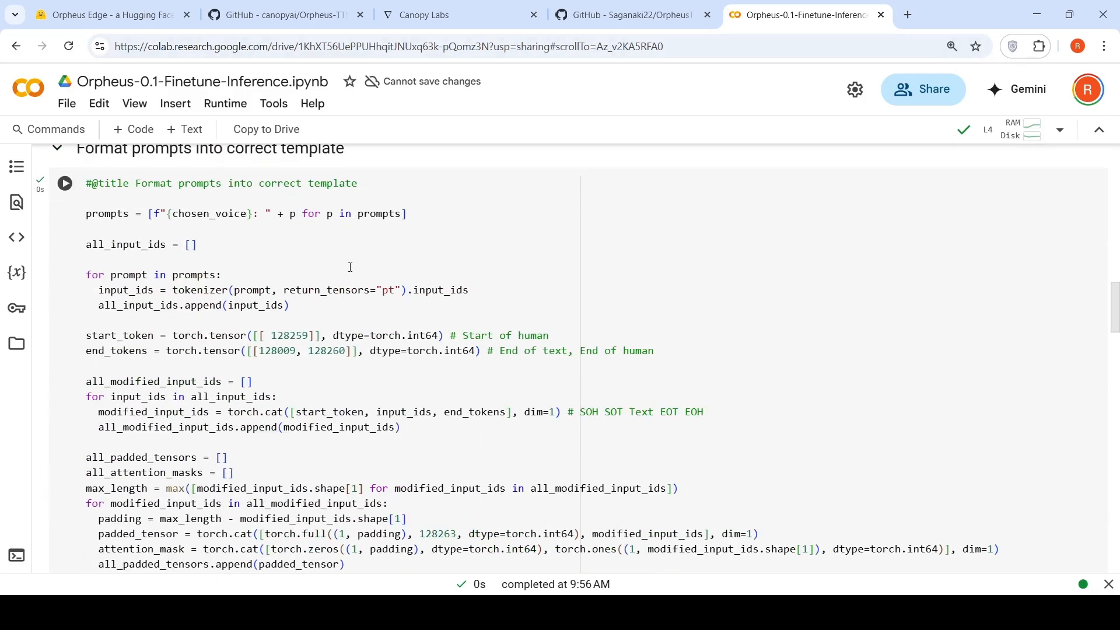
mouse_move(380, 360)
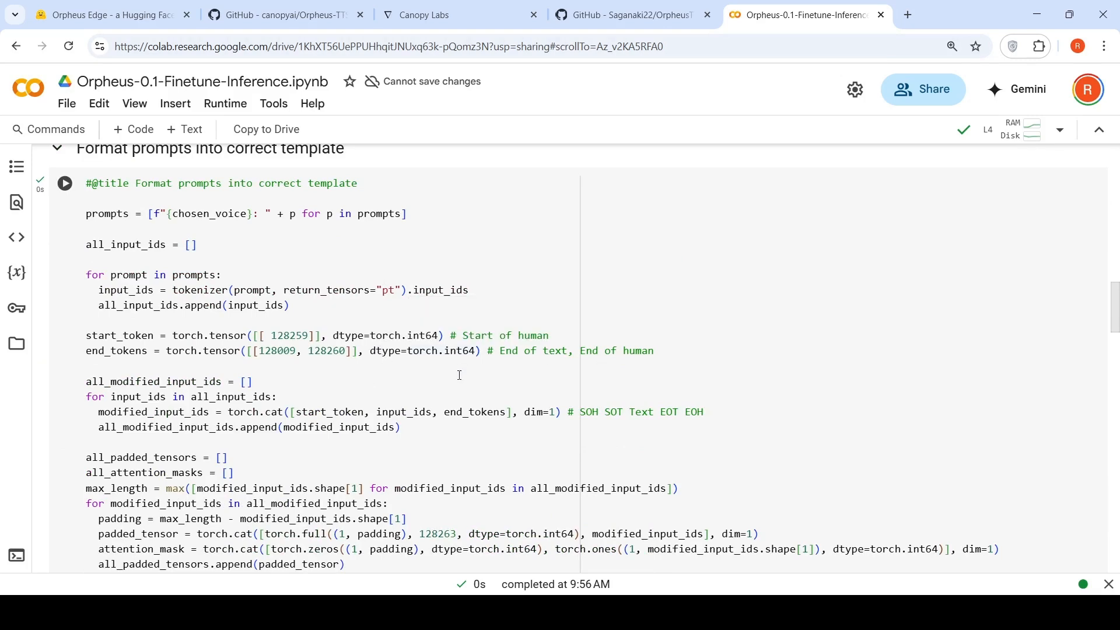
scroll("down", 3)
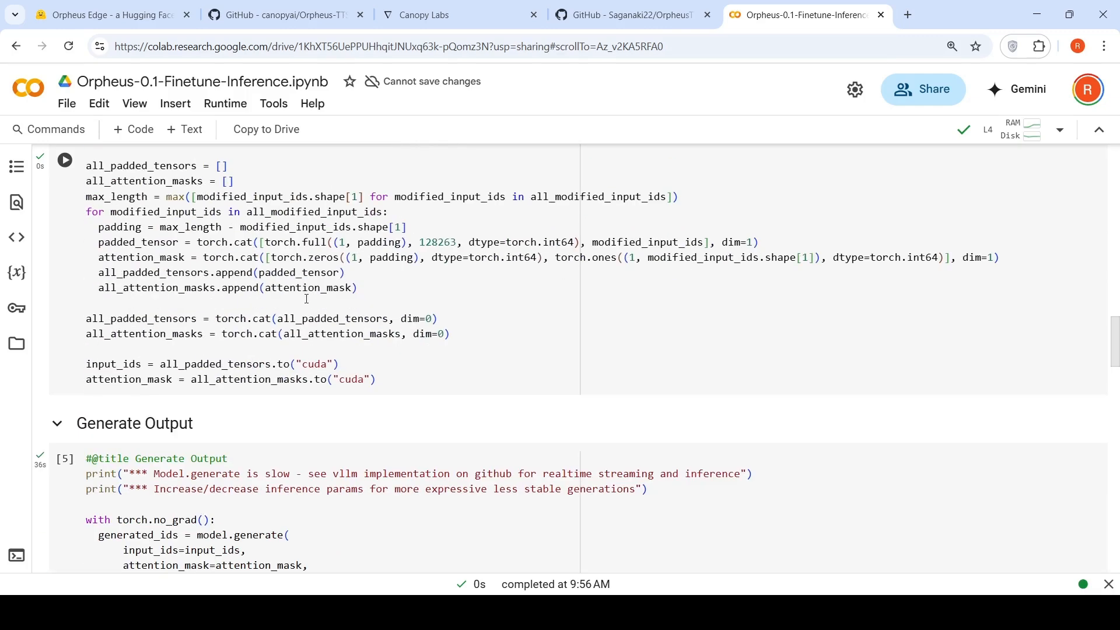
scroll("down", 3)
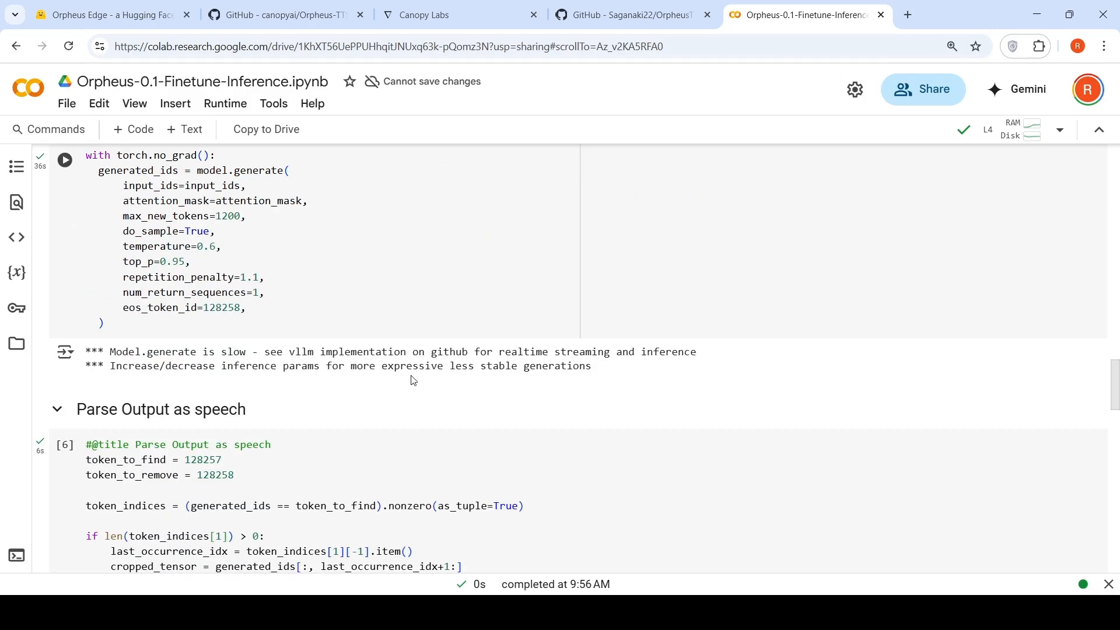
scroll("down", 3)
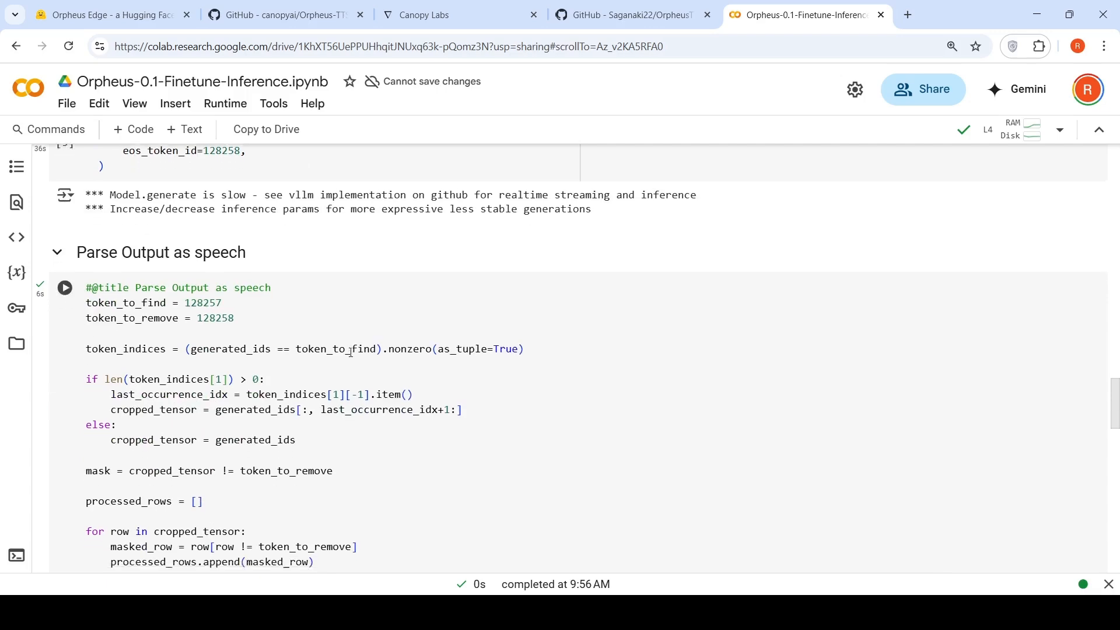
scroll("down", 3)
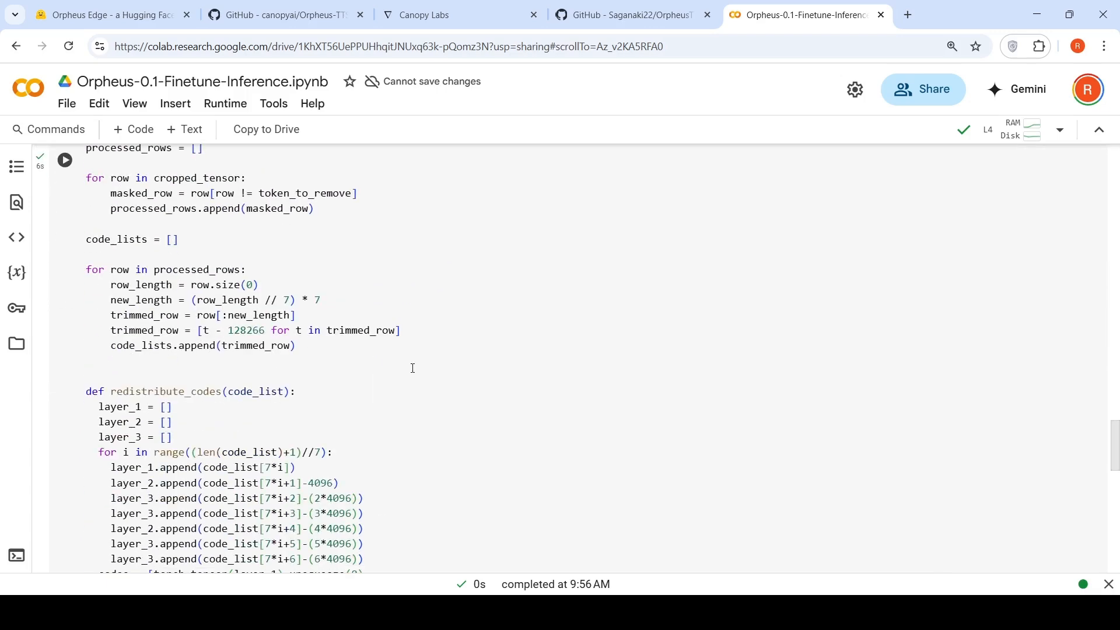
Step: Play the second seven-second Tara clip, then return to the prompts cell
scroll("down", 3)
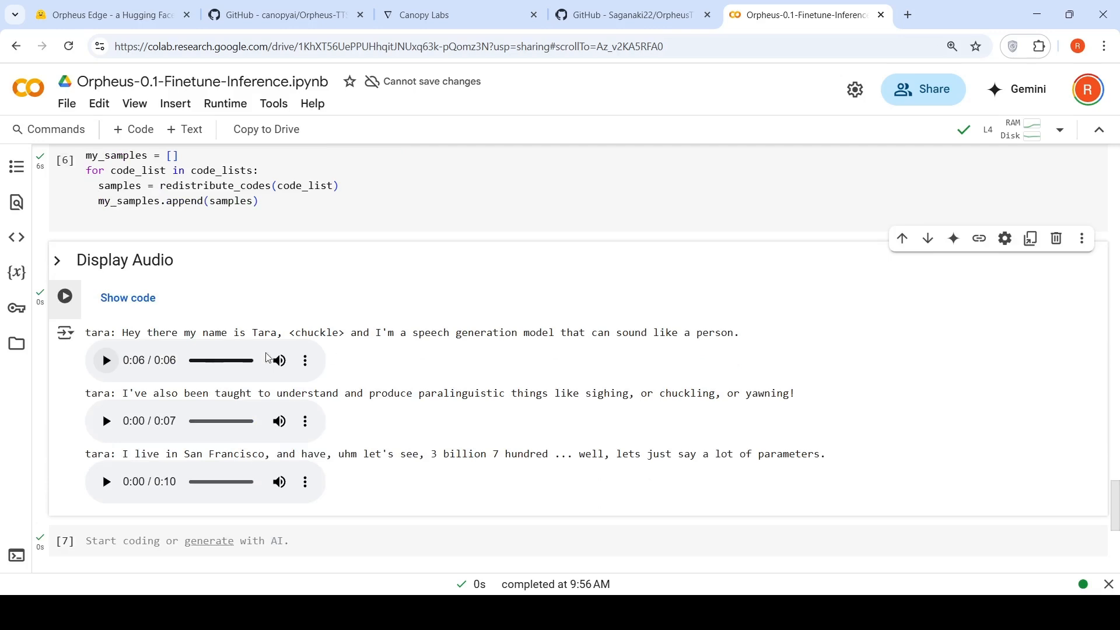
mouse_move(189, 428)
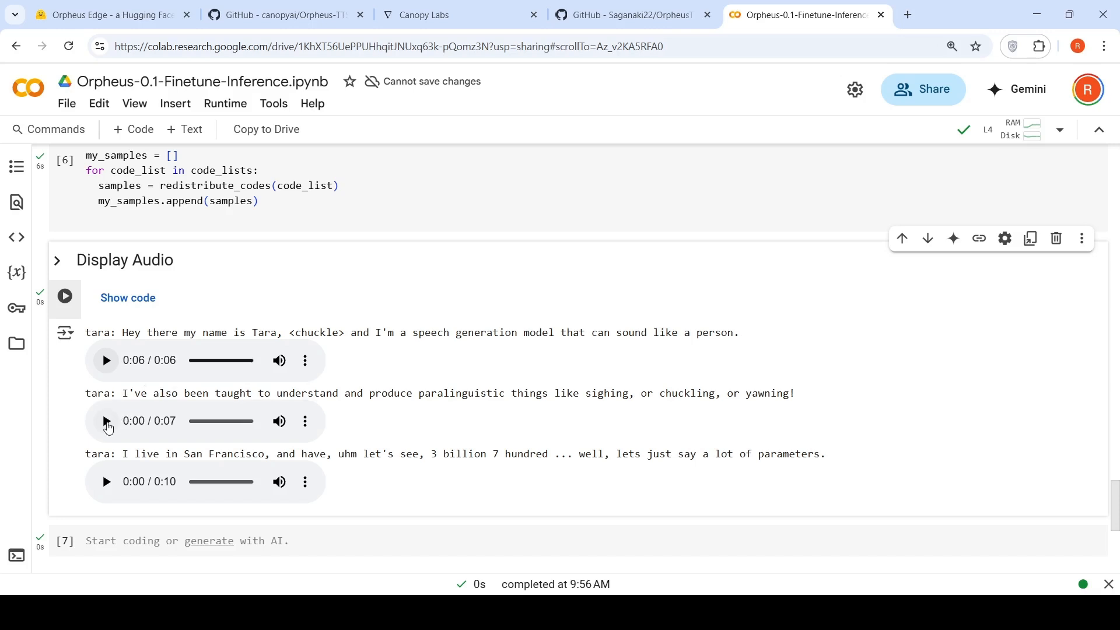
left_click(105, 421)
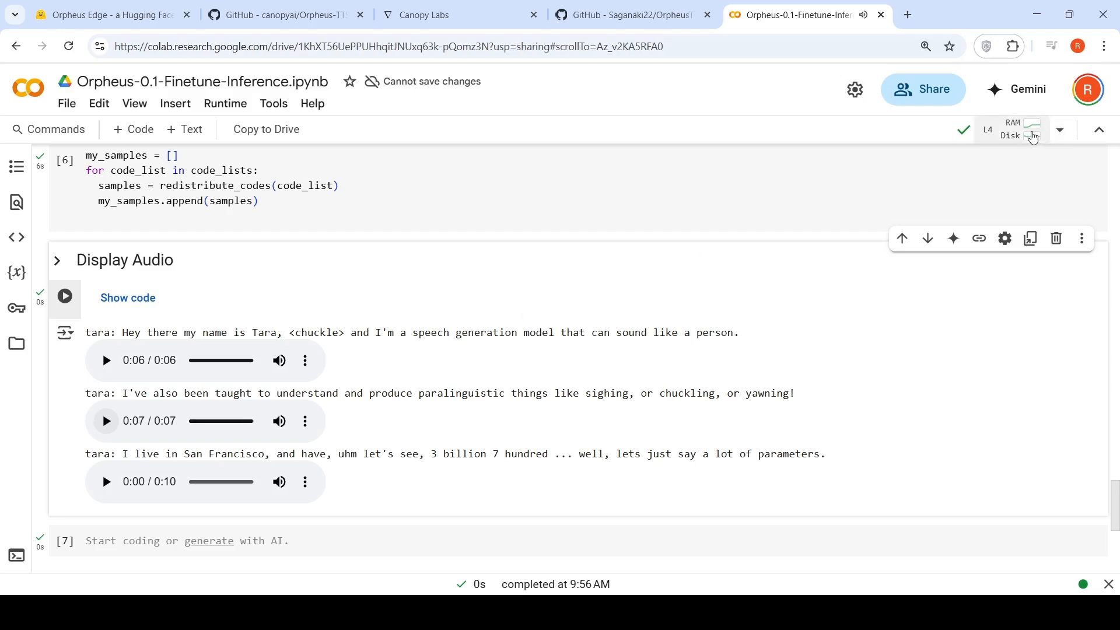
left_click(1017, 129)
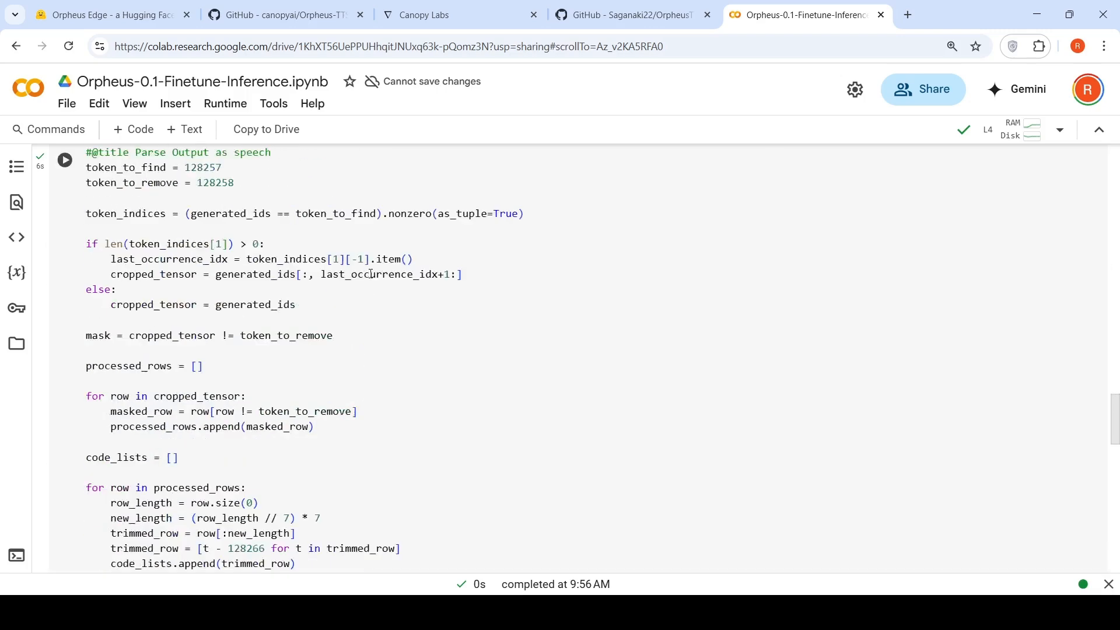
scroll("down", 3)
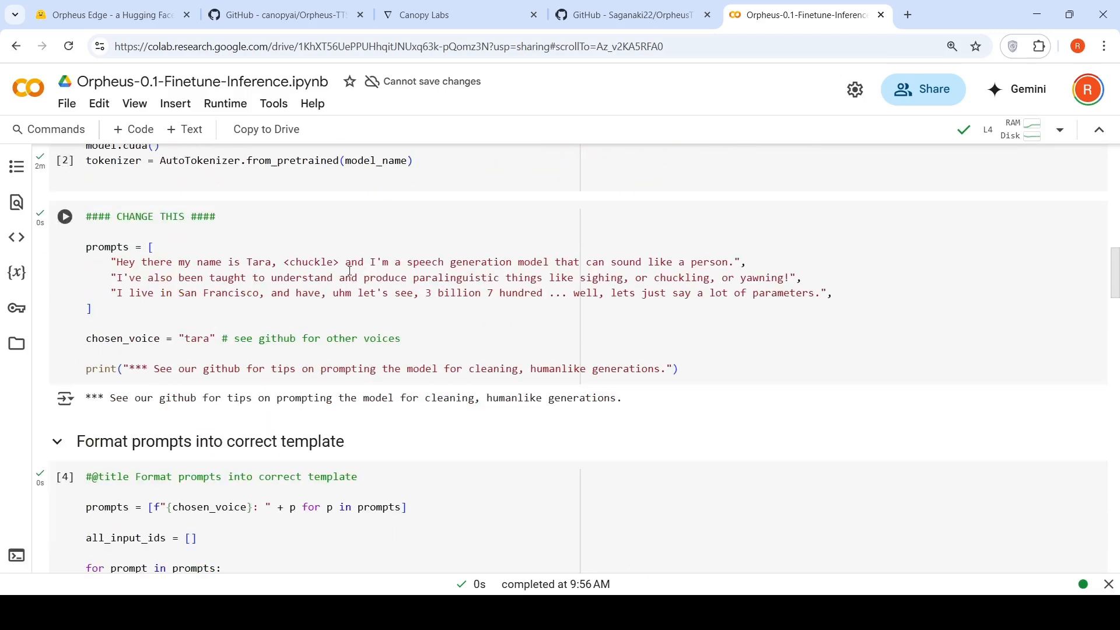
Step: Change the voice to dan and the first prompt's name to Dan
double_click(197, 338)
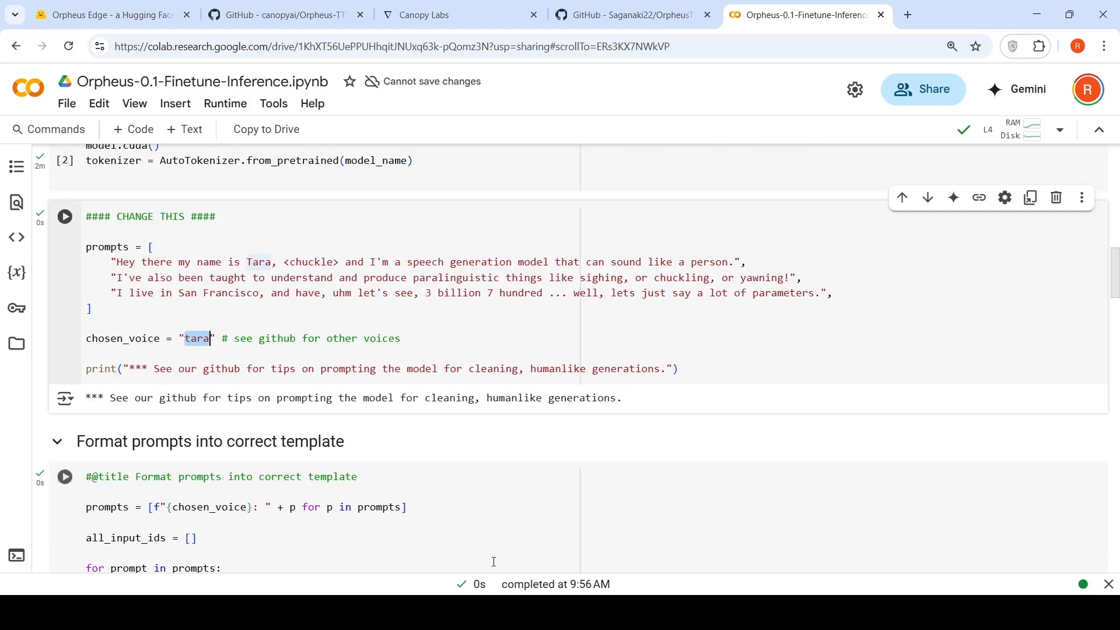
type("dan")
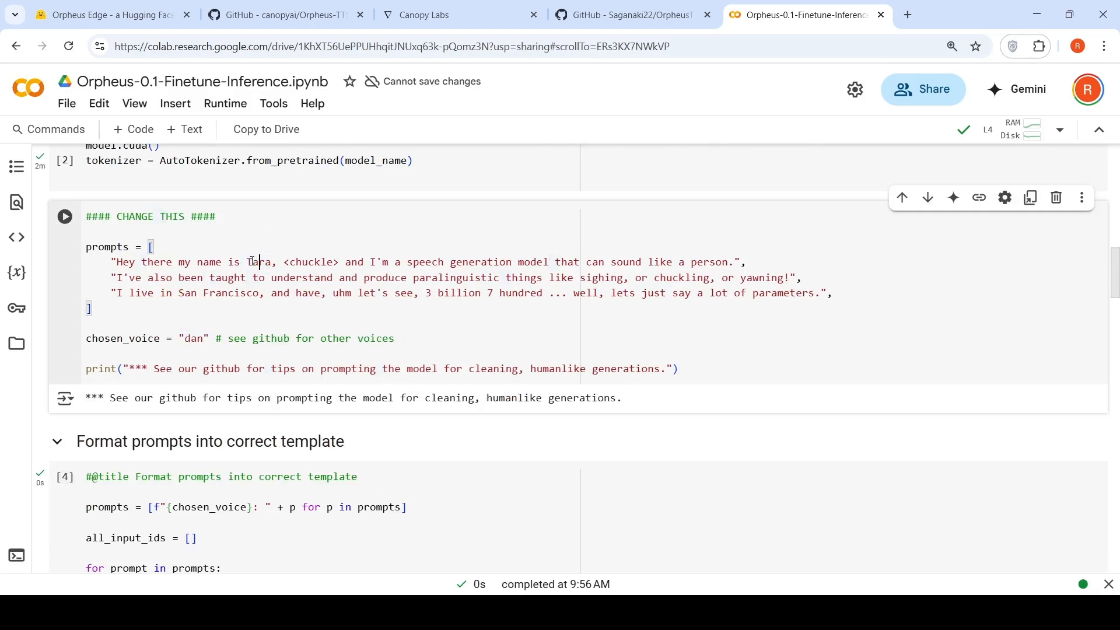
double_click(259, 262)
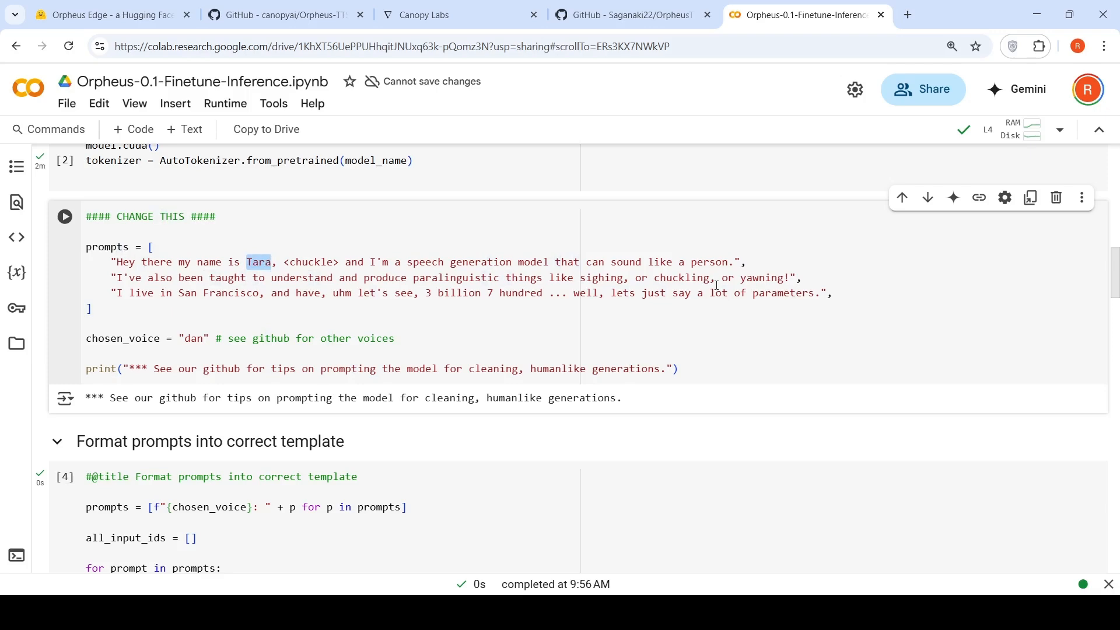
type("Dan")
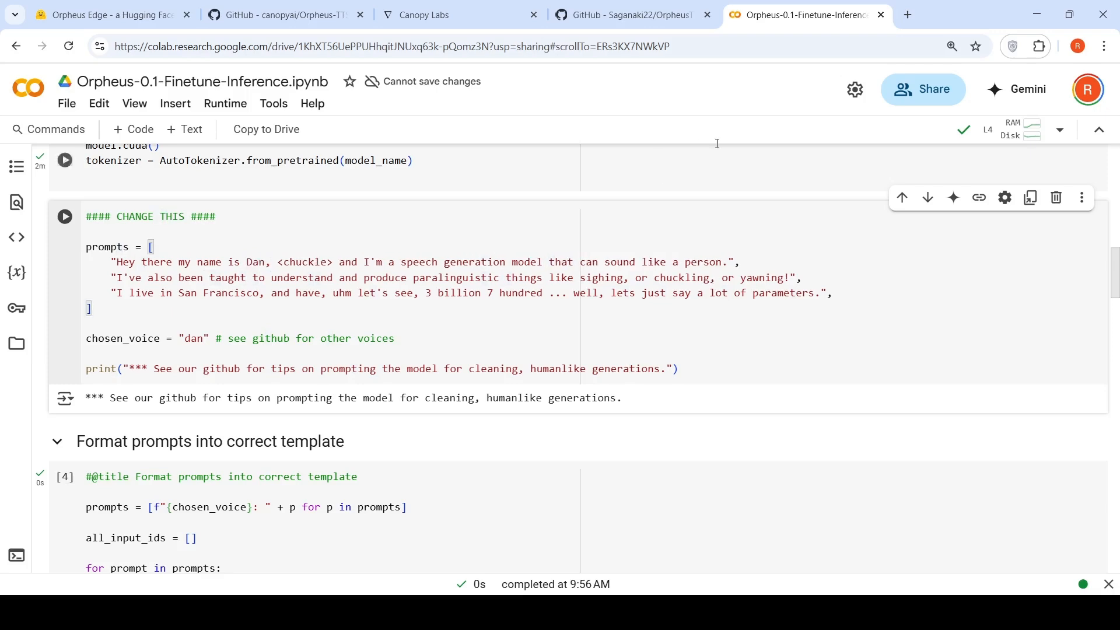
Step: Check the README's tag list and replace <chuckle> with <laugh> in the first prompt
left_click(282, 14)
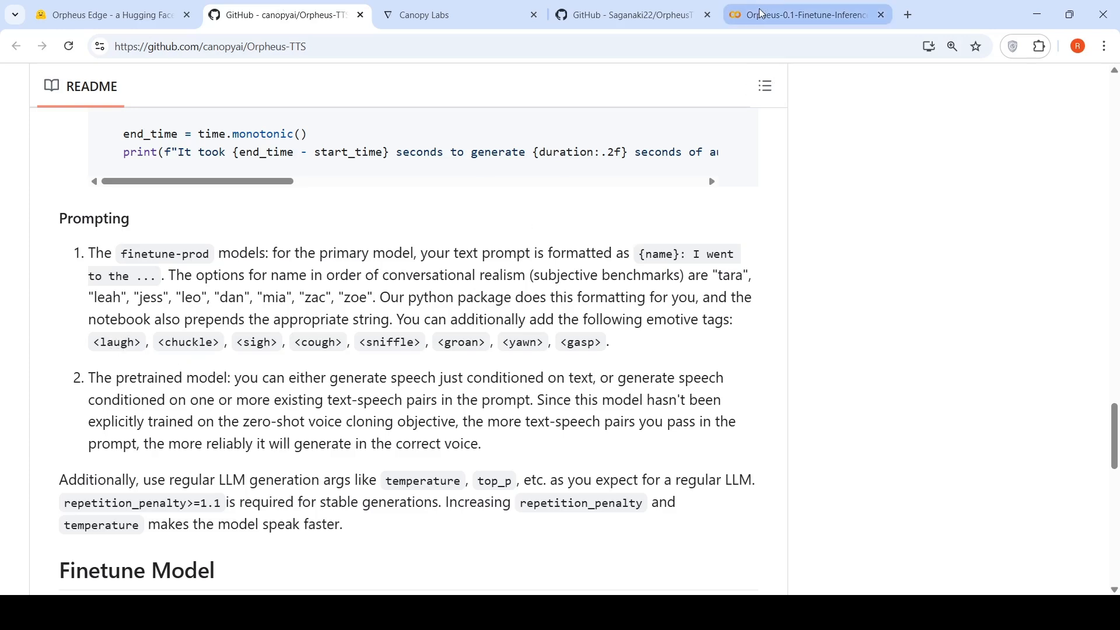
left_click(806, 14)
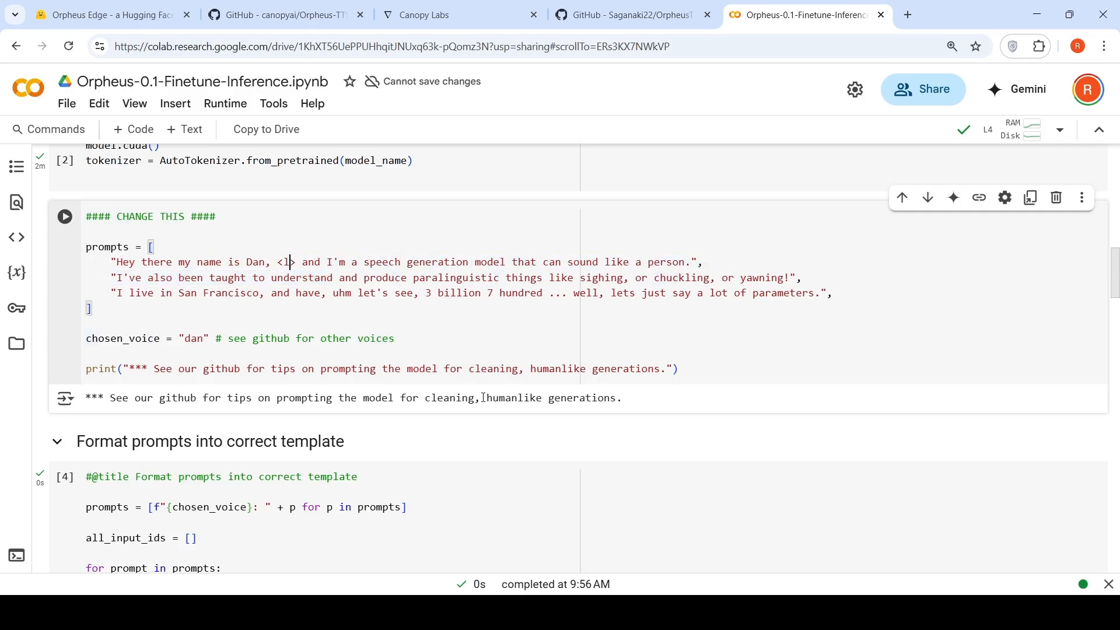
type("augh")
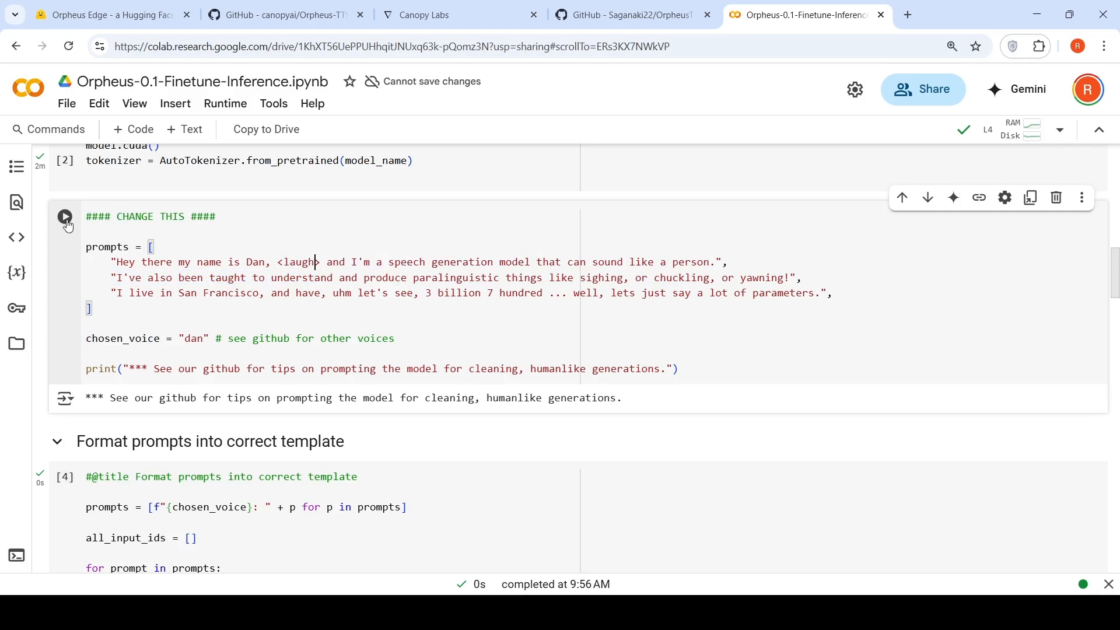
Step: Run the edited prompts cell and Generate Output until generation finishes
scroll("down", 3)
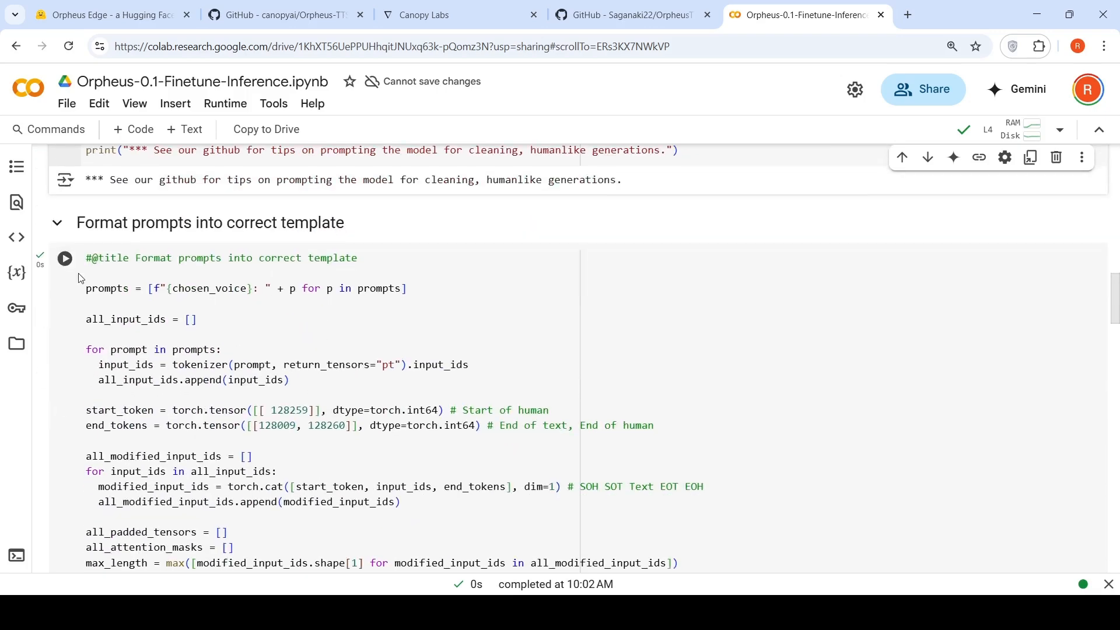
scroll("down", 3)
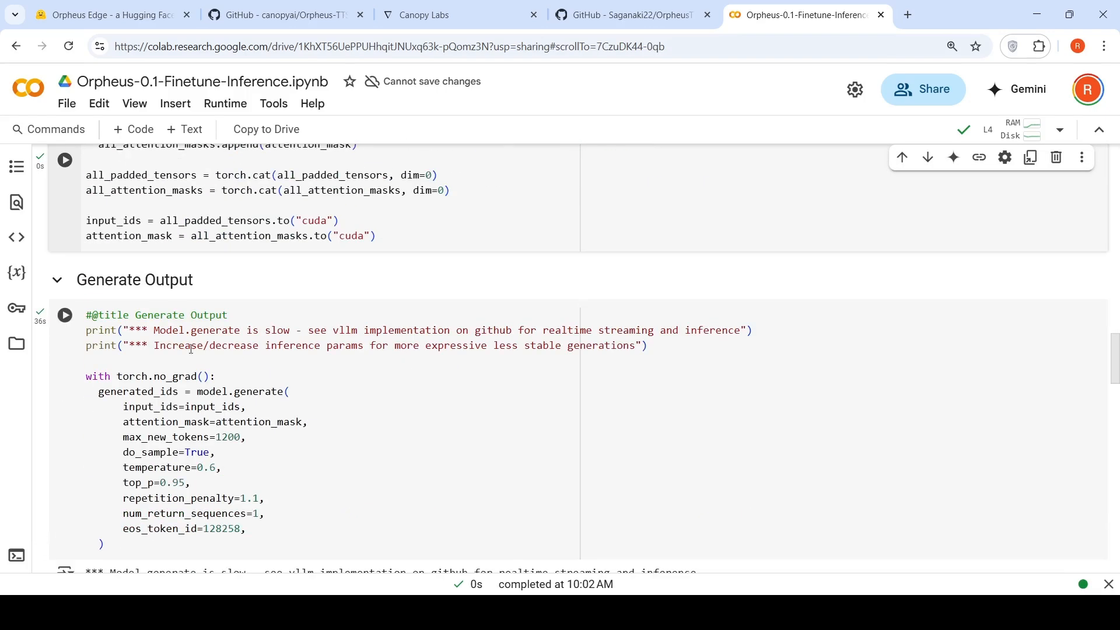
left_click(63, 315)
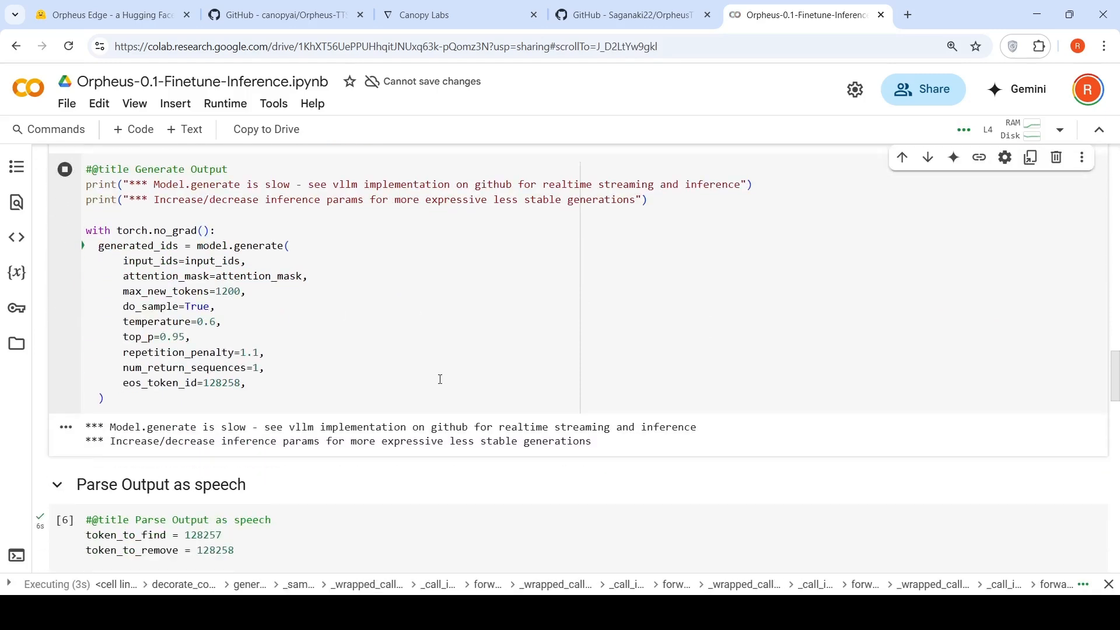
scroll("down", 3)
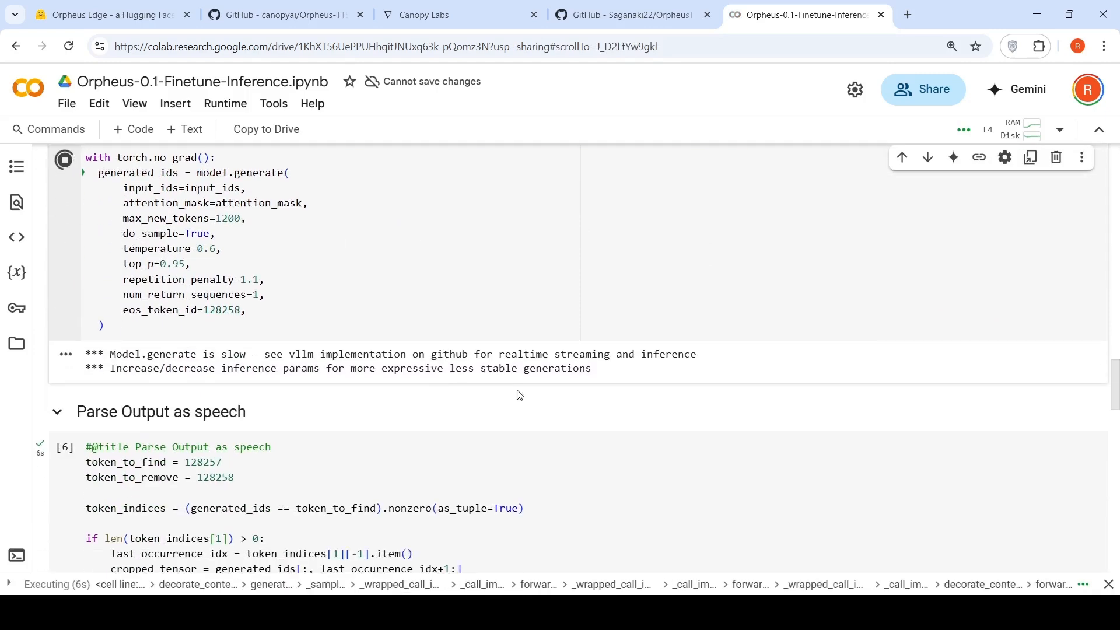
scroll("down", 3)
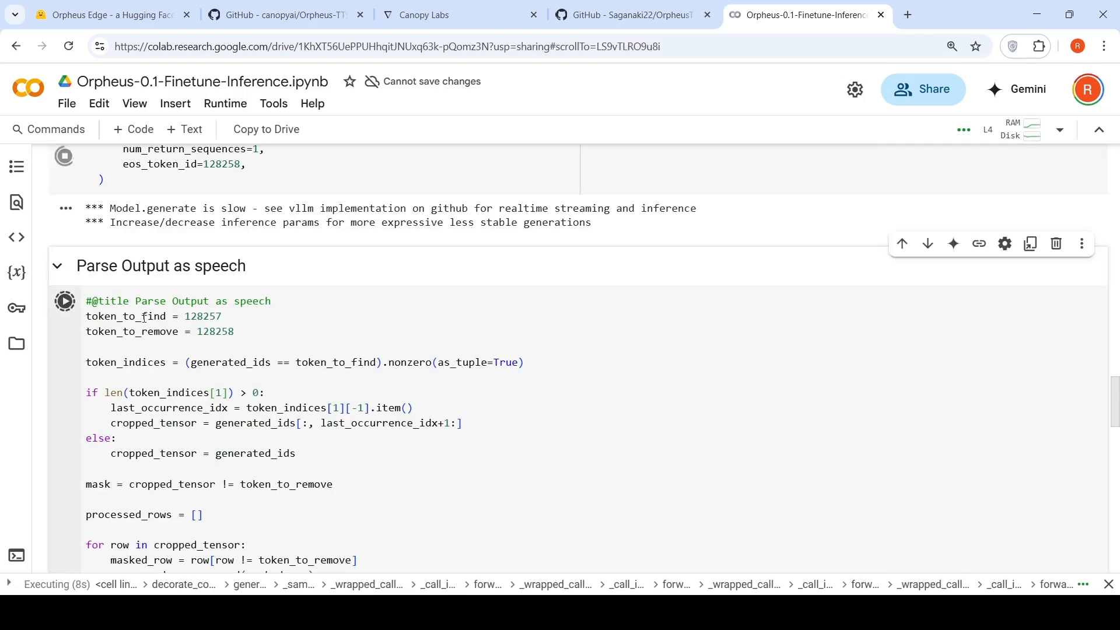
scroll("down", 3)
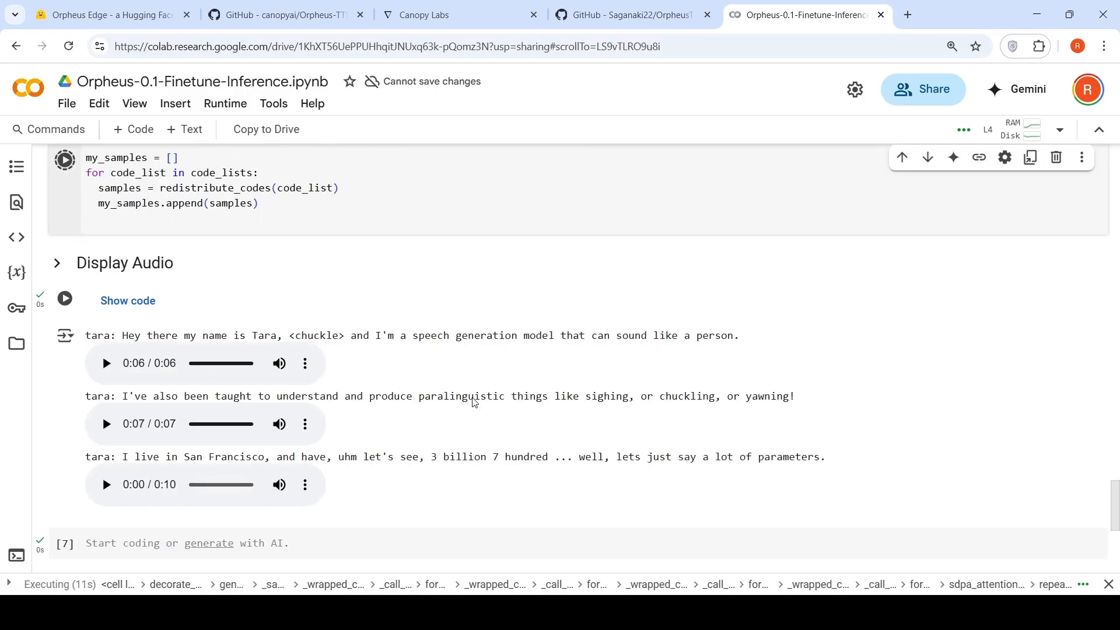
left_click(64, 298)
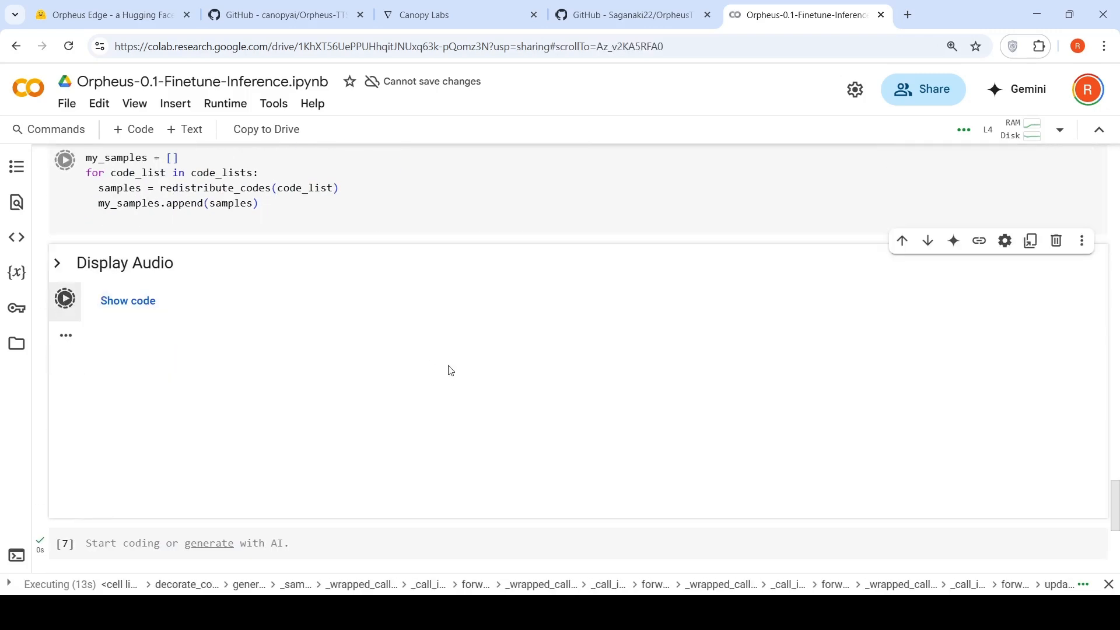
scroll("down", 3)
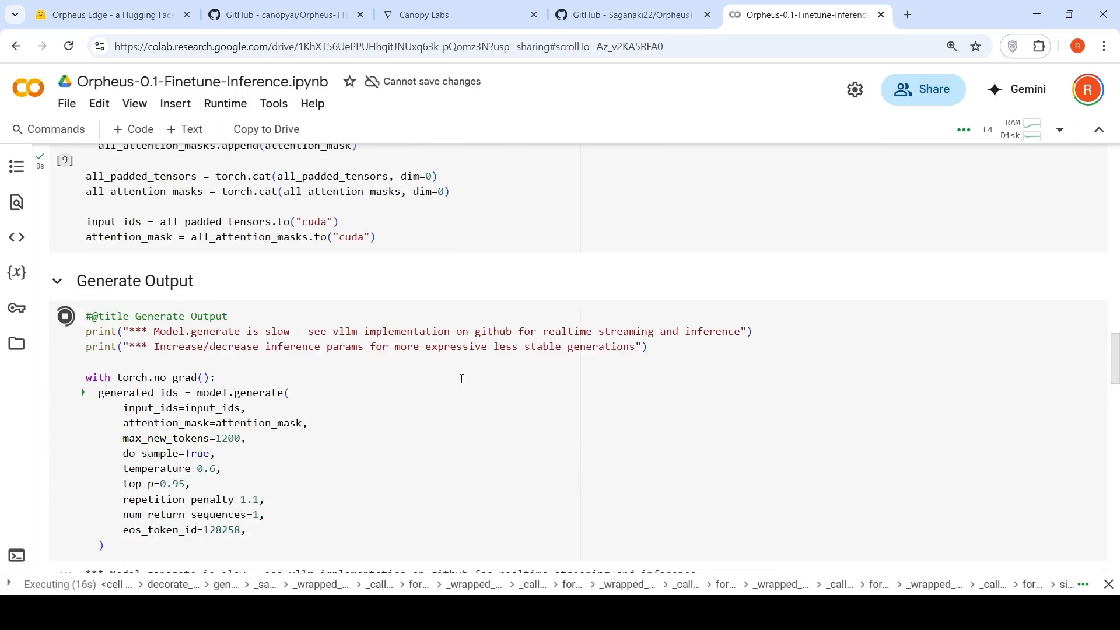
scroll("down", 3)
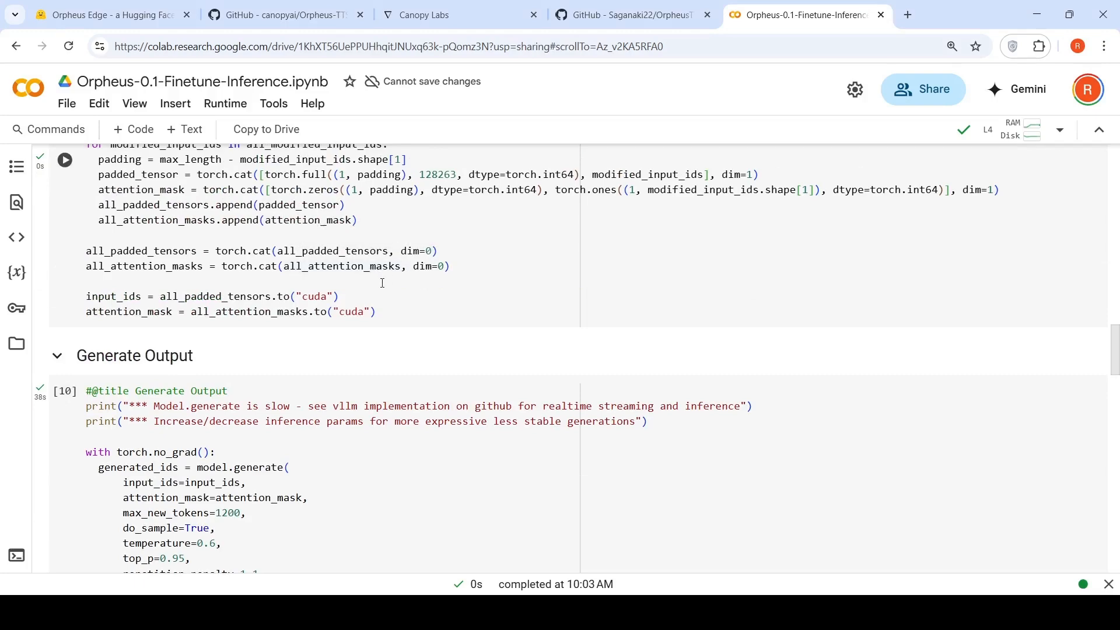
Step: Play the first two Dan clips, glance at the import cell, then switch to the Orpheus Edge Space
scroll("down", 3)
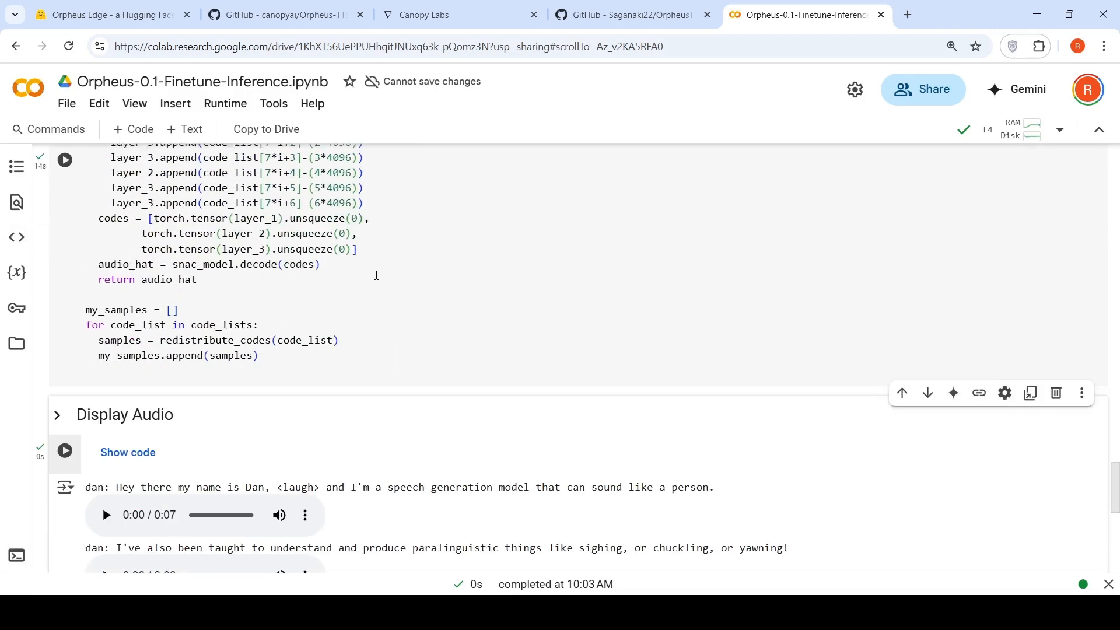
scroll("down", 3)
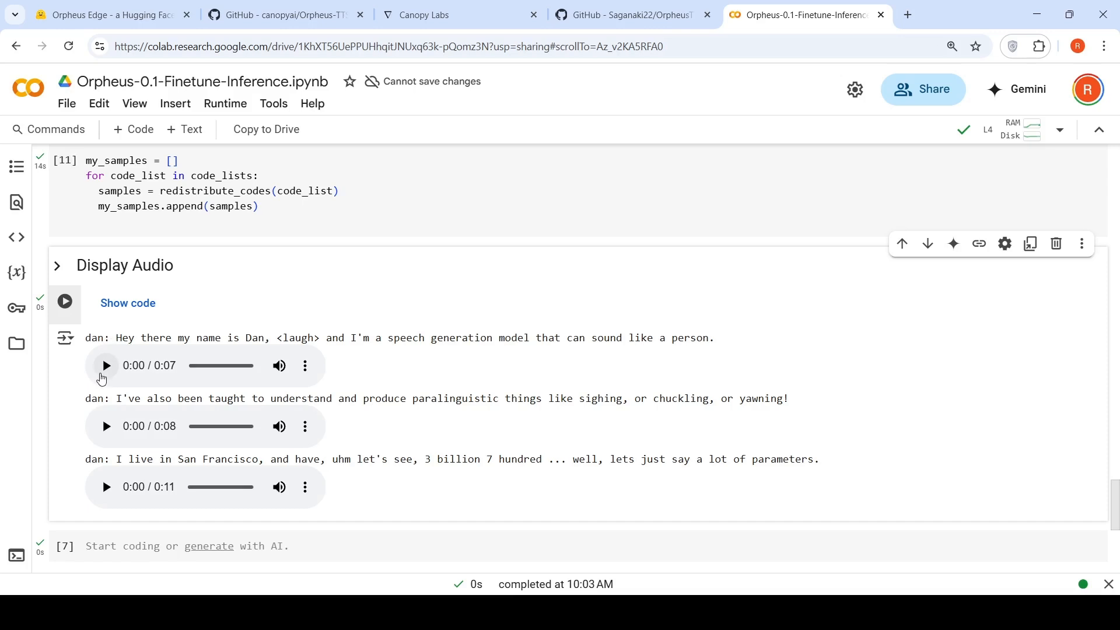
left_click(105, 365)
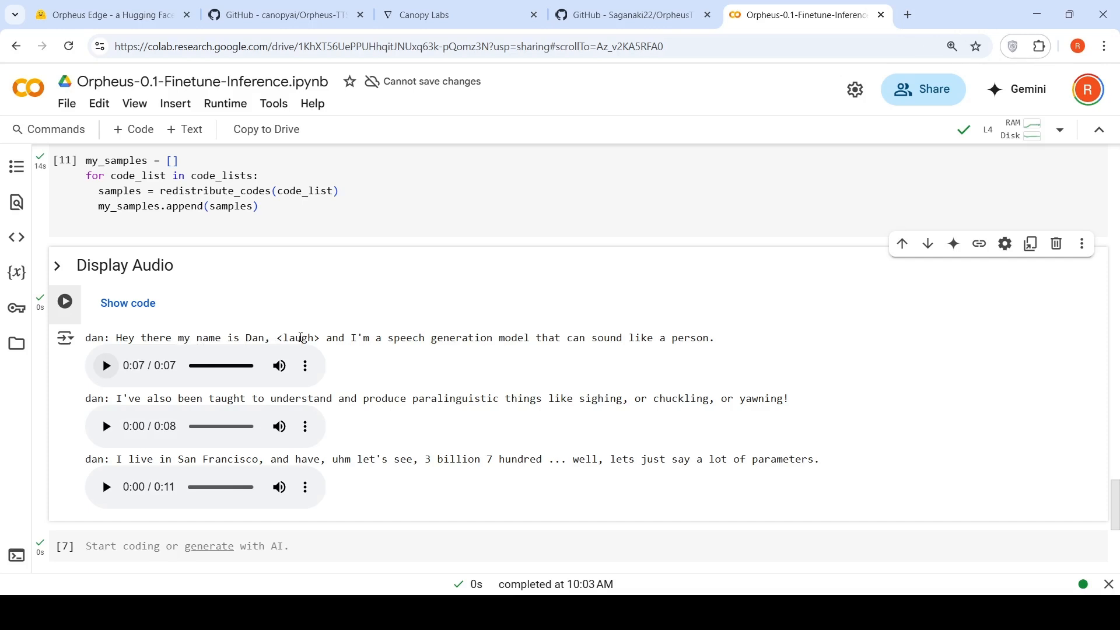
left_click(105, 425)
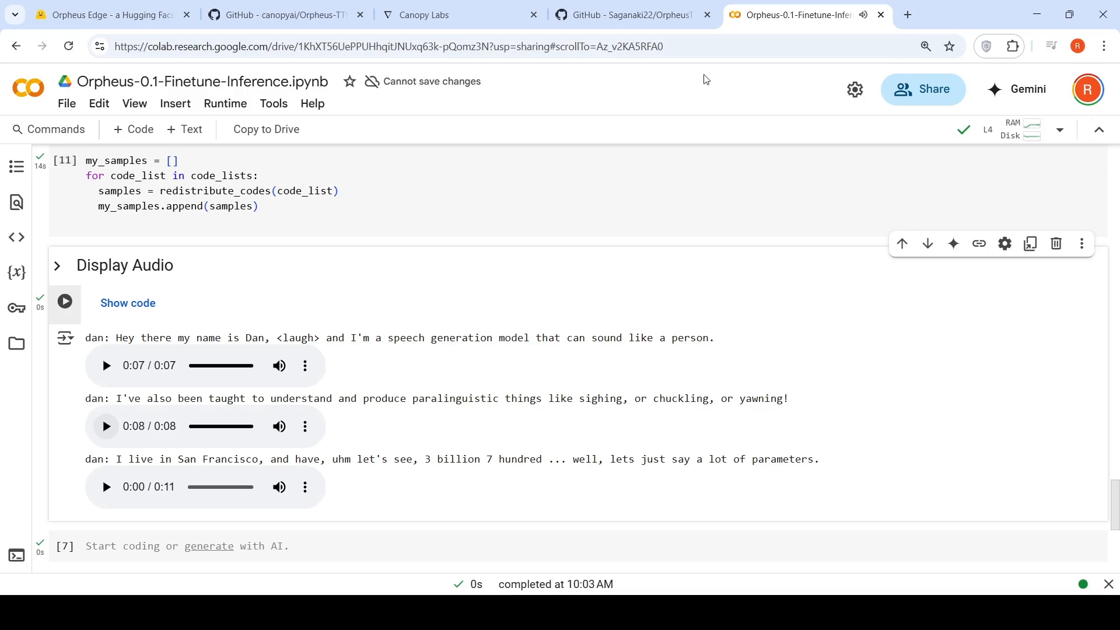
scroll("down", 3)
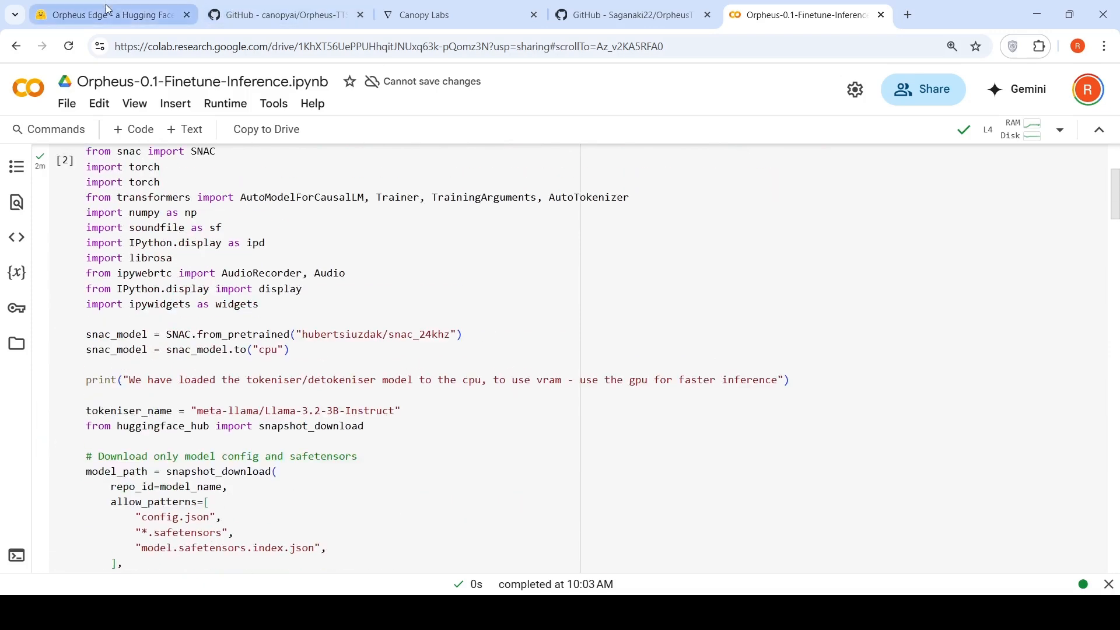
left_click(108, 14)
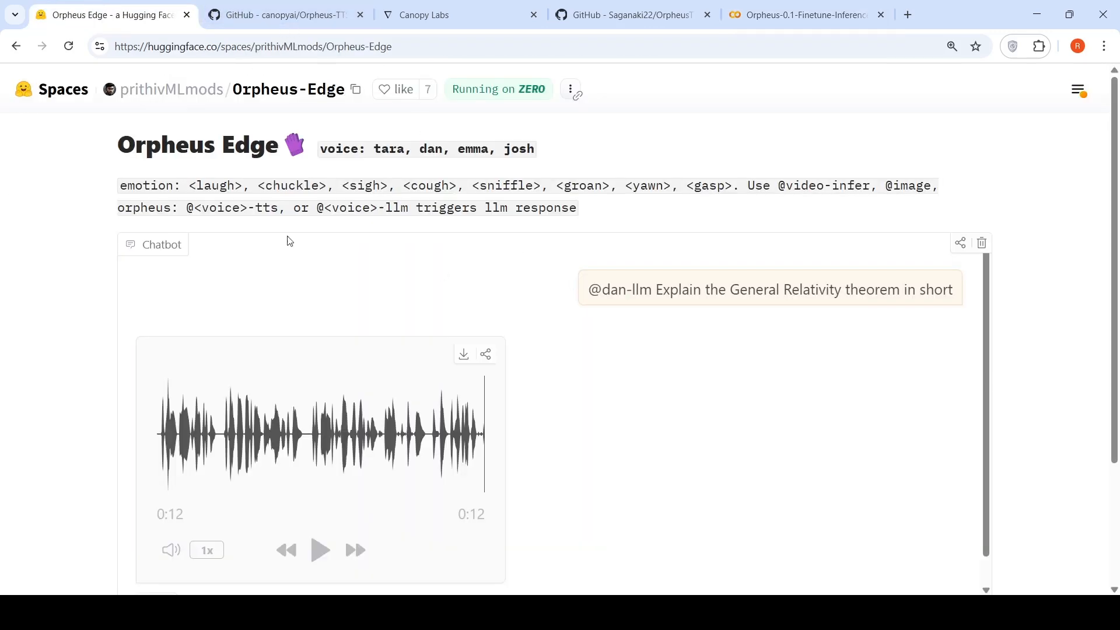
mouse_move(342, 260)
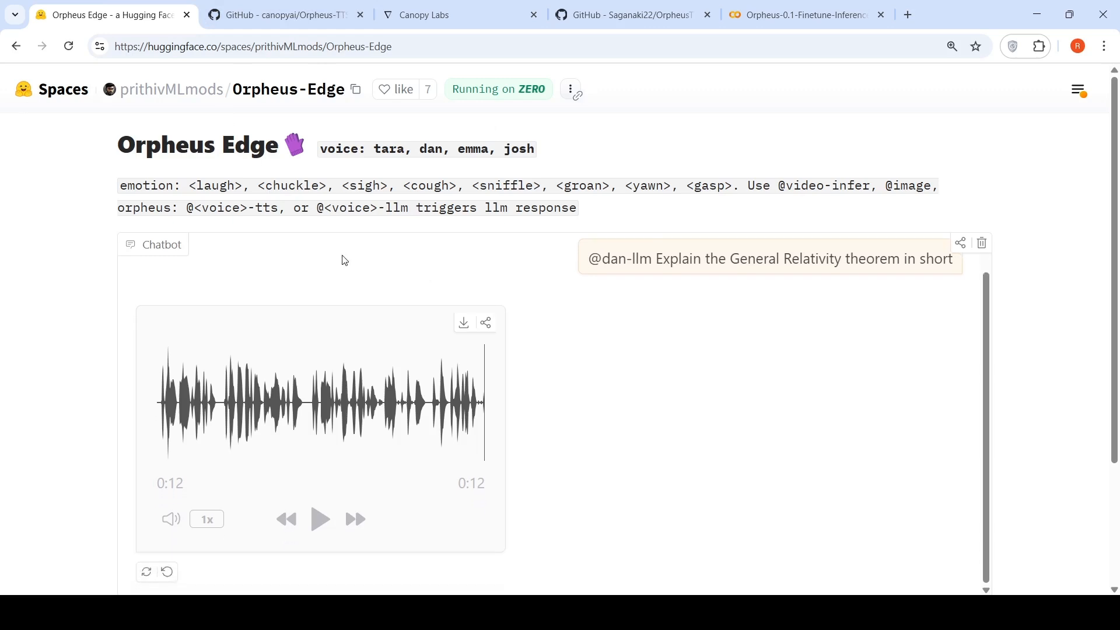
mouse_move(615, 266)
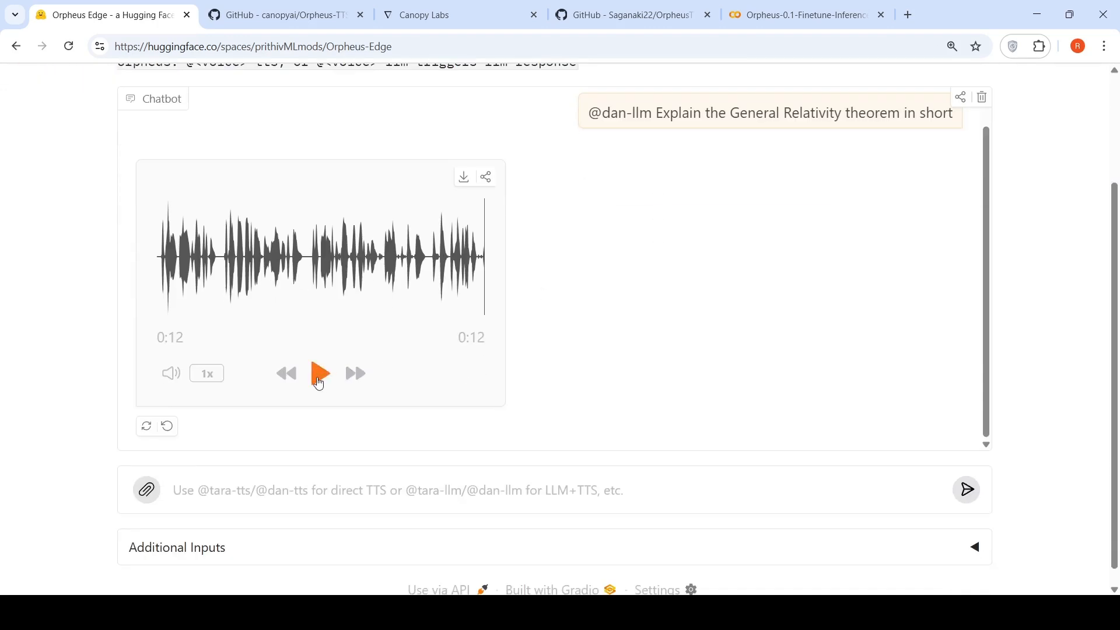
Step: Play and pause the dan-llm General Relativity reply, then reload the Space to show its example prompts
left_click(318, 374)
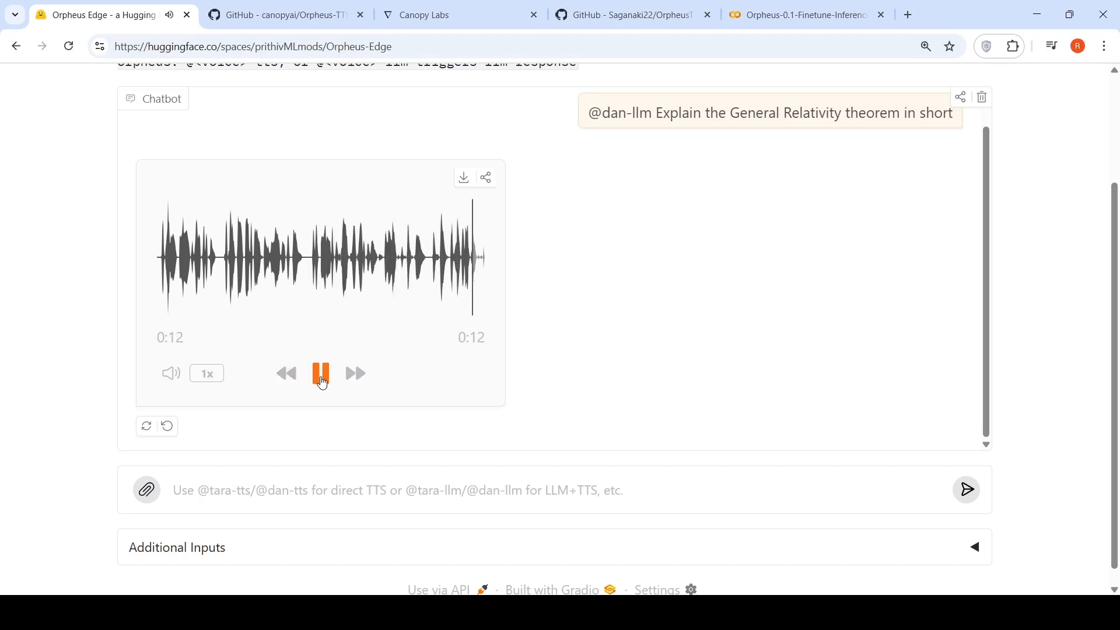
left_click(319, 373)
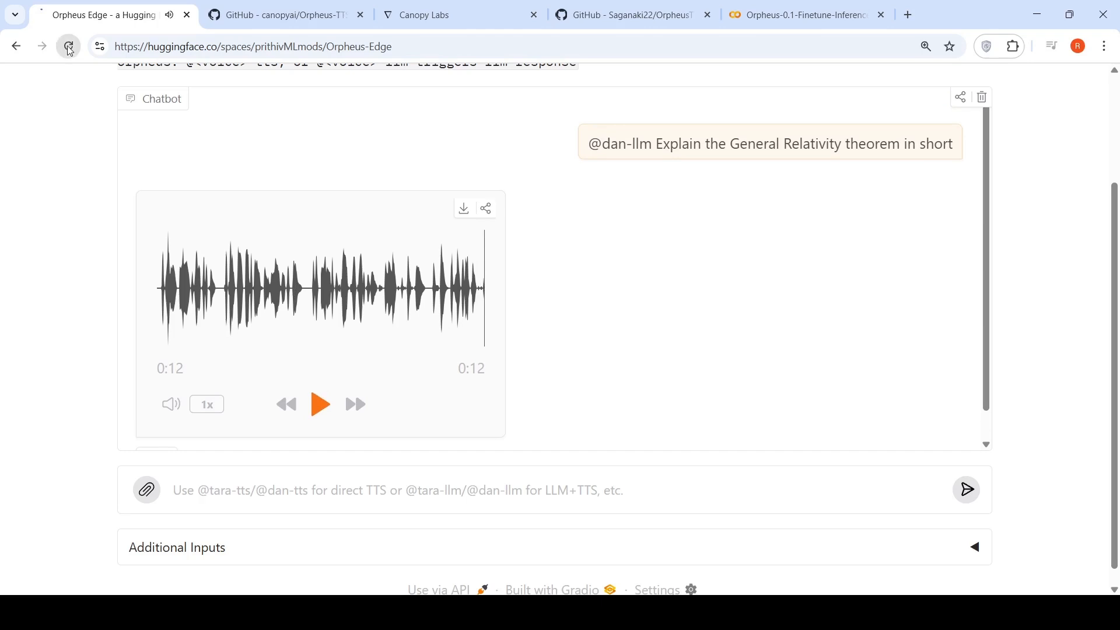
left_click(68, 47)
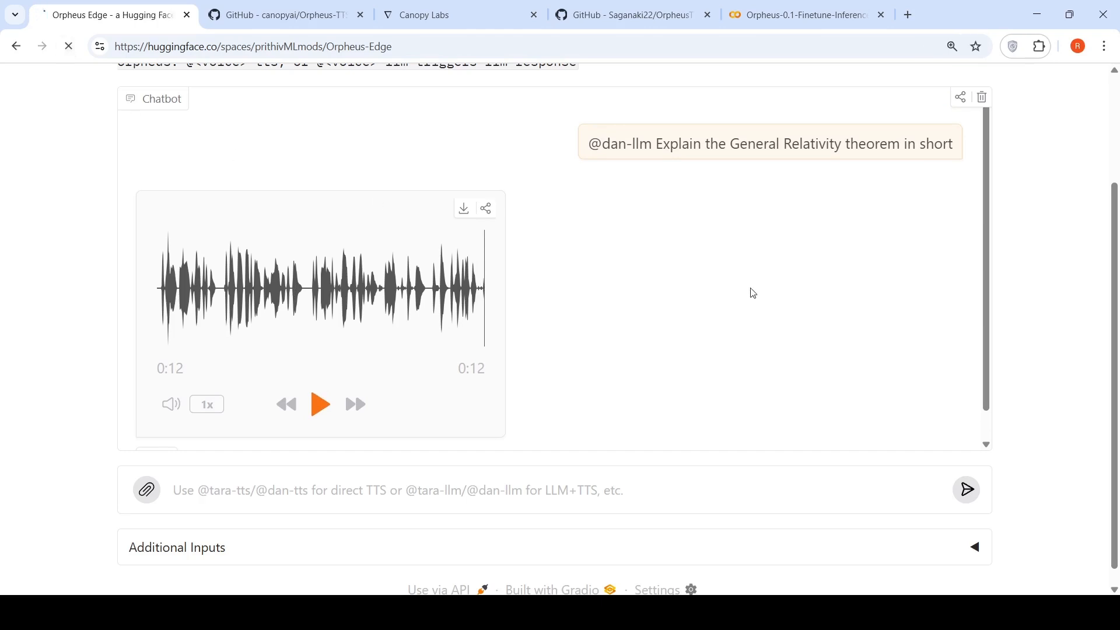
left_click(68, 46)
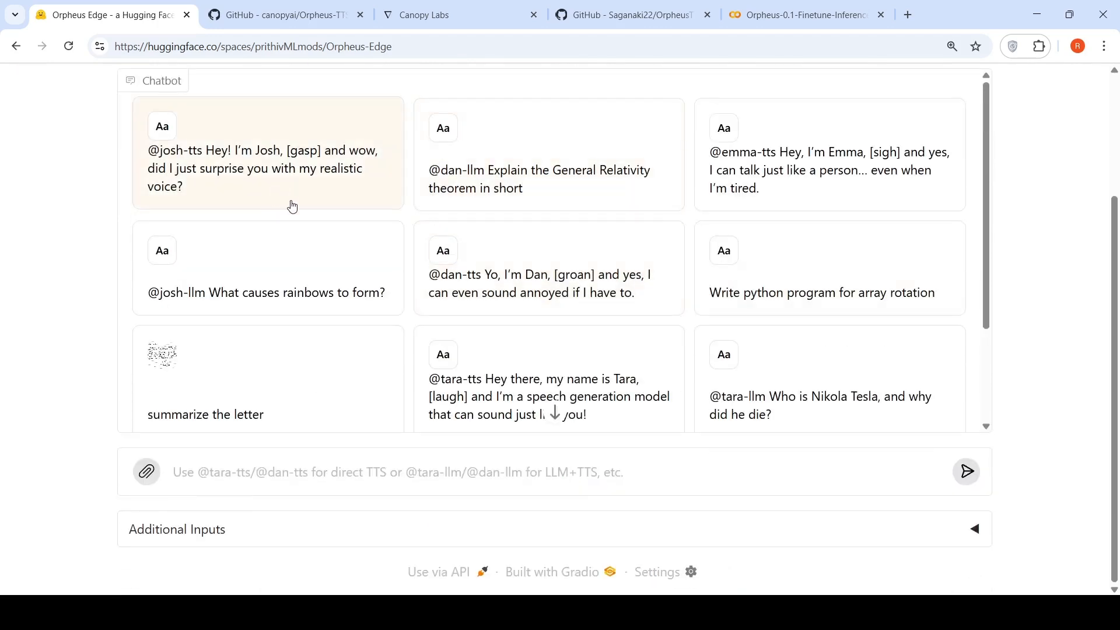
scroll("down", 3)
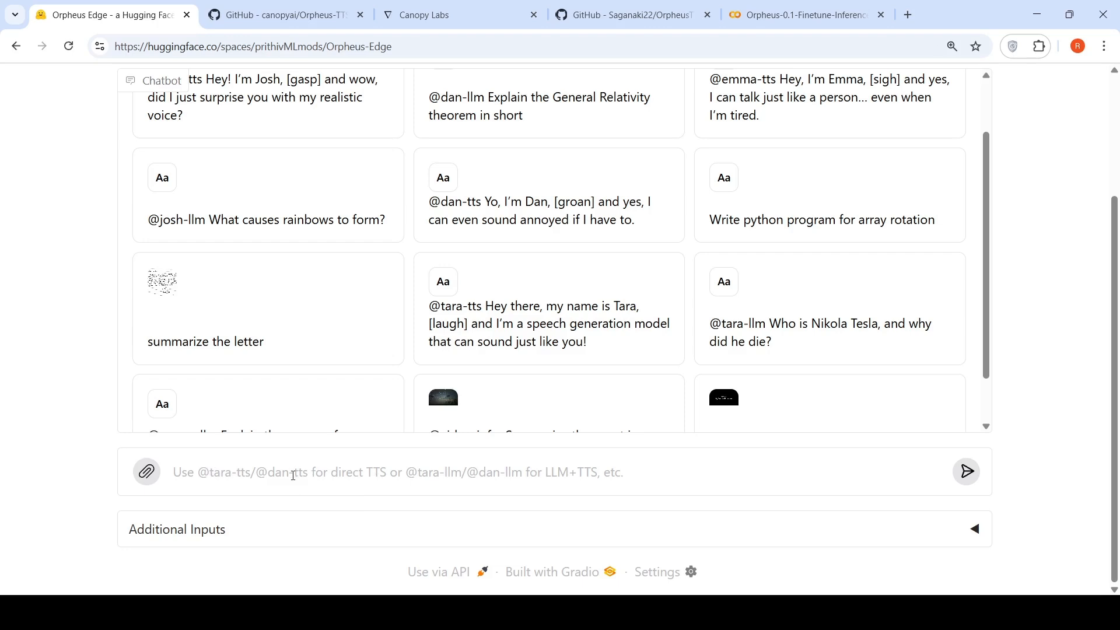
mouse_move(442, 472)
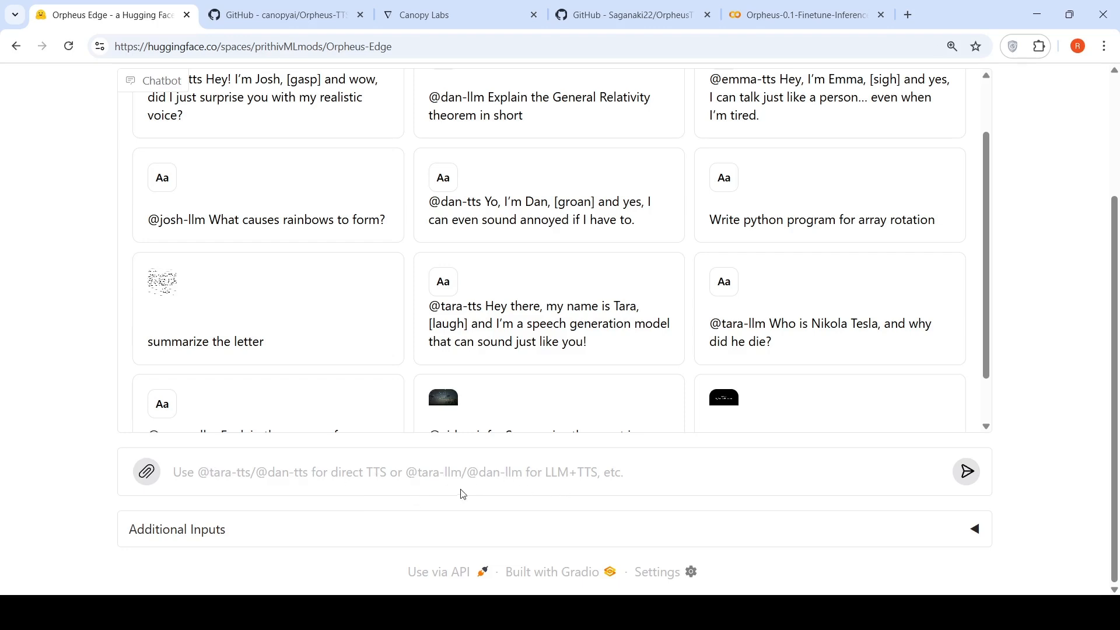
mouse_move(565, 488)
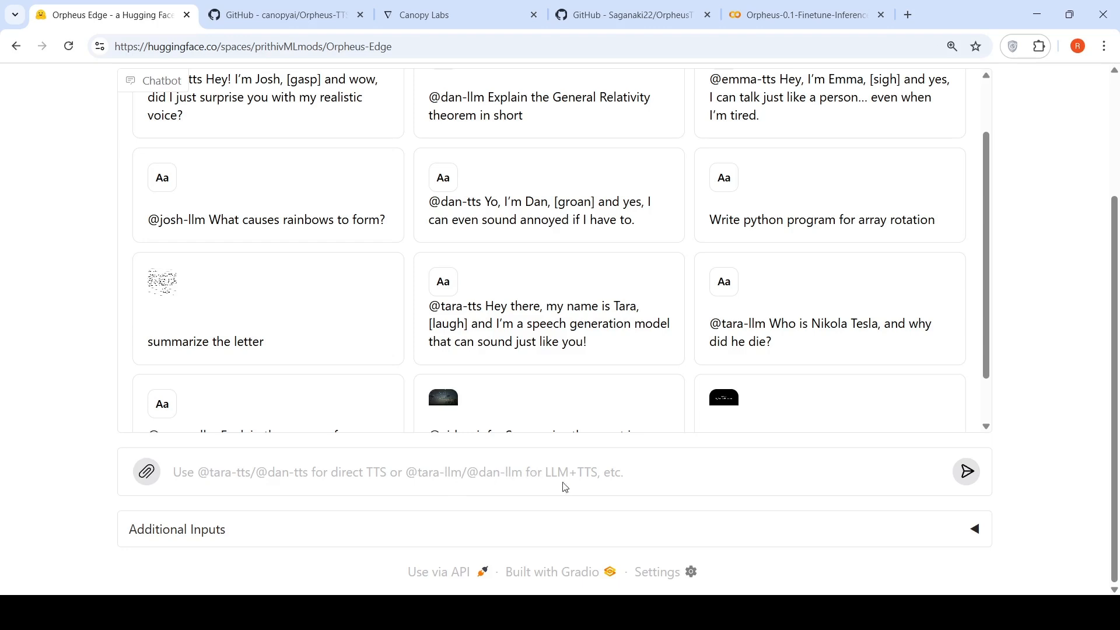
mouse_move(611, 491)
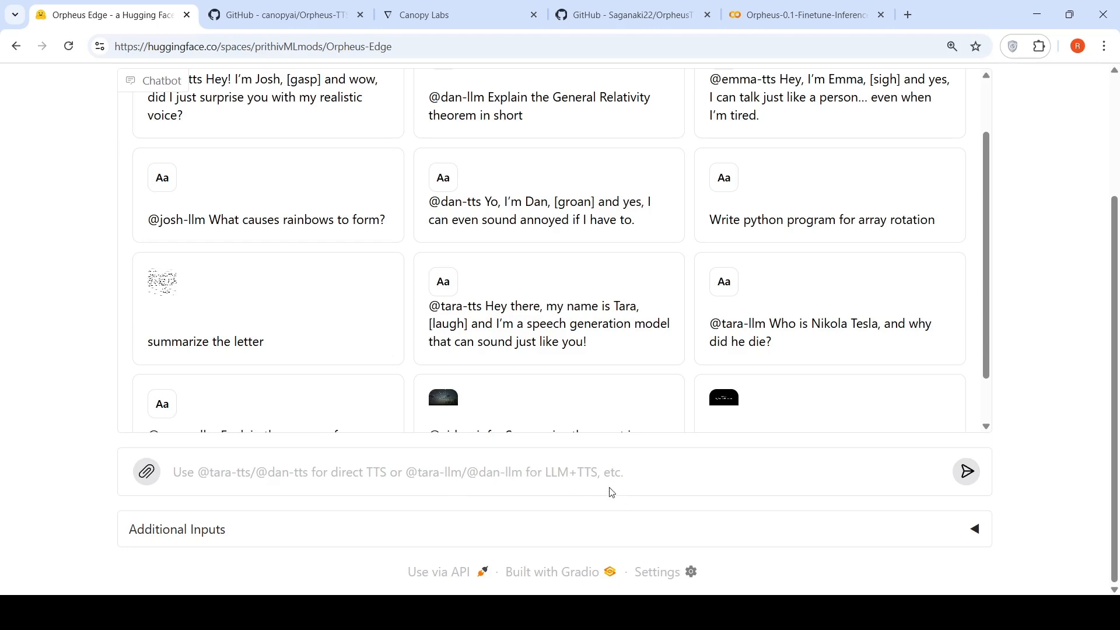
Step: Open the Canopy Labs release post and read the introduction and model sizes
left_click(448, 14)
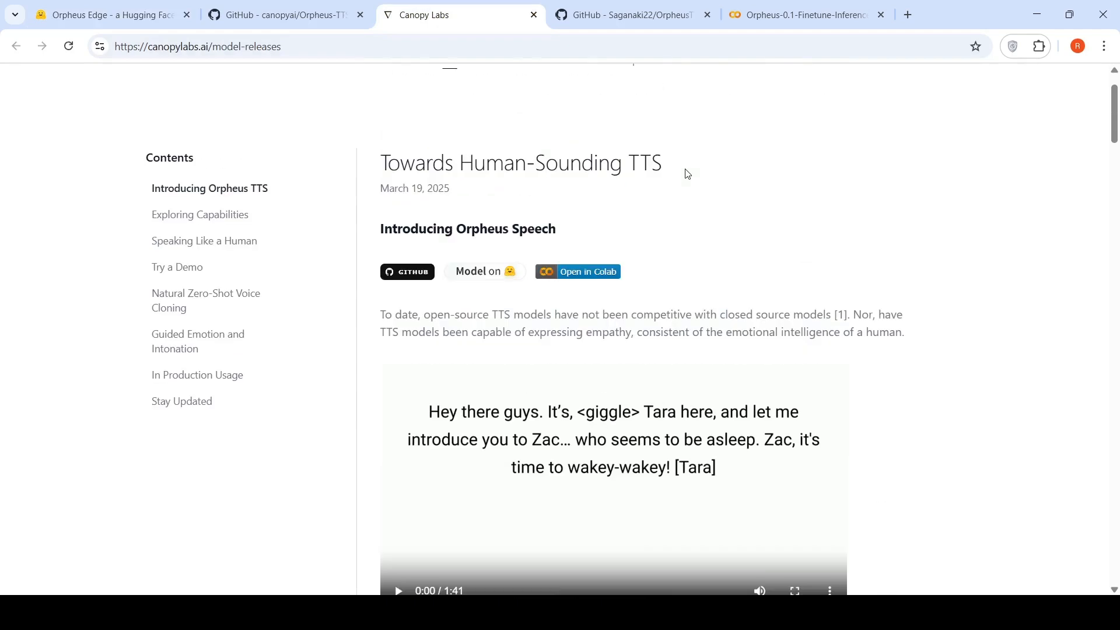
scroll("down", 3)
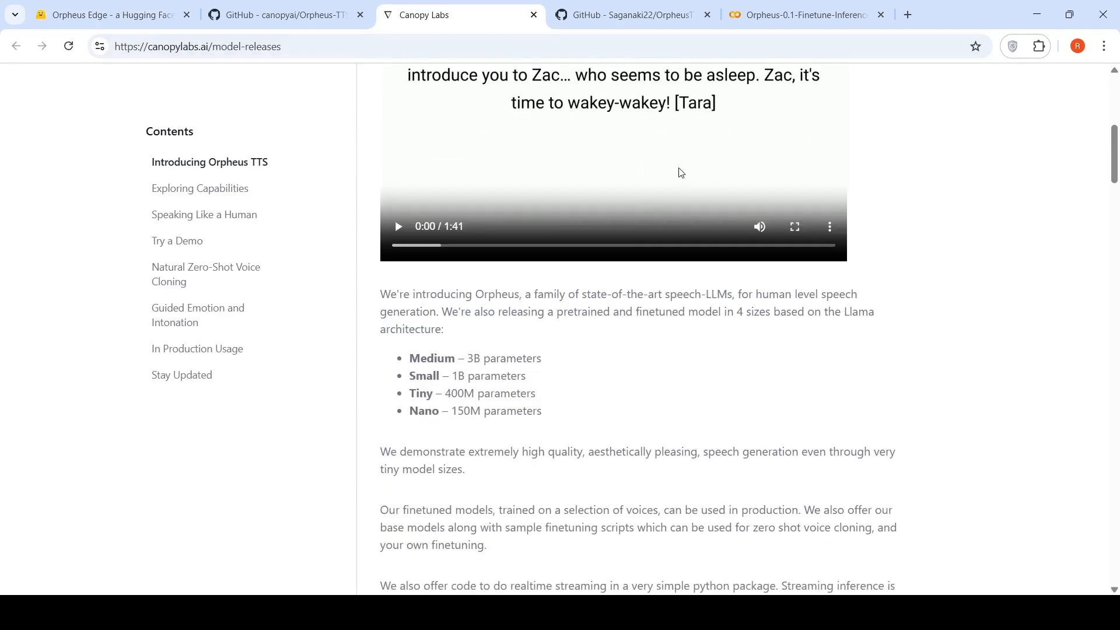
mouse_move(498, 370)
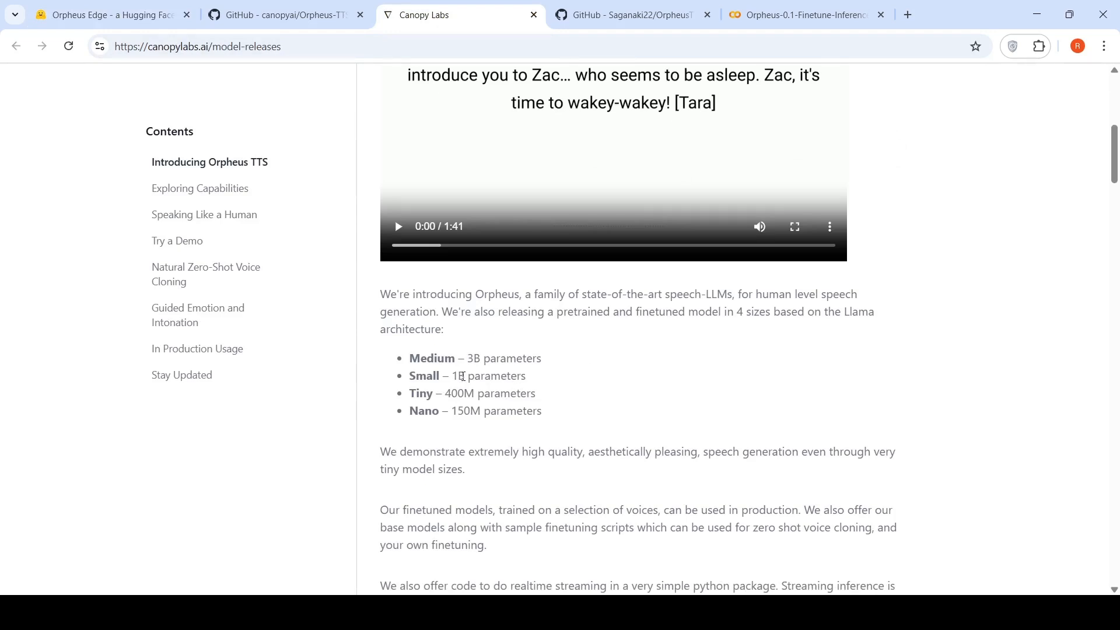
mouse_move(479, 392)
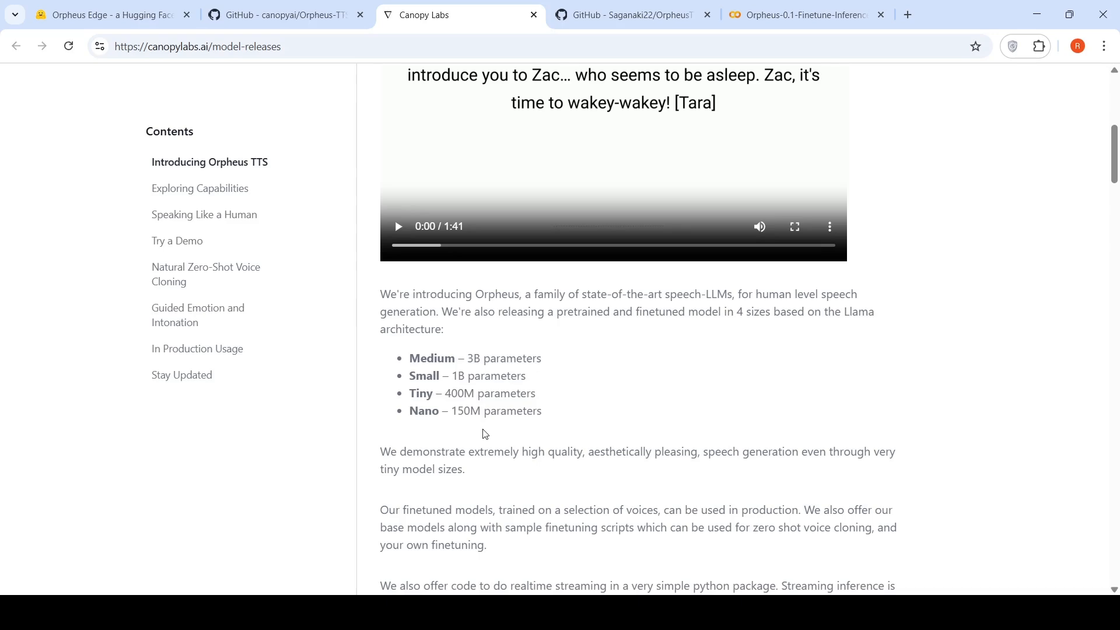
scroll("down", 3)
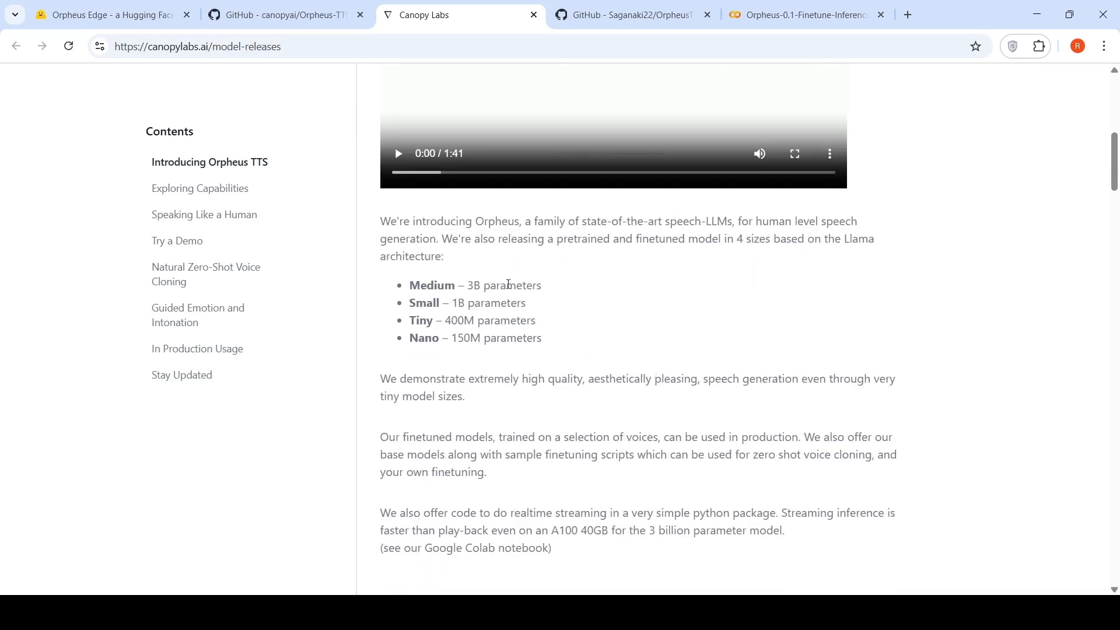
scroll("down", 3)
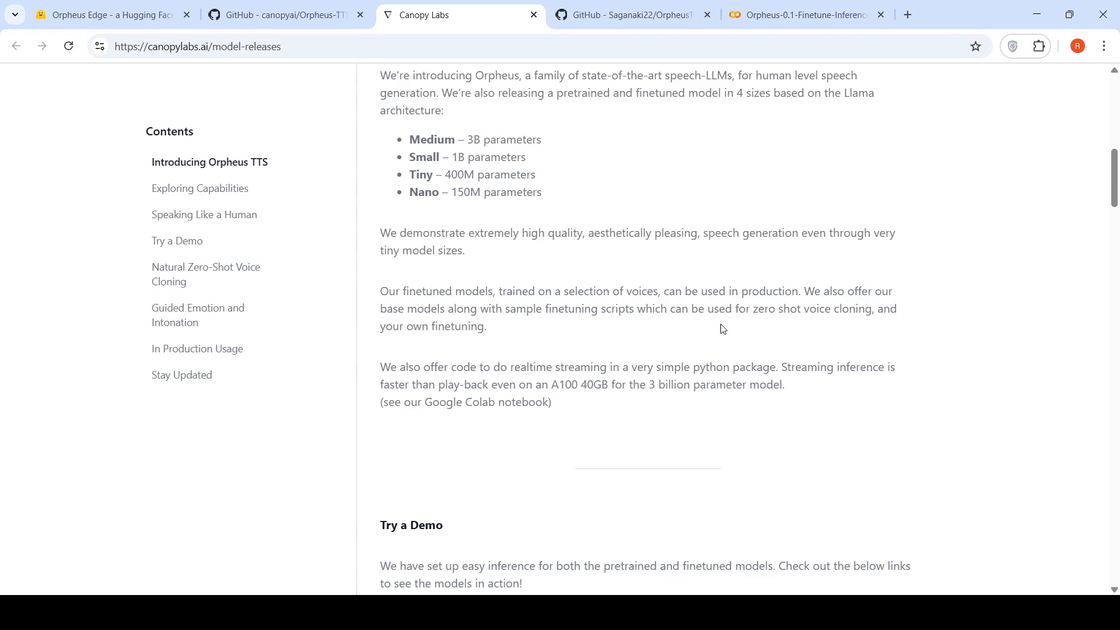
mouse_move(723, 327)
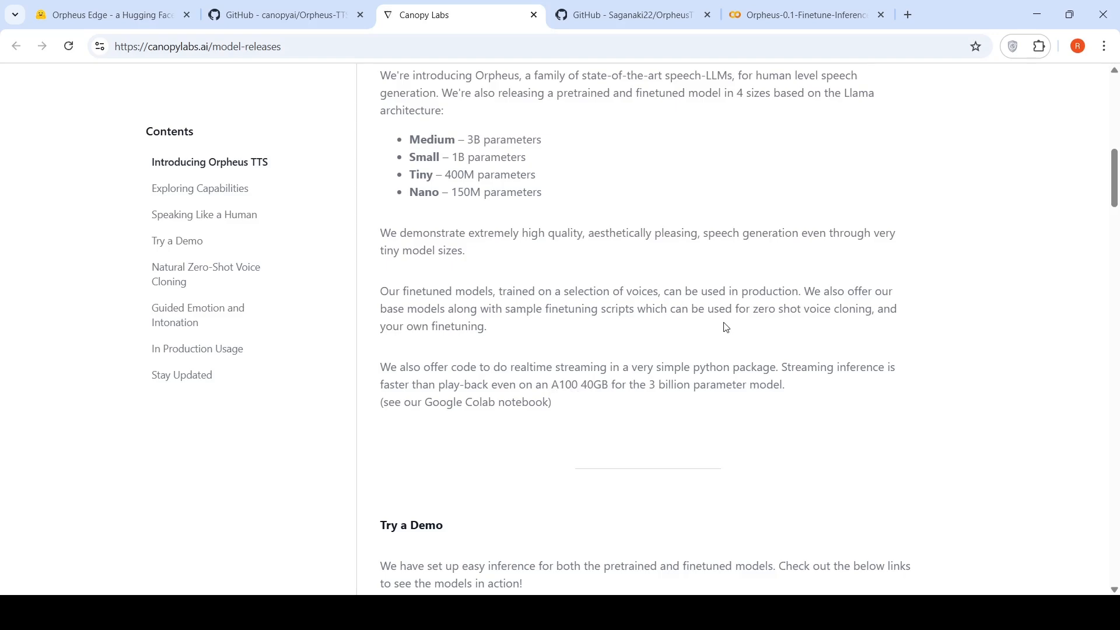
Step: Continue past Try a Demo to the Technical Overview architecture section
scroll("down", 3)
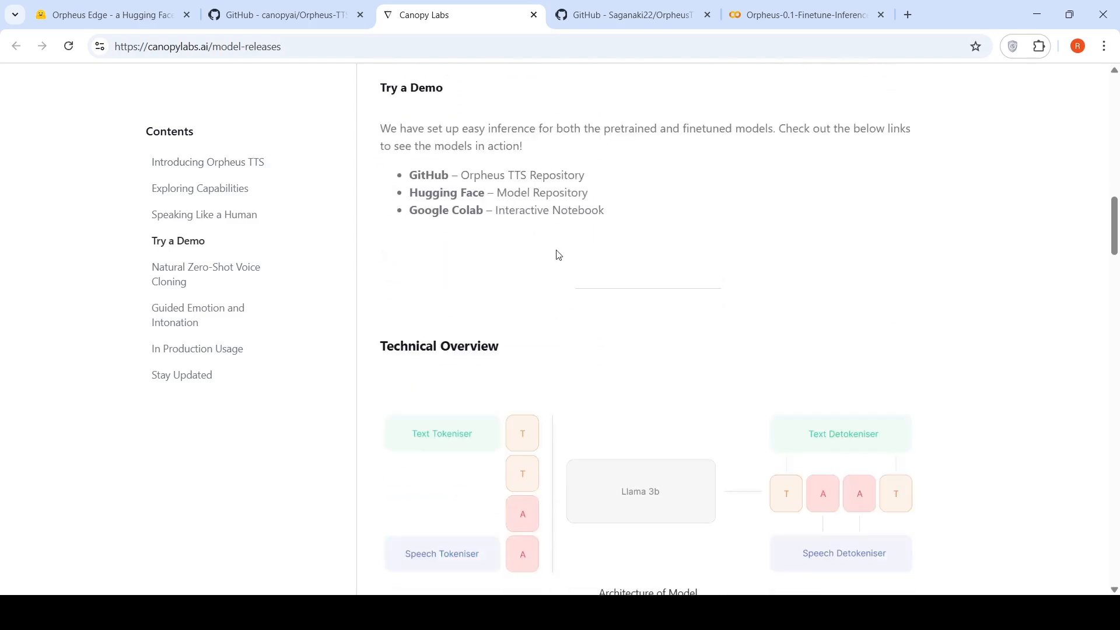
scroll("down", 3)
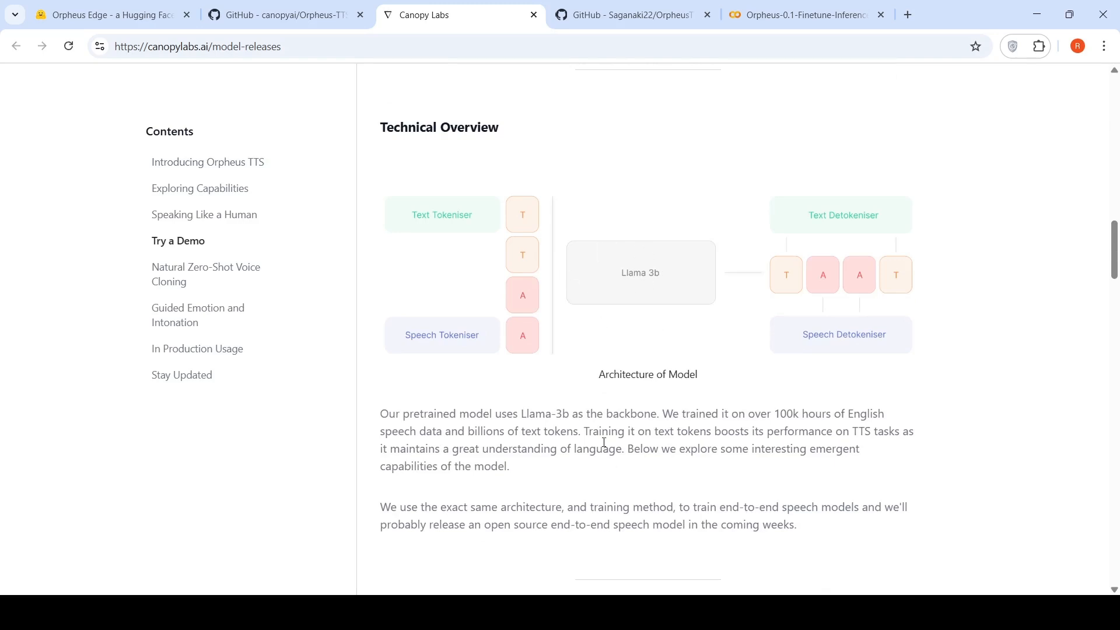
mouse_move(627, 427)
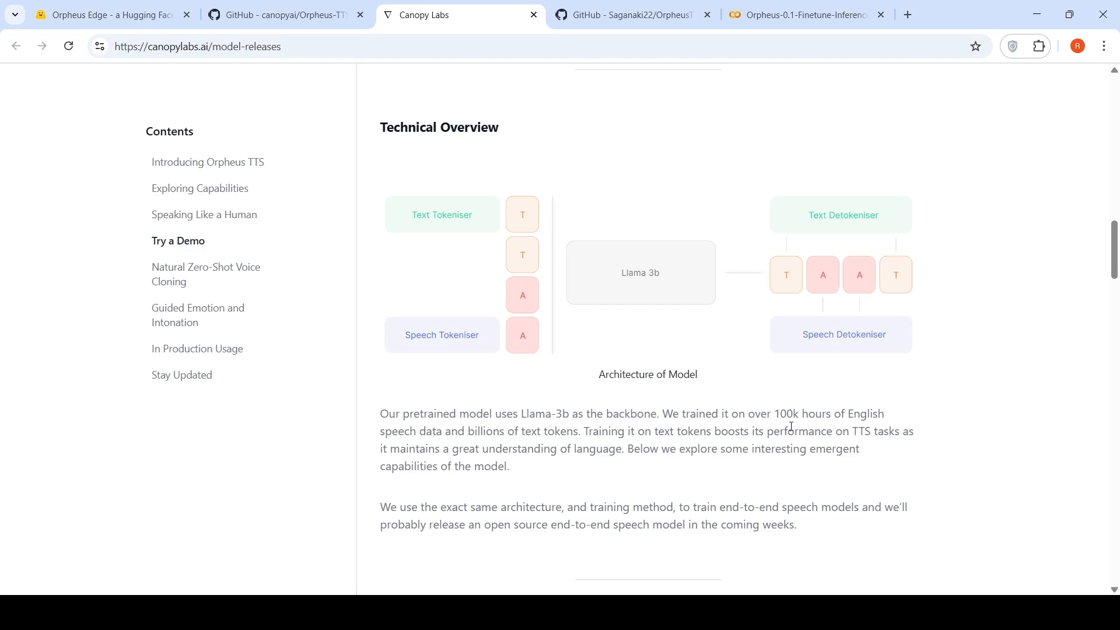
mouse_move(567, 447)
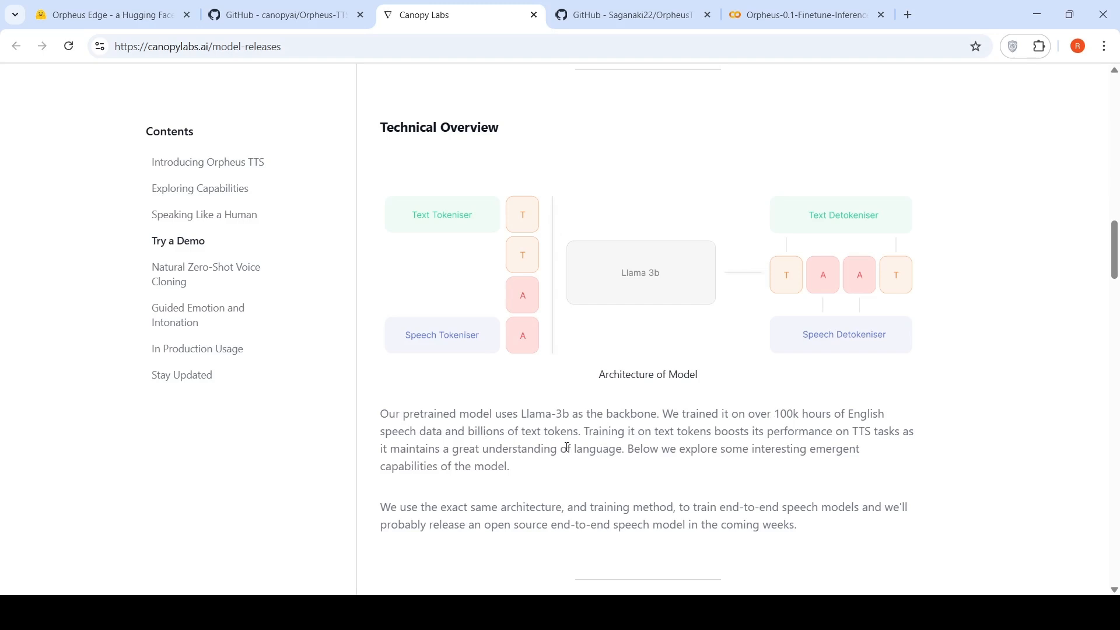
mouse_move(621, 278)
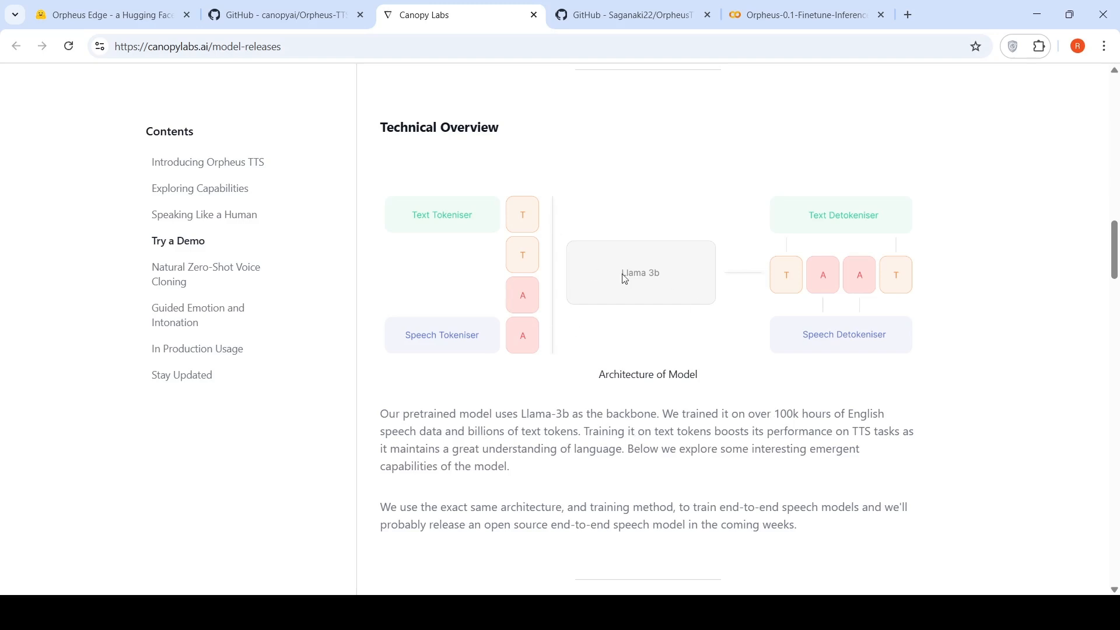
scroll("down", 3)
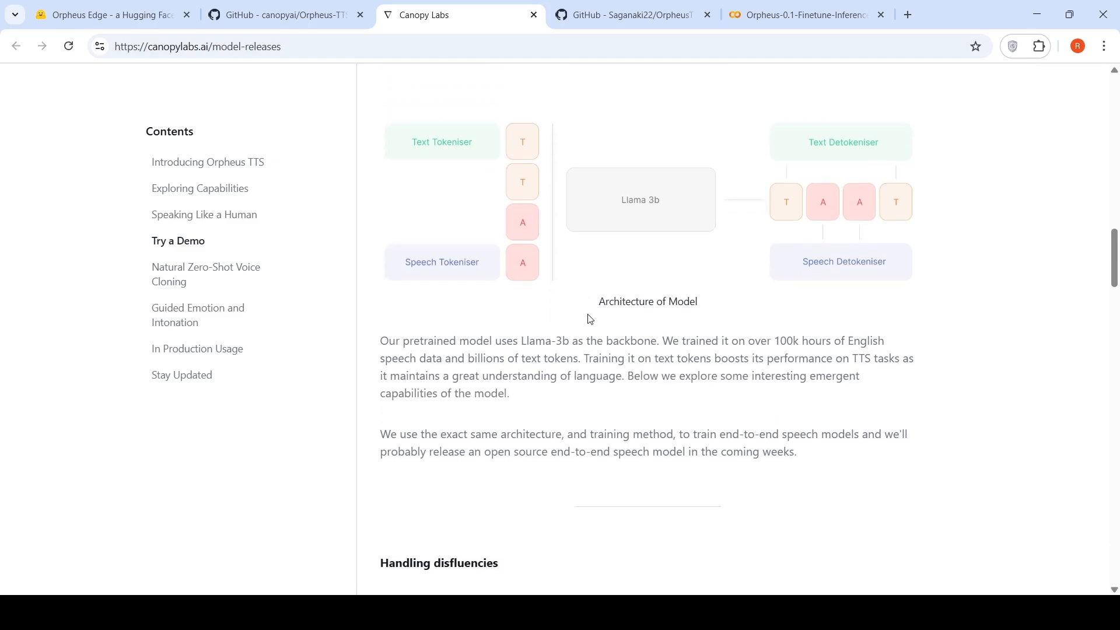
Step: Play the Voice of Prompt sample in the zero-shot voice cloning section, then pause it
scroll("down", 3)
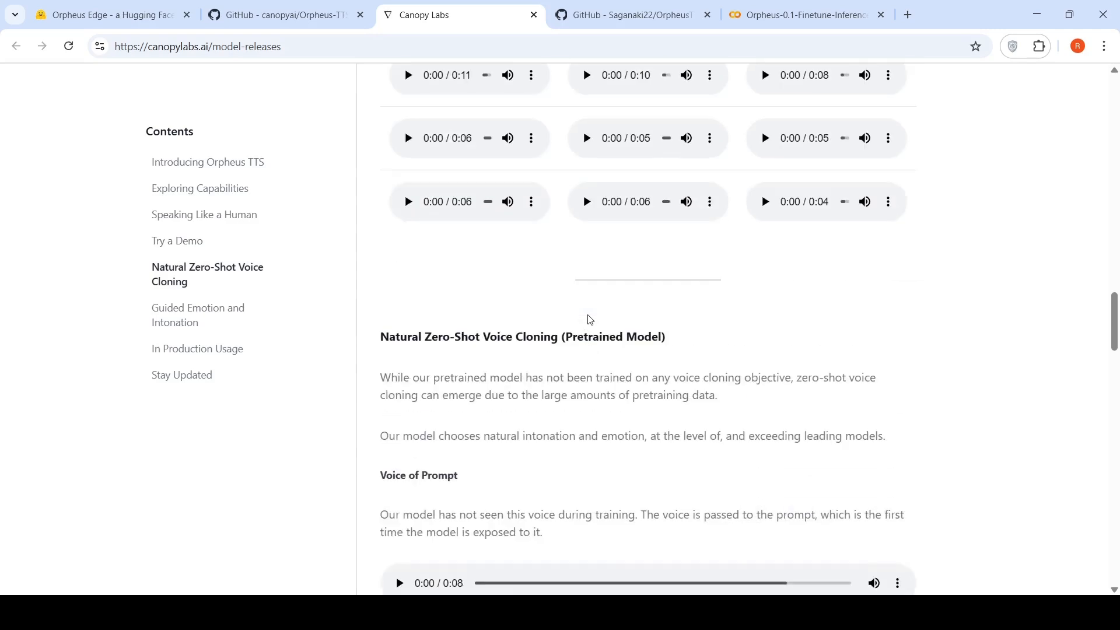
mouse_move(540, 367)
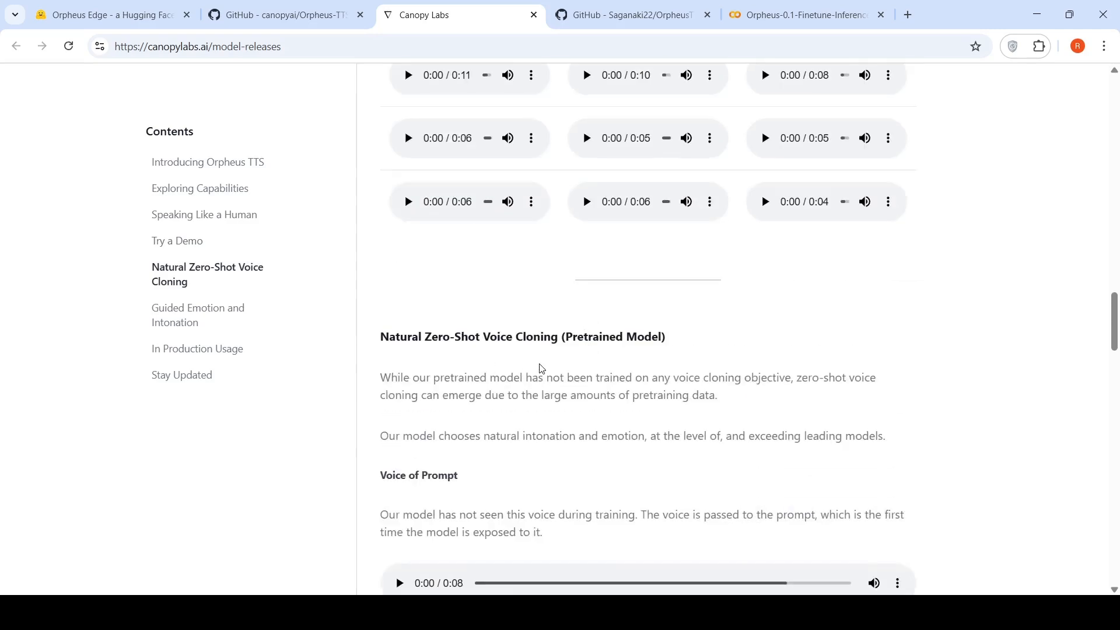
scroll("down", 3)
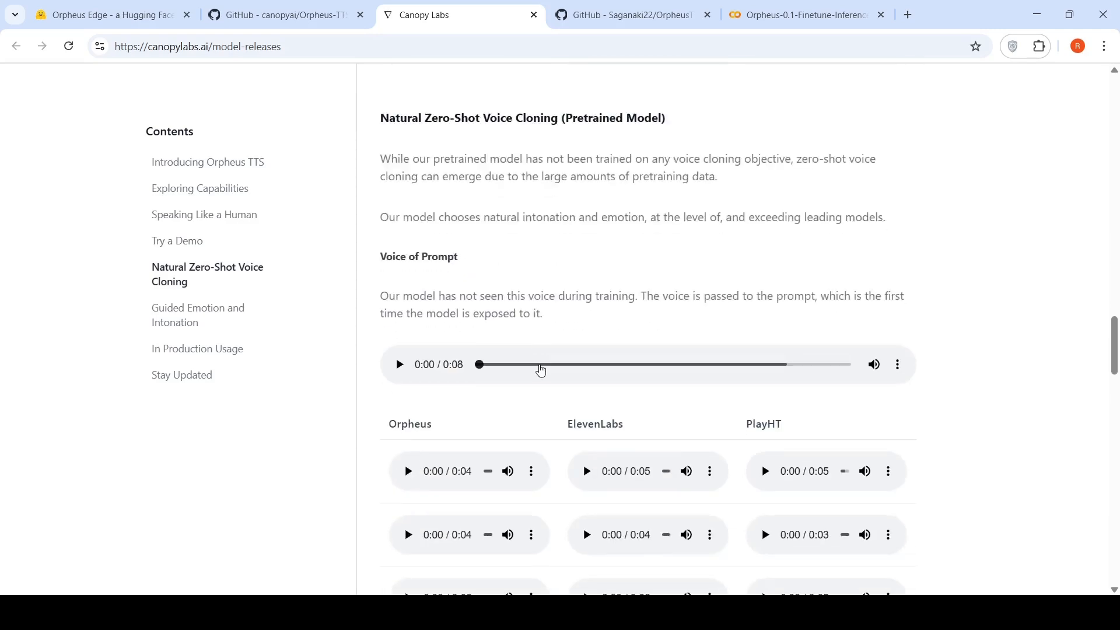
mouse_move(509, 353)
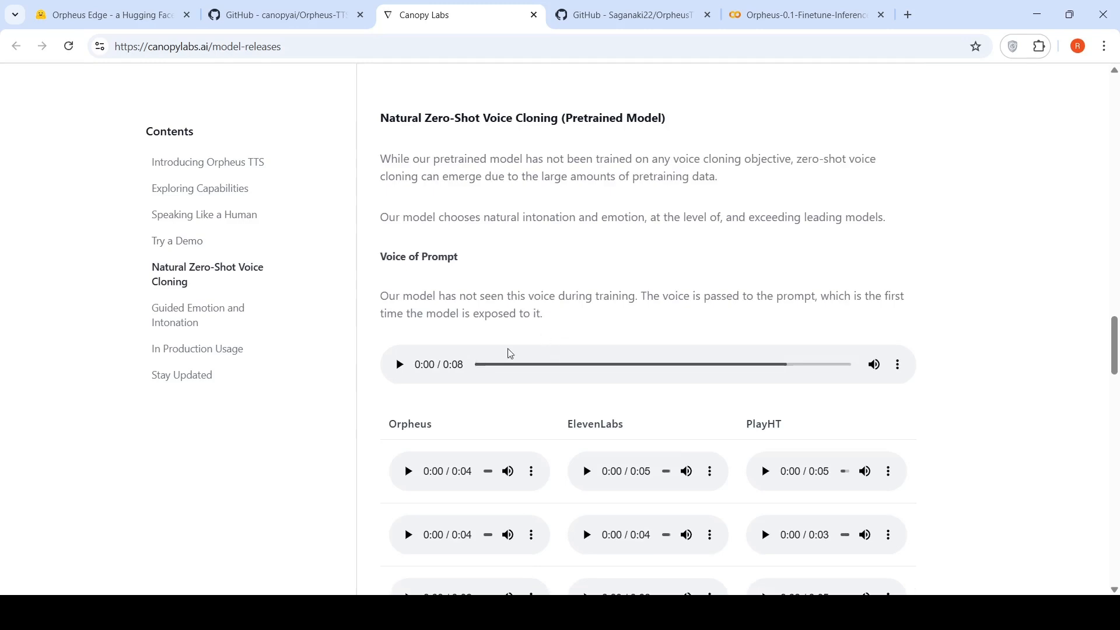
left_click(399, 364)
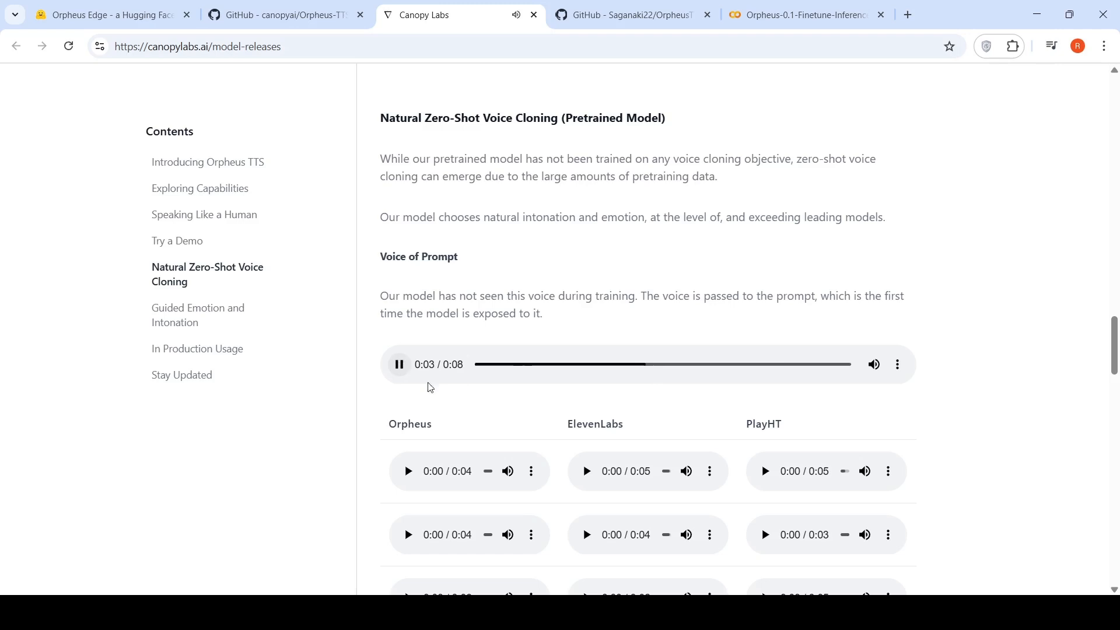
left_click(398, 364)
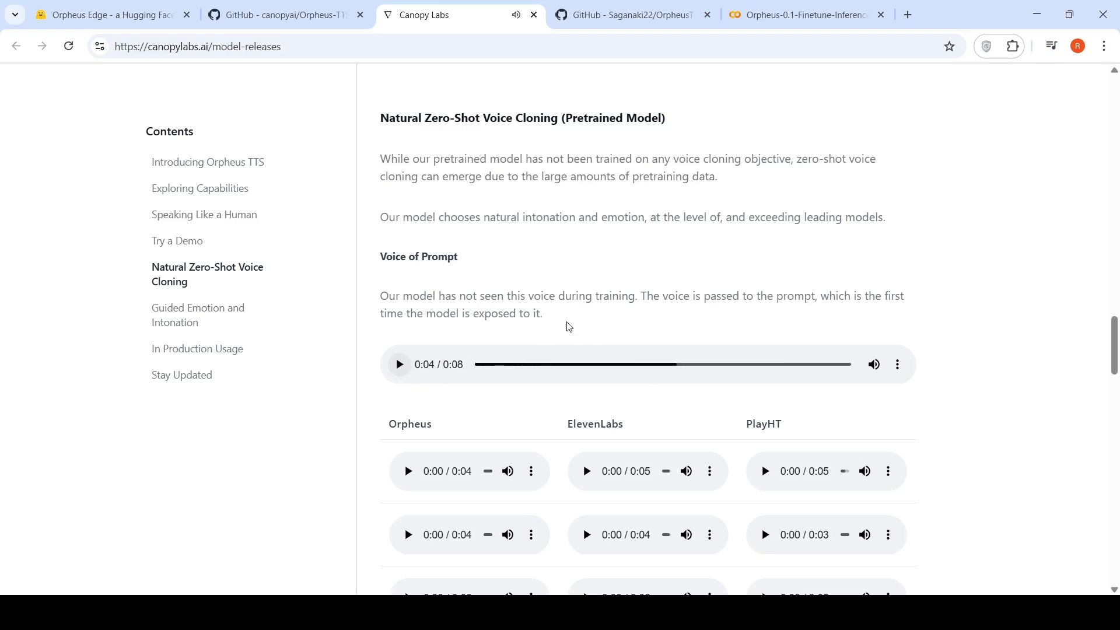
Step: Start the first-row Orpheus and ElevenLabs cloned clips for comparison
scroll("down", 3)
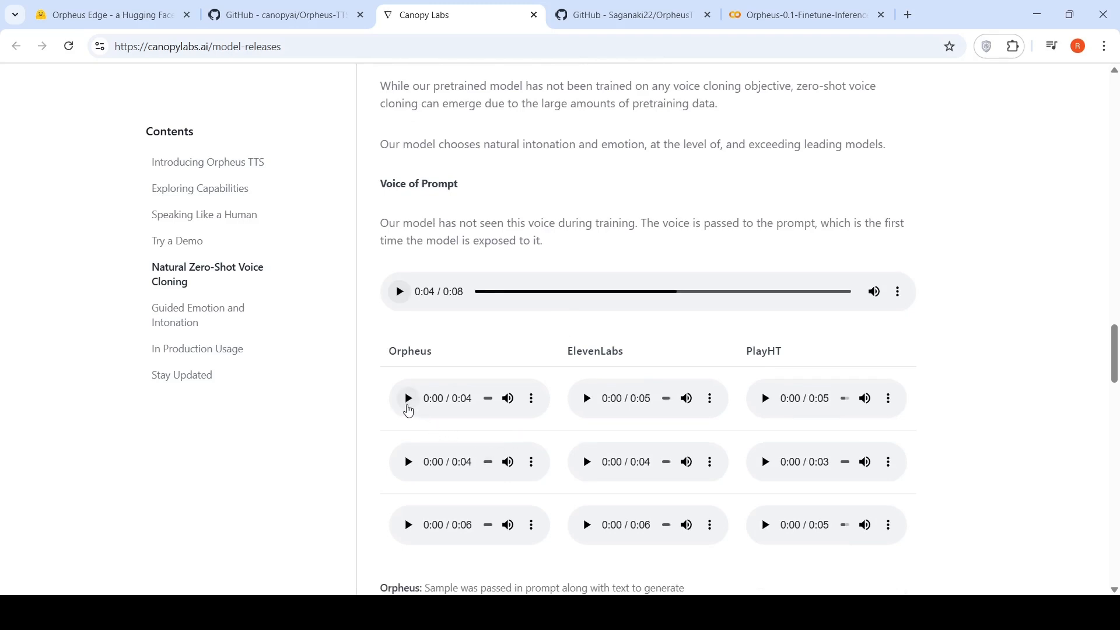
left_click(407, 397)
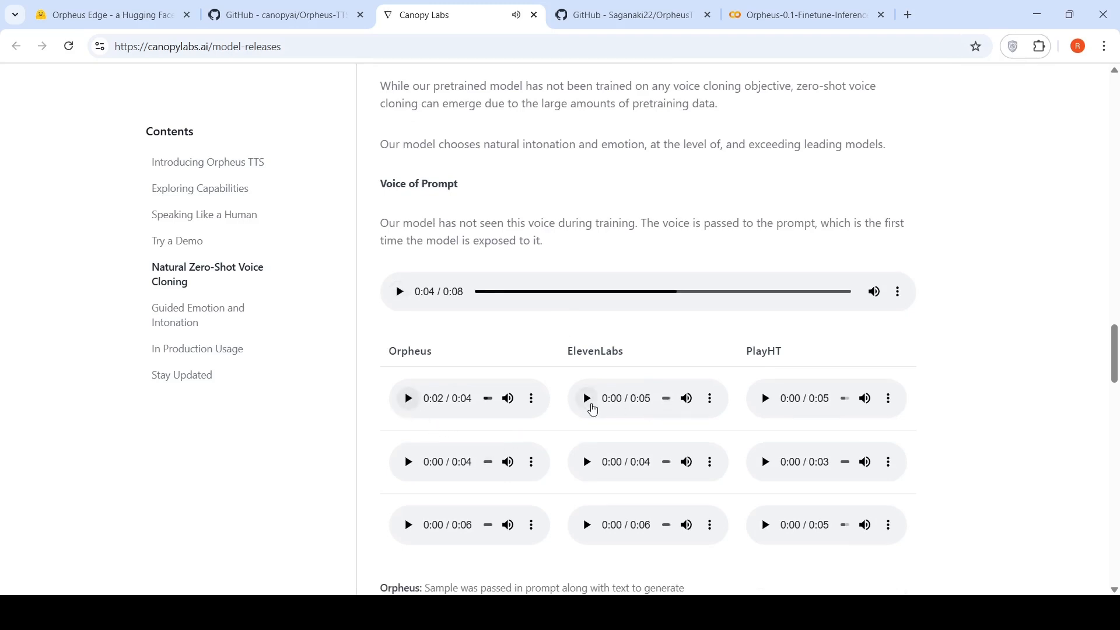
left_click(584, 398)
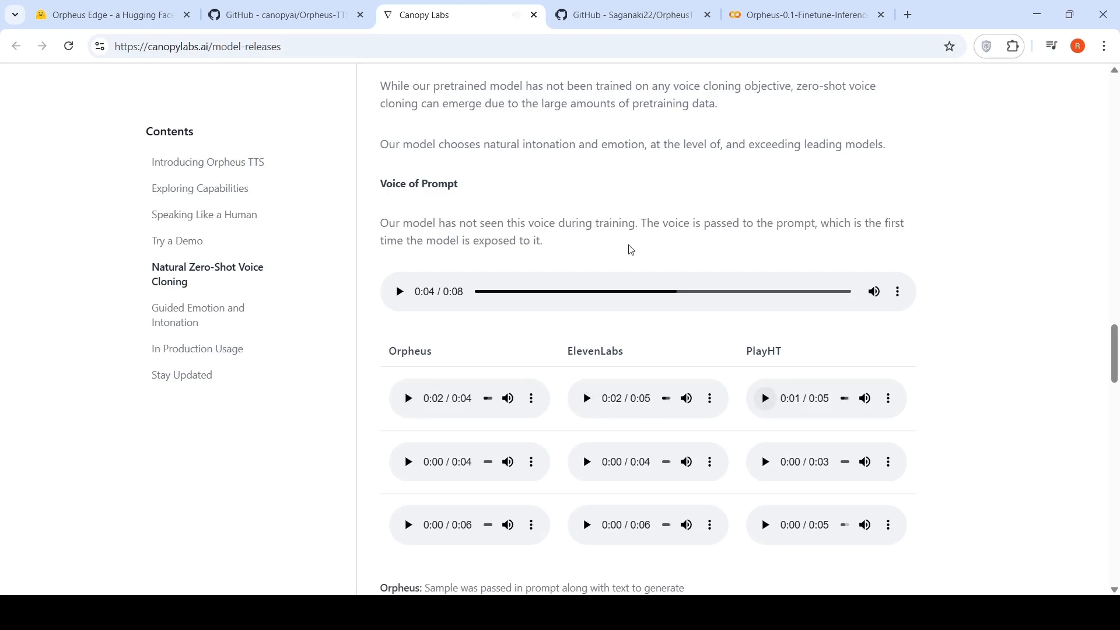
mouse_move(649, 364)
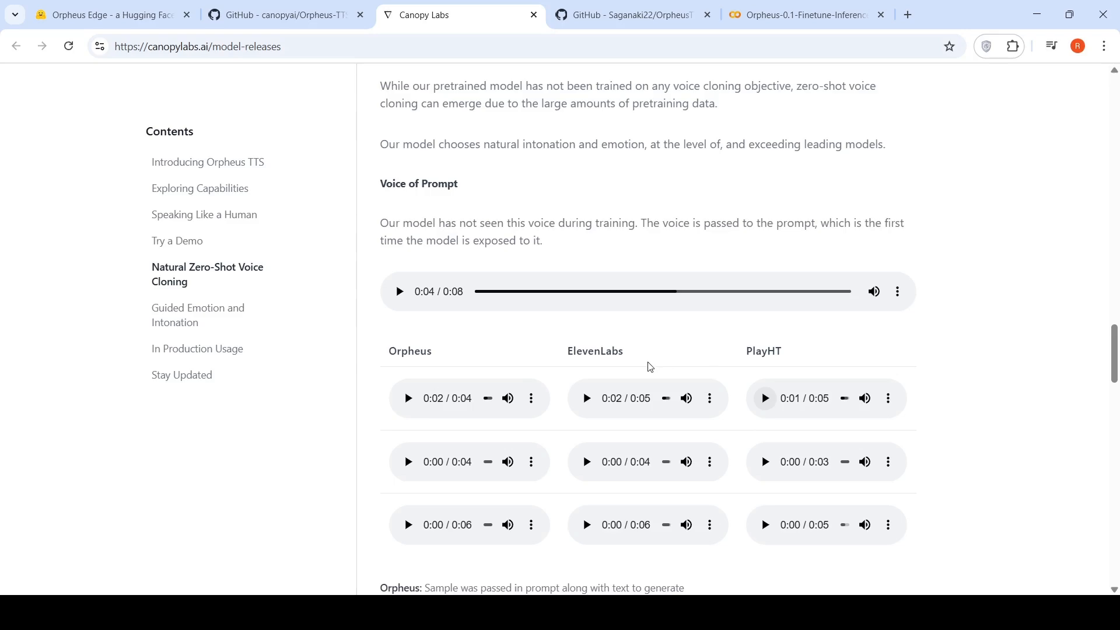
Step: Reach the Guided Emotion and Intonation table and play the <slow>-tagged sample, pausing near its end
scroll("down", 3)
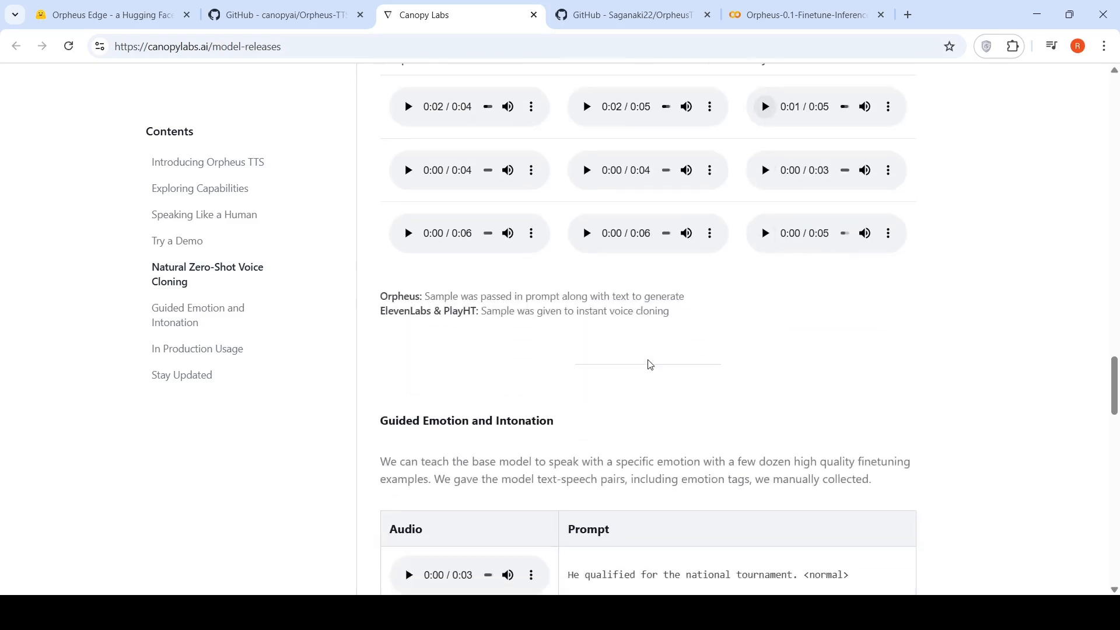
scroll("down", 3)
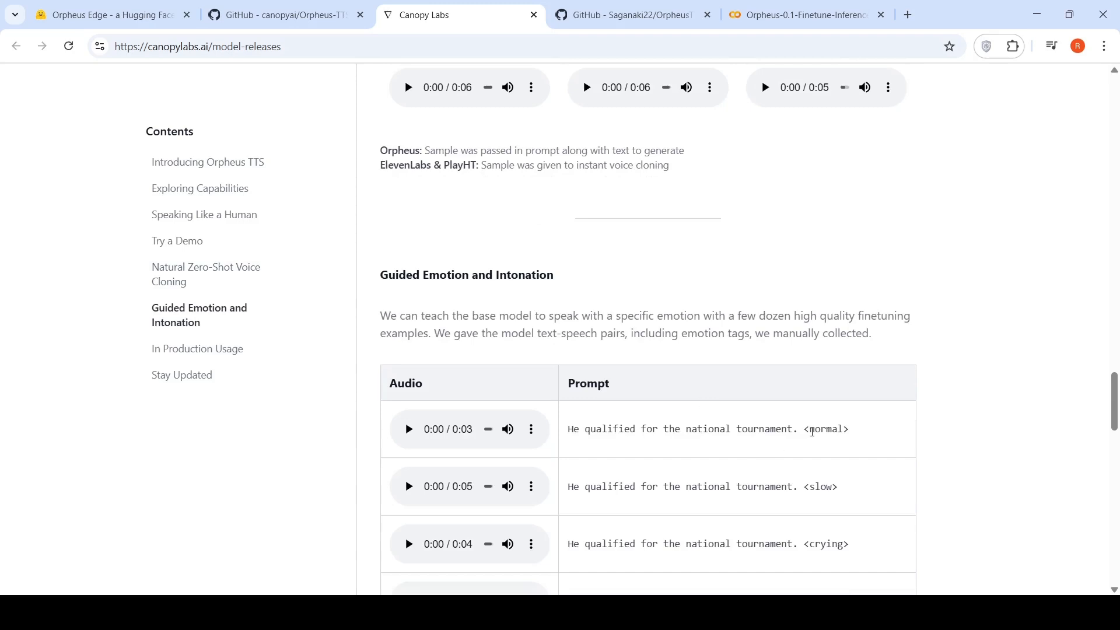
scroll("down", 3)
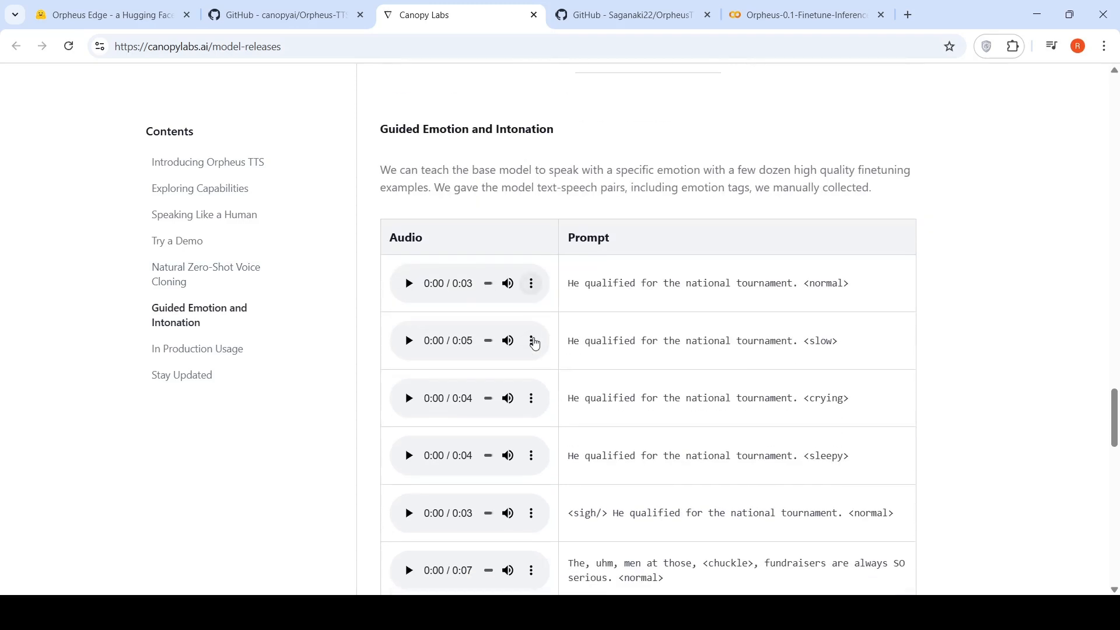
mouse_move(787, 317)
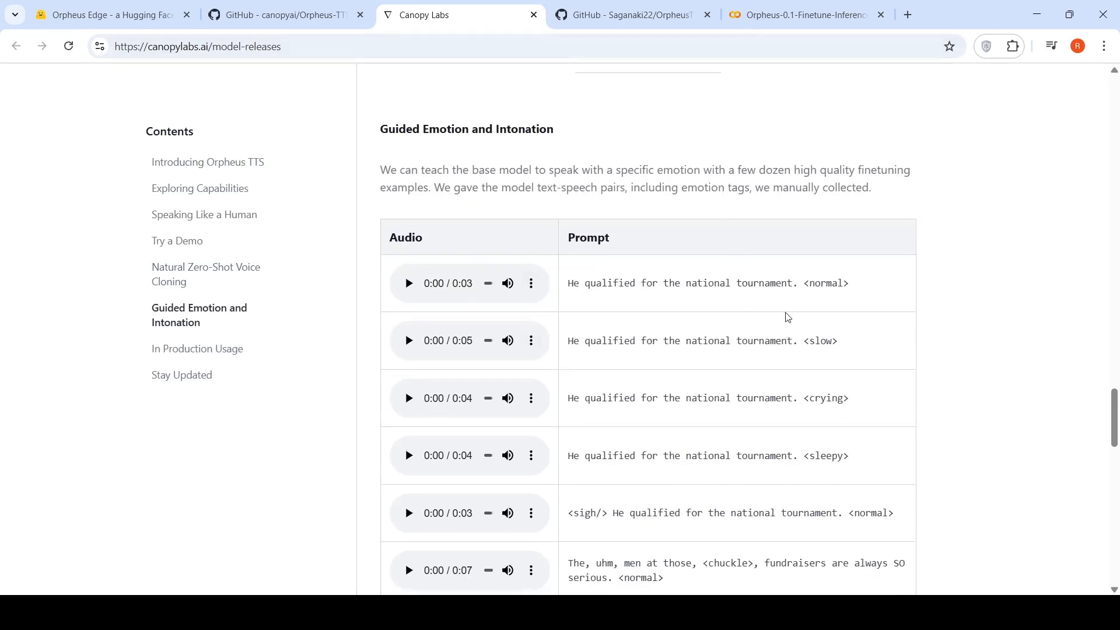
scroll("down", 3)
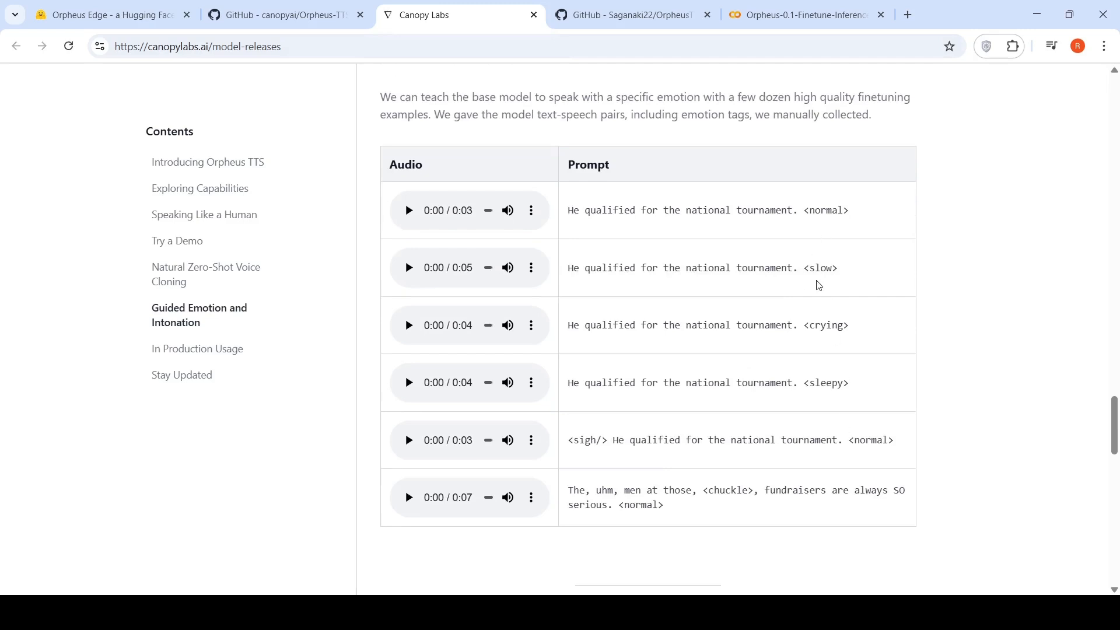
mouse_move(793, 242)
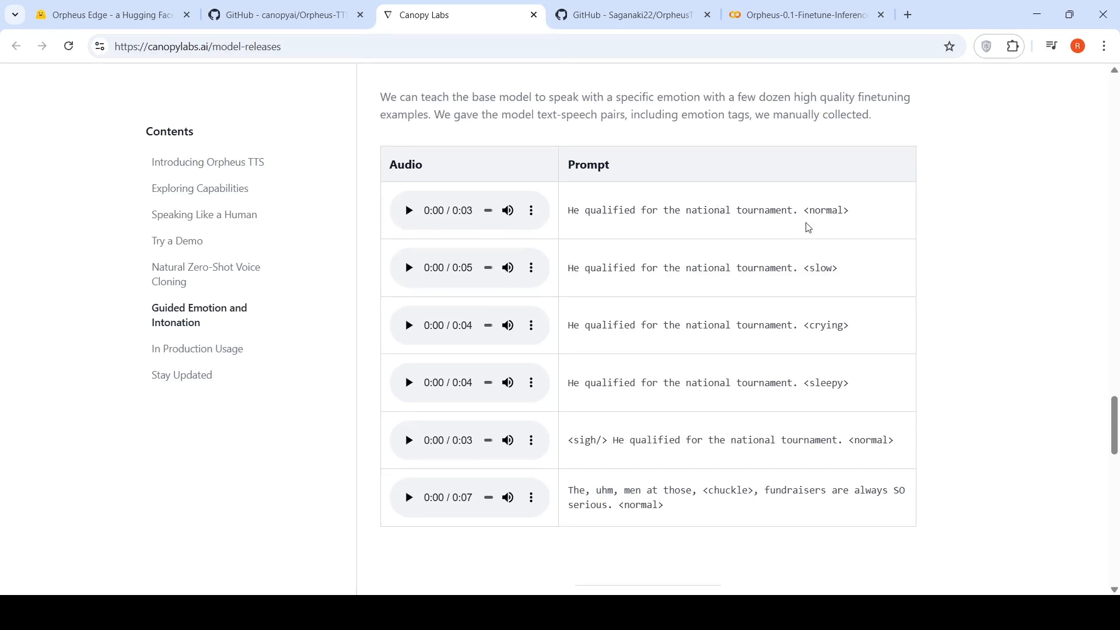
mouse_move(770, 280)
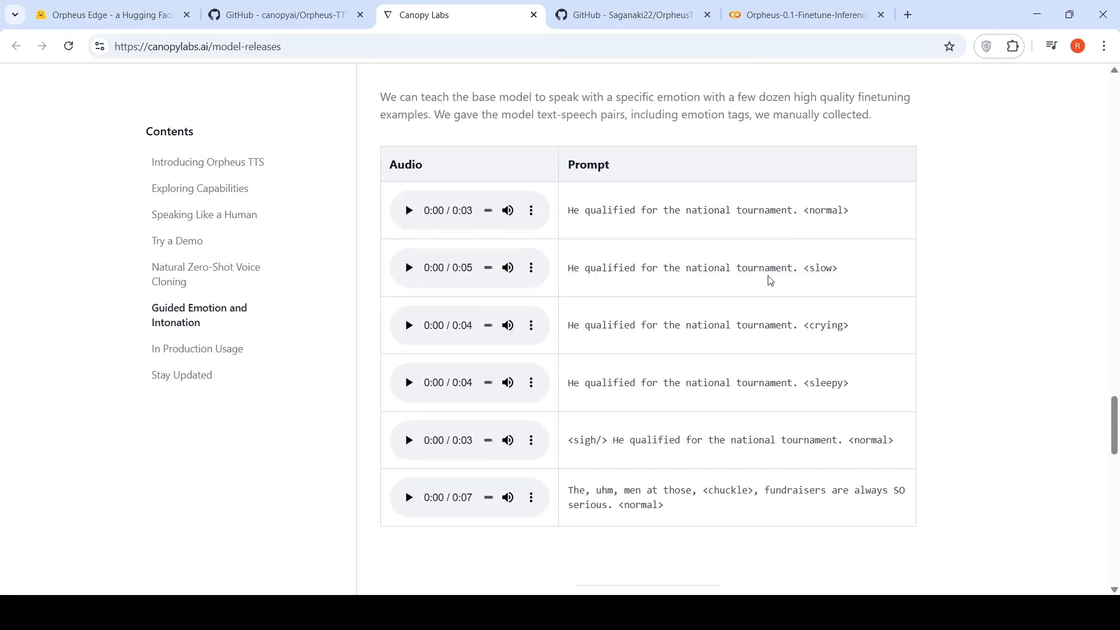
left_click(408, 267)
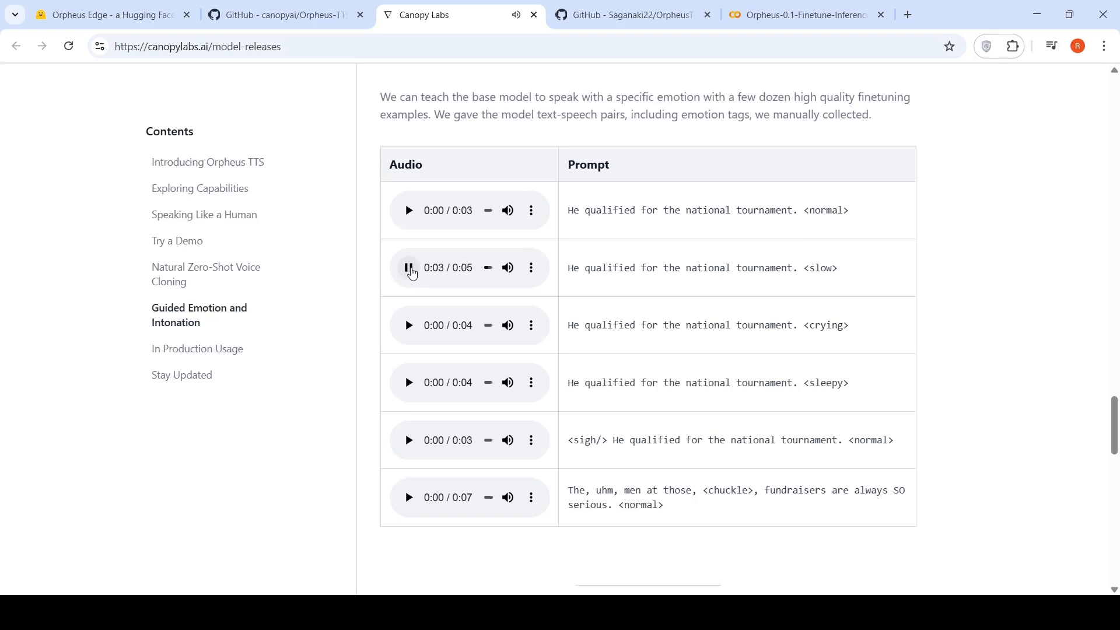
left_click(407, 267)
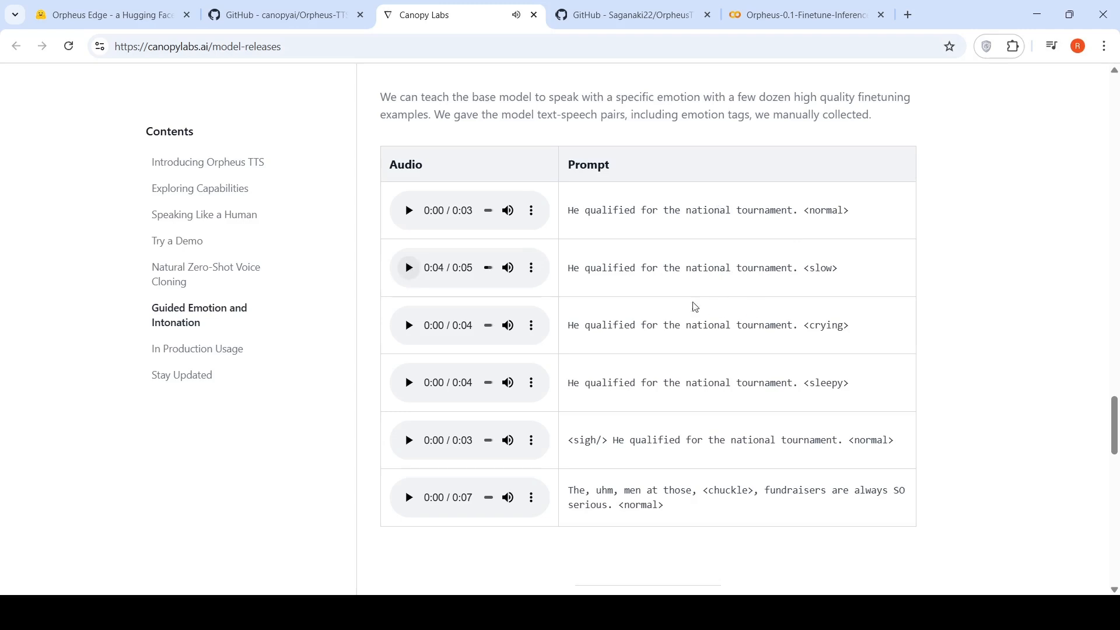
scroll("up", 3)
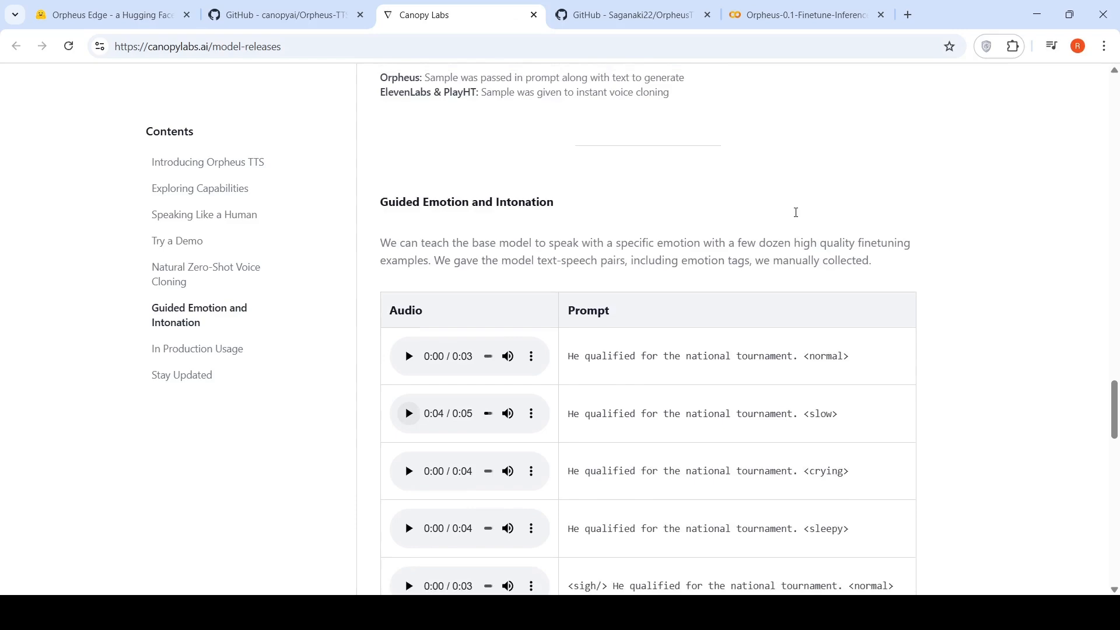
mouse_move(797, 217)
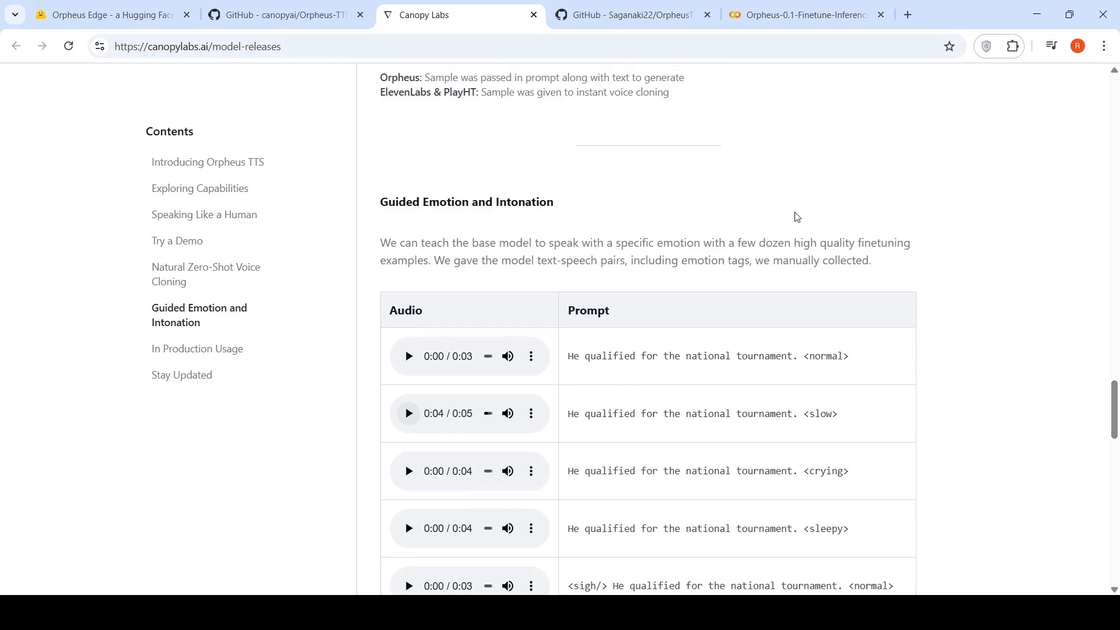
Step: Read In Production Usage on the blog, then bring up the Saganaki22/OrpheusTTS-WebUI GitHub fork
scroll("down", 3)
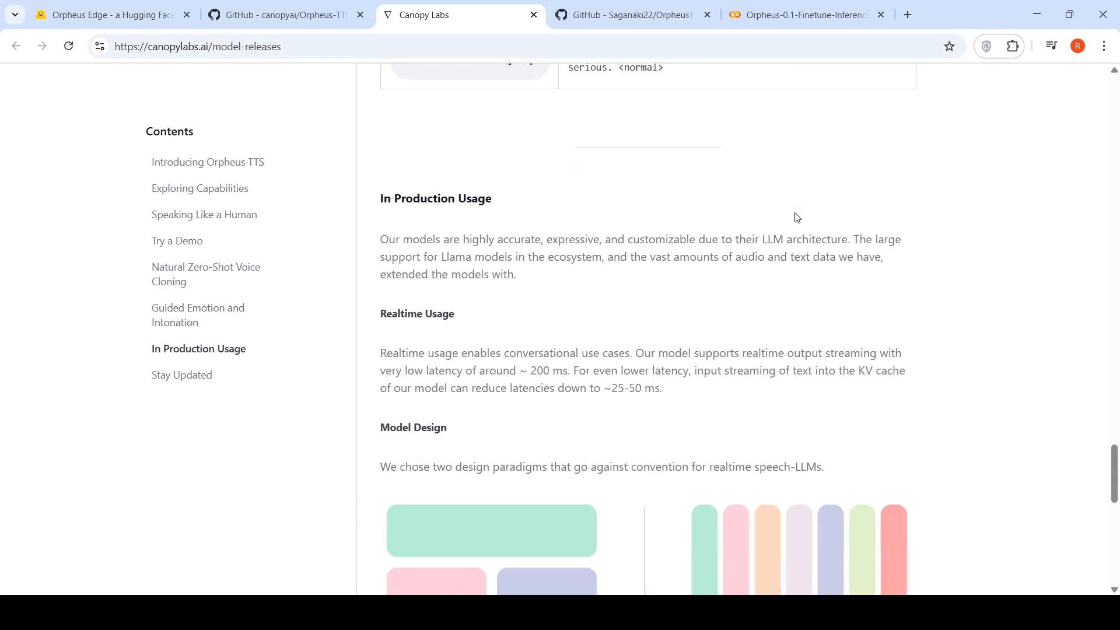
scroll("down", 3)
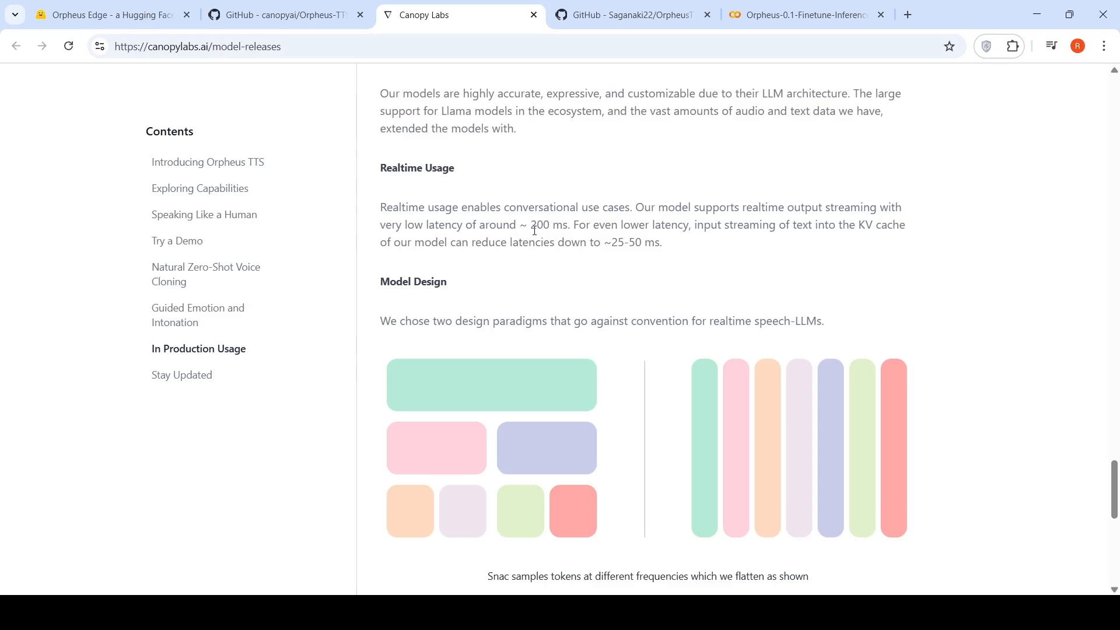
scroll("down", 3)
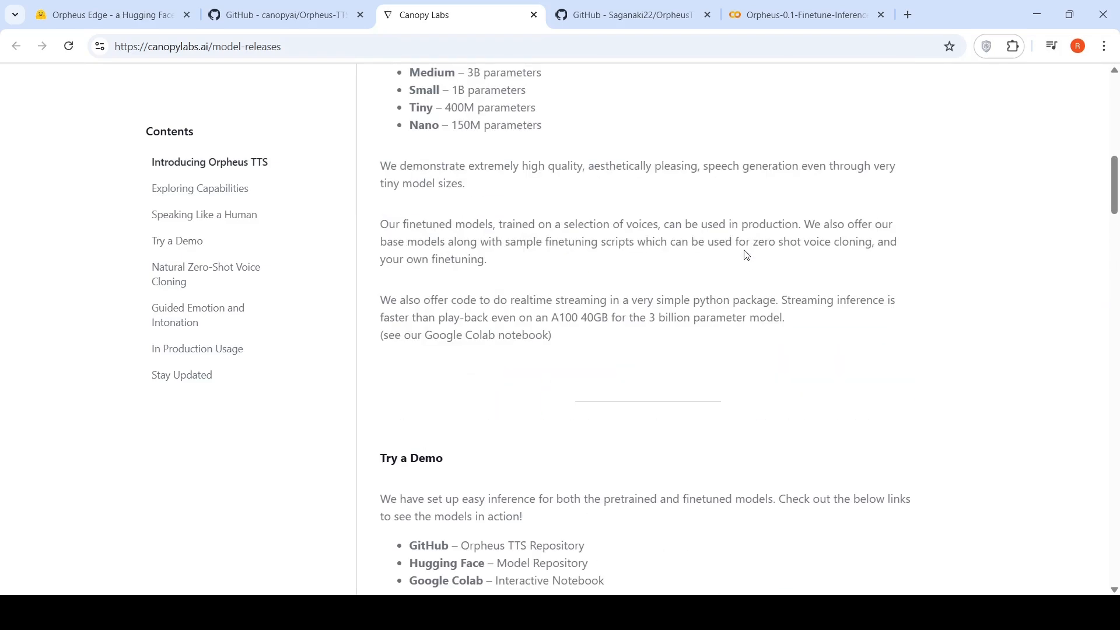
left_click(631, 14)
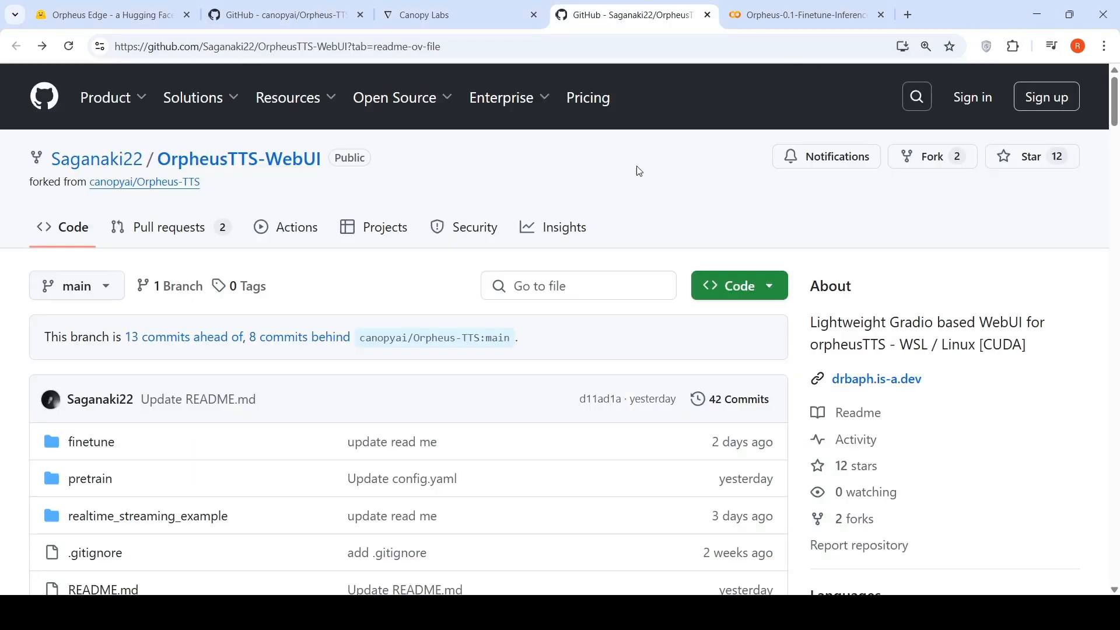
mouse_move(225, 168)
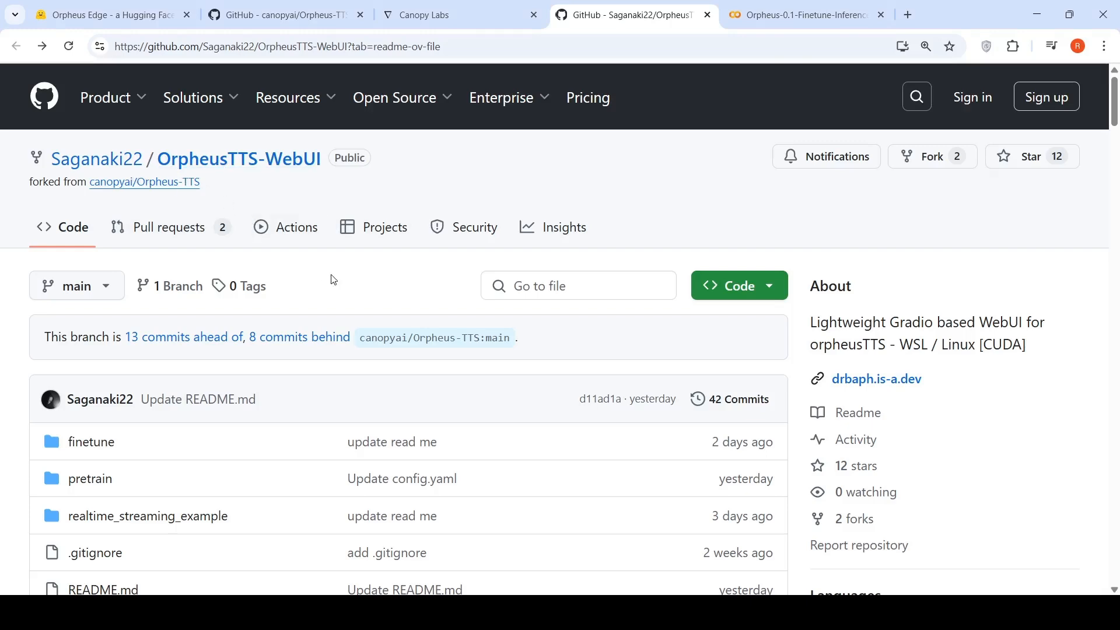
Step: Scroll the OrpheusTTS-WebUI README past its Gradio screenshot, then switch to canopyai/Orpheus-TTS
scroll("down", 3)
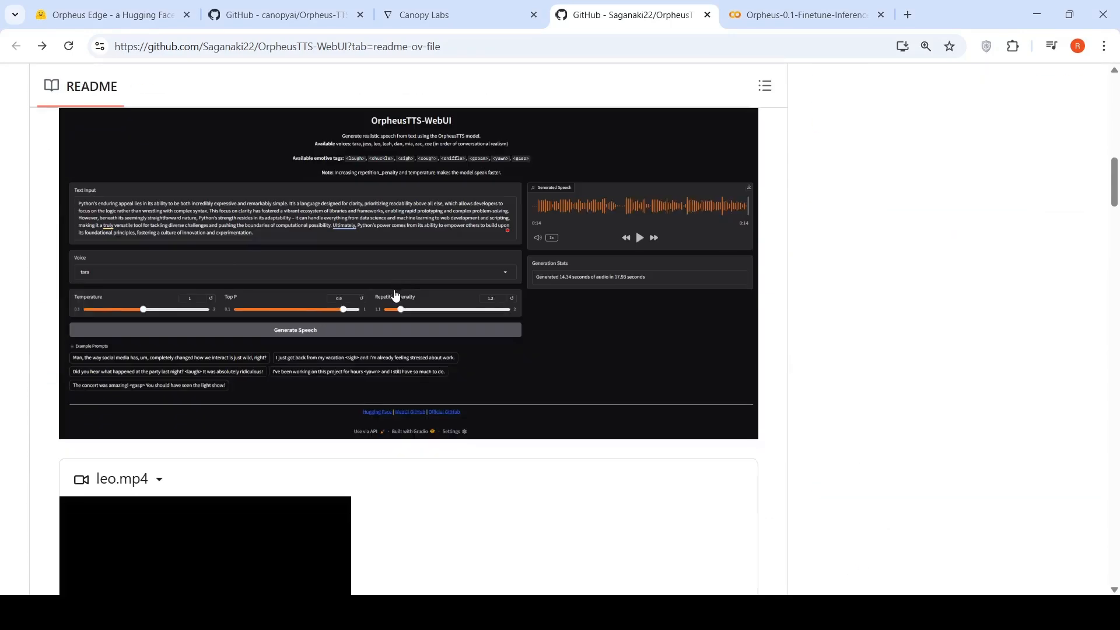
scroll("down", 3)
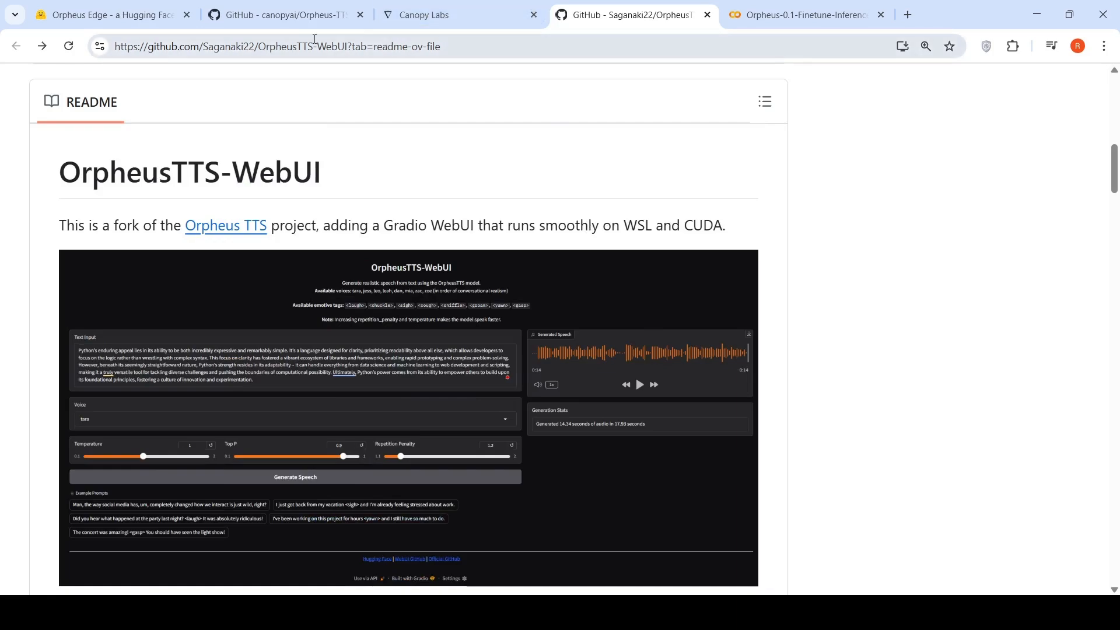
left_click(284, 14)
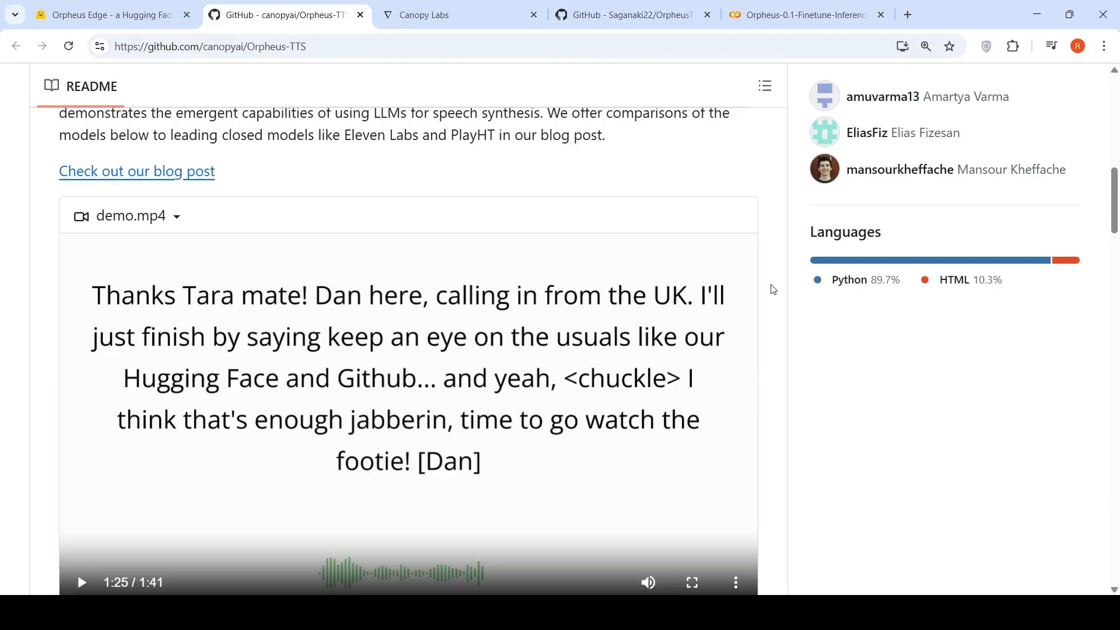